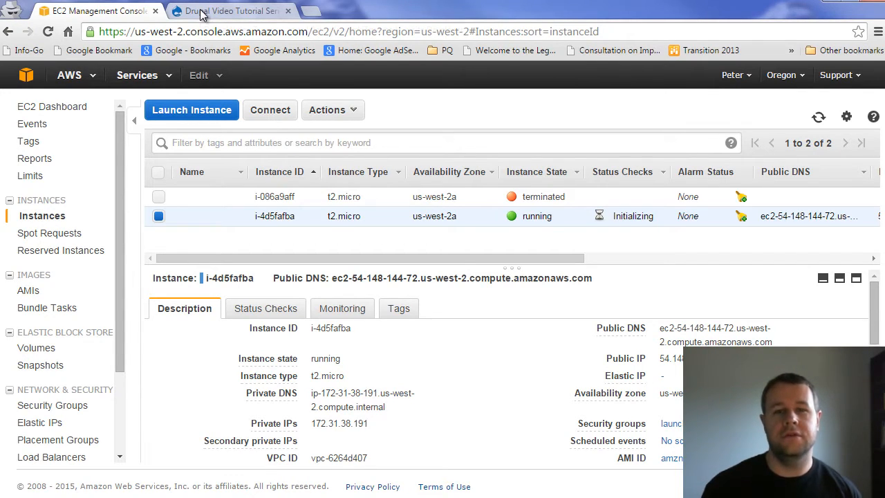
mouse_move(245, 11)
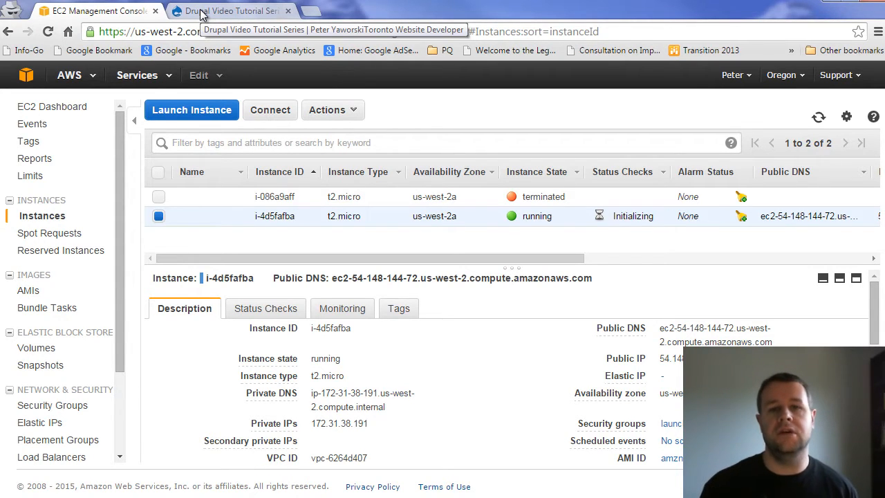
Show the torontowebsitedeveloper.com store page with its address selected and scroll the Drupal tutorial listing.
click(239, 10)
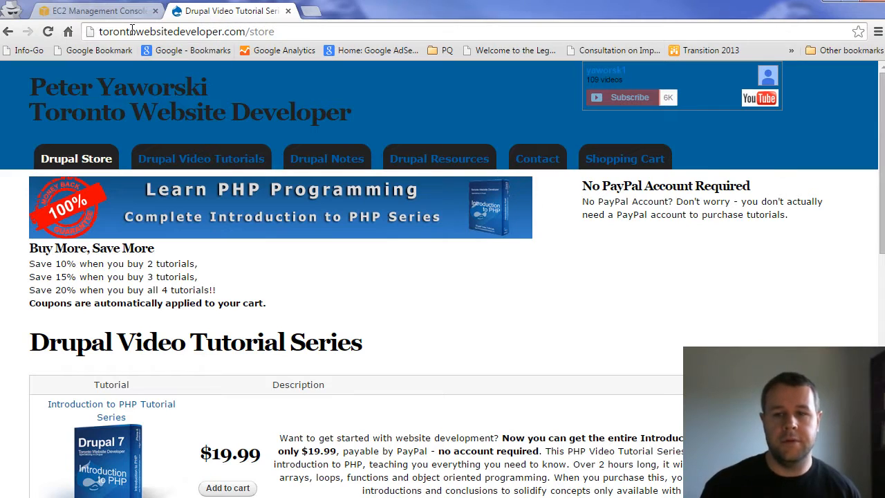
click(187, 32)
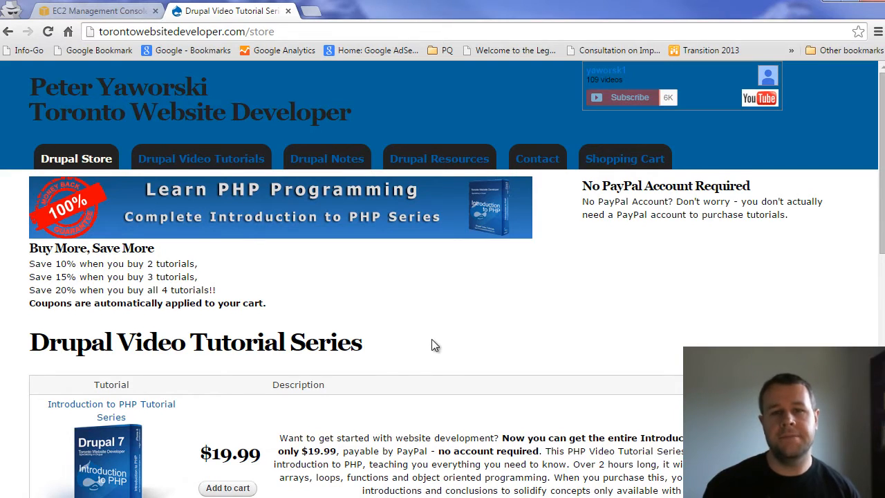
scroll(down, 3)
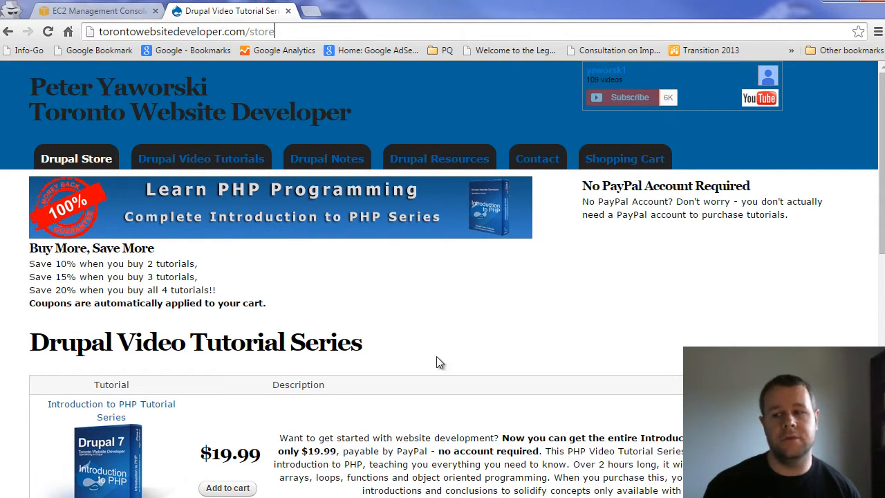
mouse_move(511, 357)
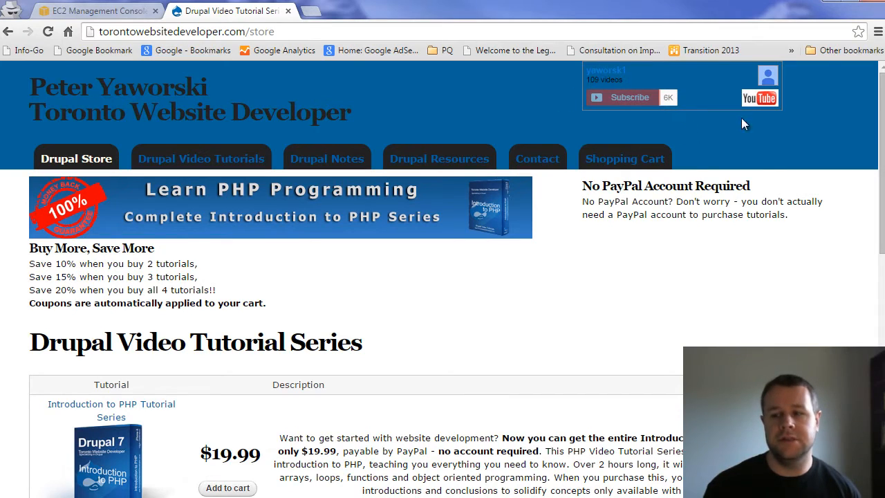
mouse_move(554, 103)
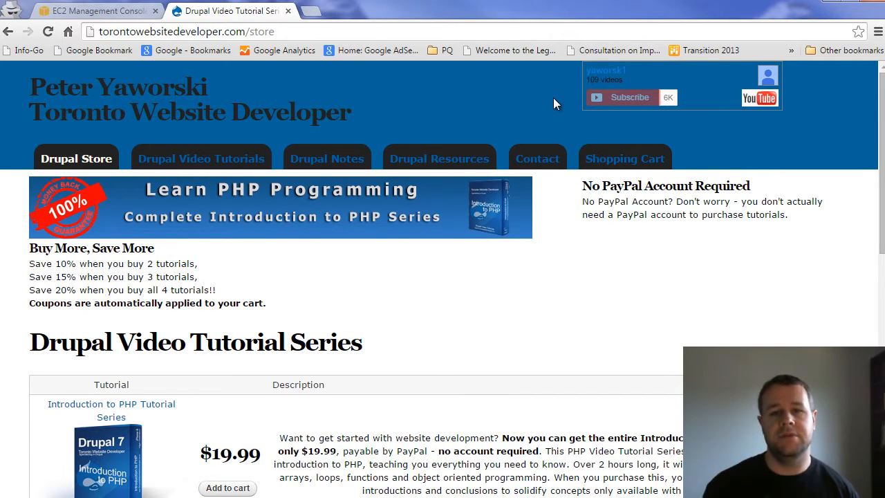
mouse_move(128, 95)
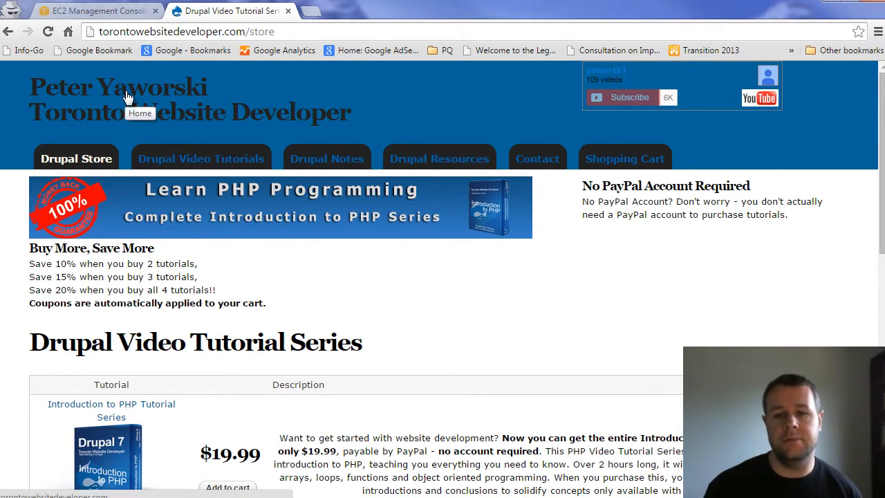
Review the running EC2 instance's status checks and description, selecting its public IP address.
click(97, 12)
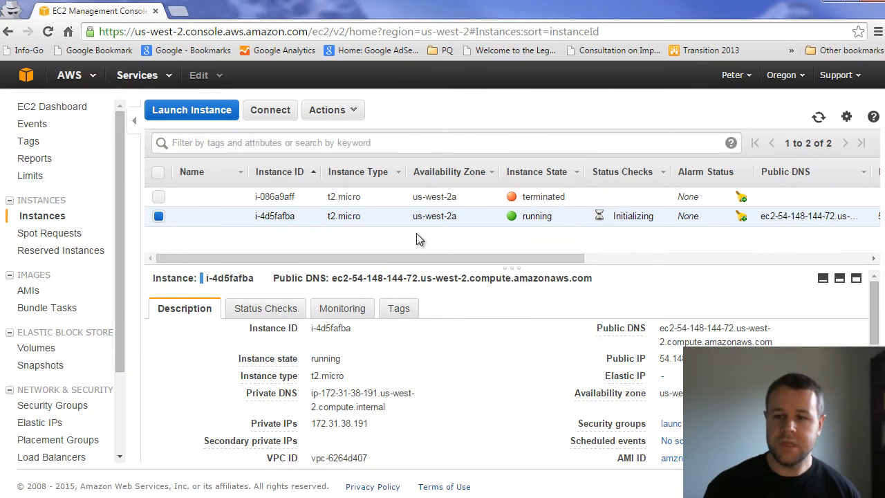
mouse_move(624, 226)
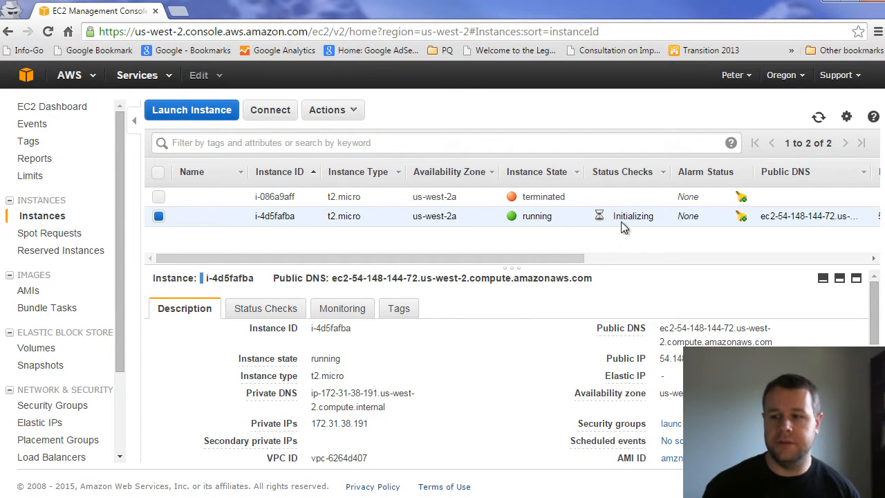
mouse_move(332, 201)
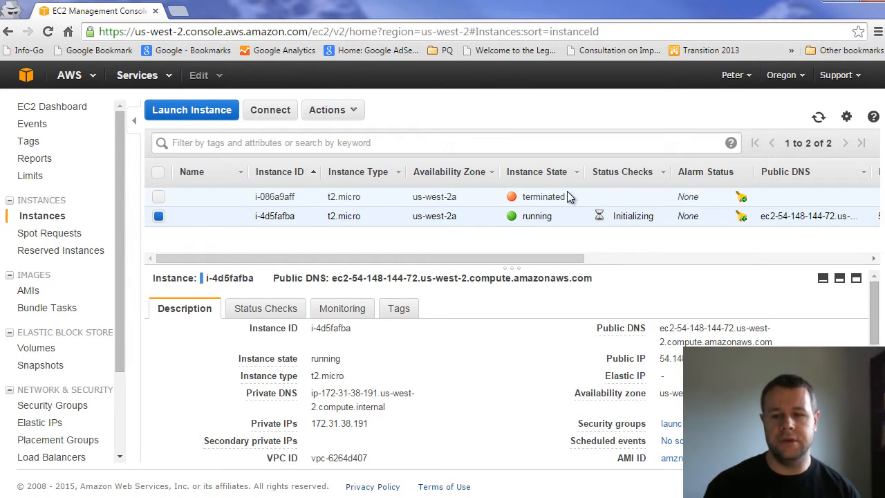
mouse_move(508, 205)
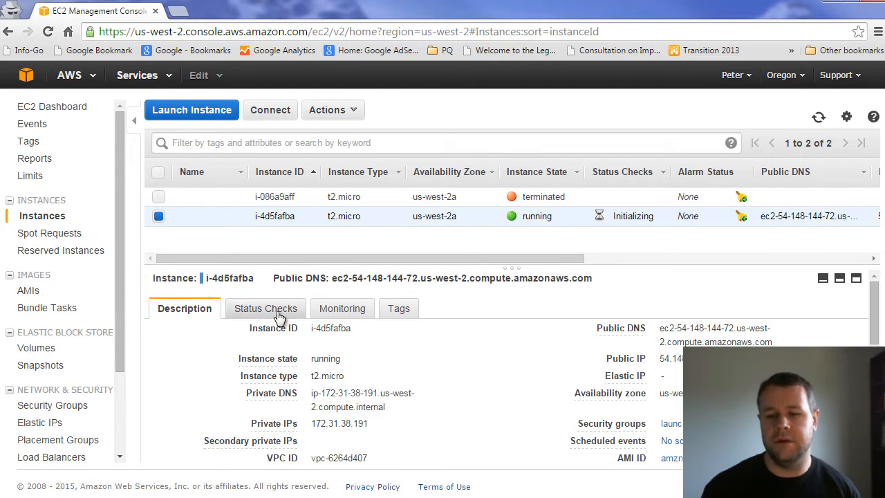
click(265, 309)
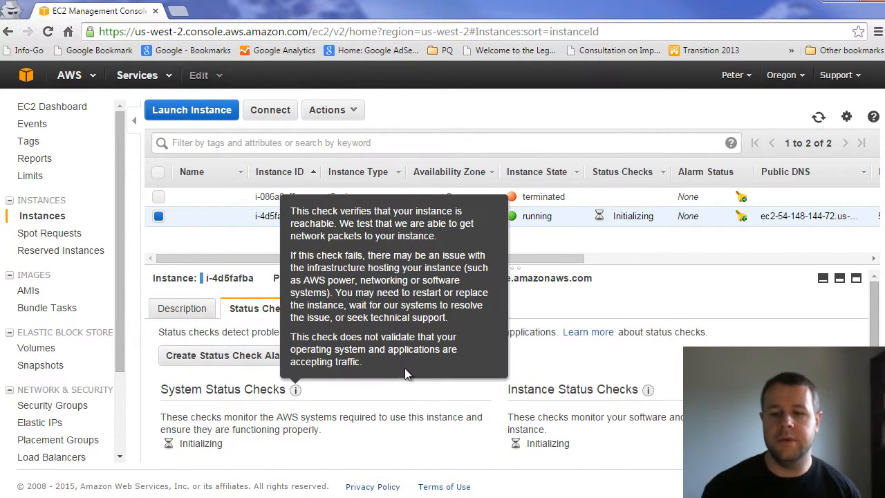
mouse_move(341, 318)
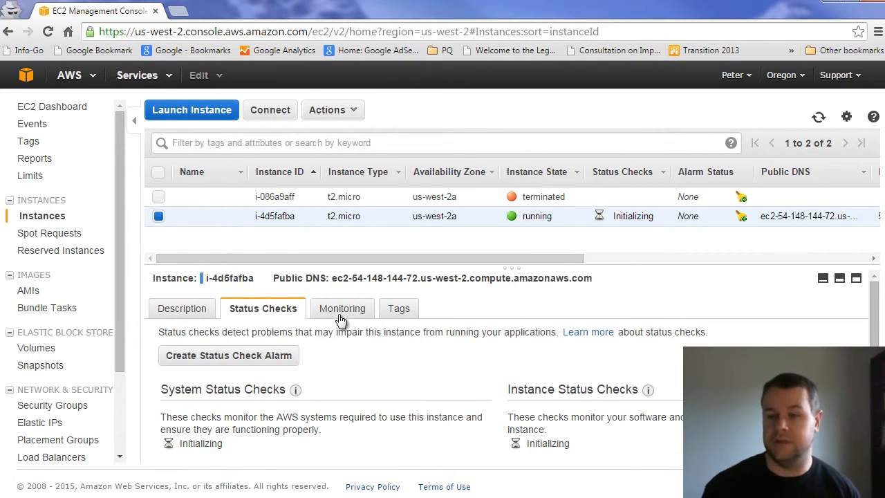
click(181, 308)
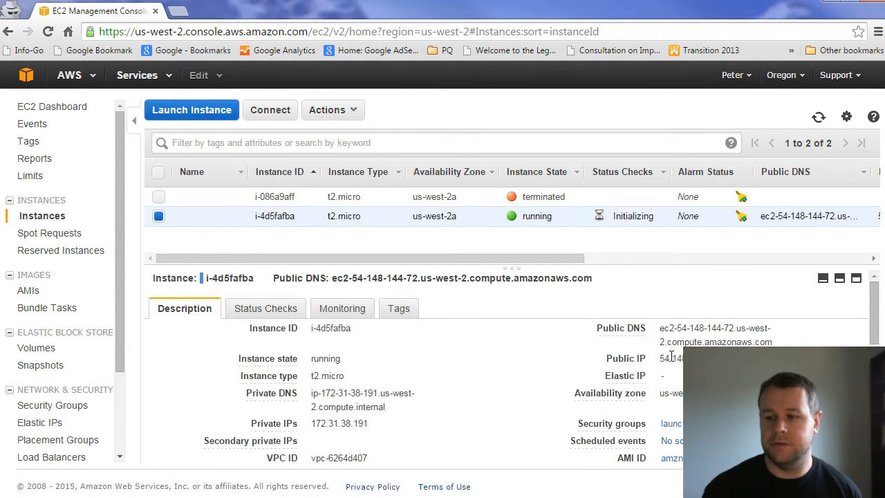
double_click(670, 358)
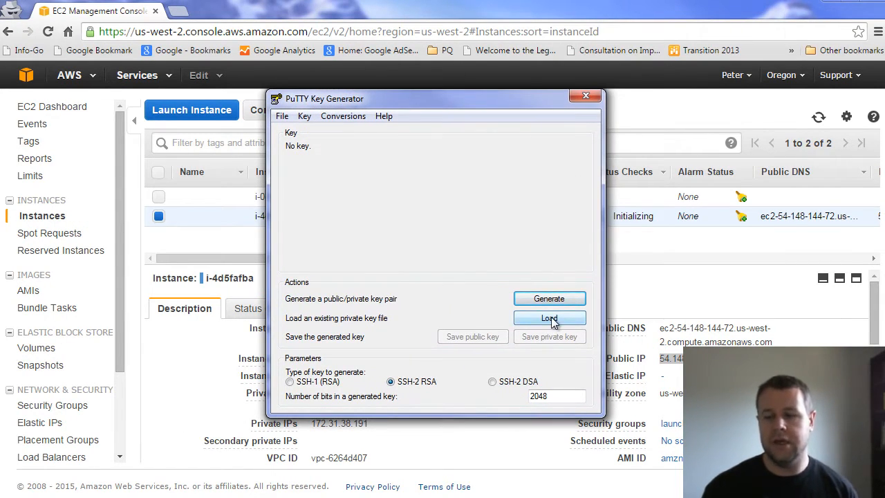
Load videotutorial.pem into PuTTYgen and acknowledge the successful import notice.
click(549, 318)
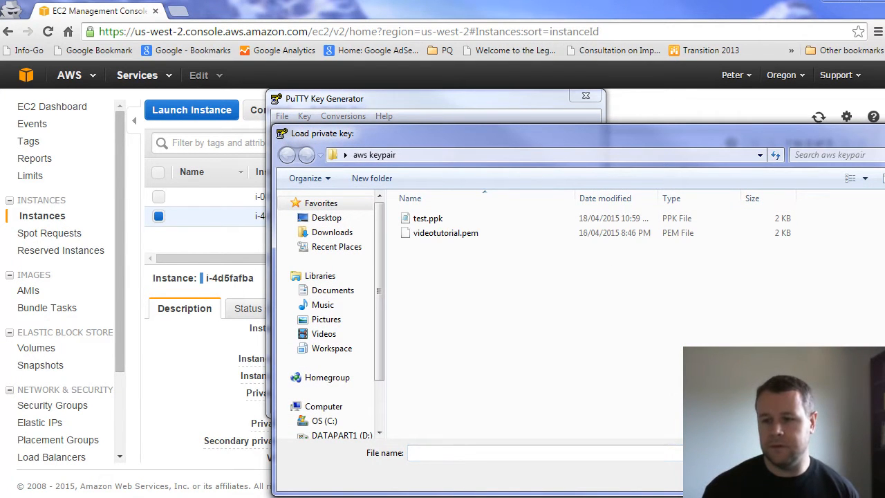
double_click(445, 232)
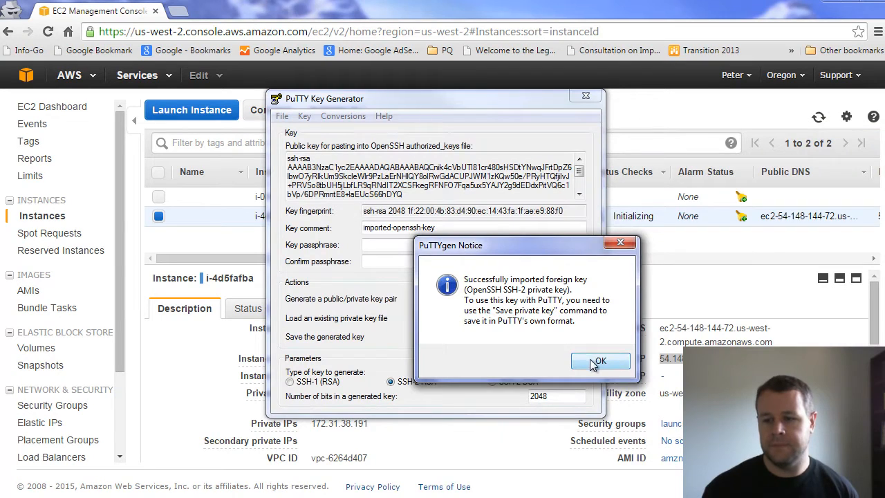
click(600, 361)
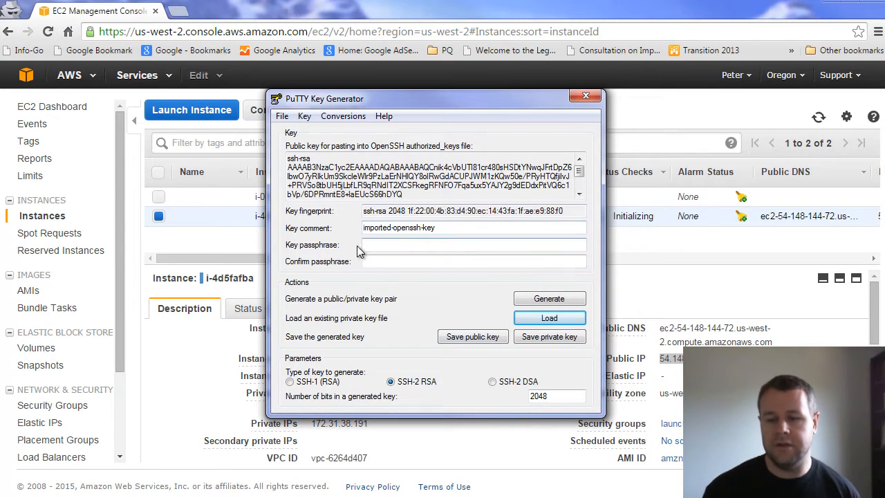
mouse_move(472, 286)
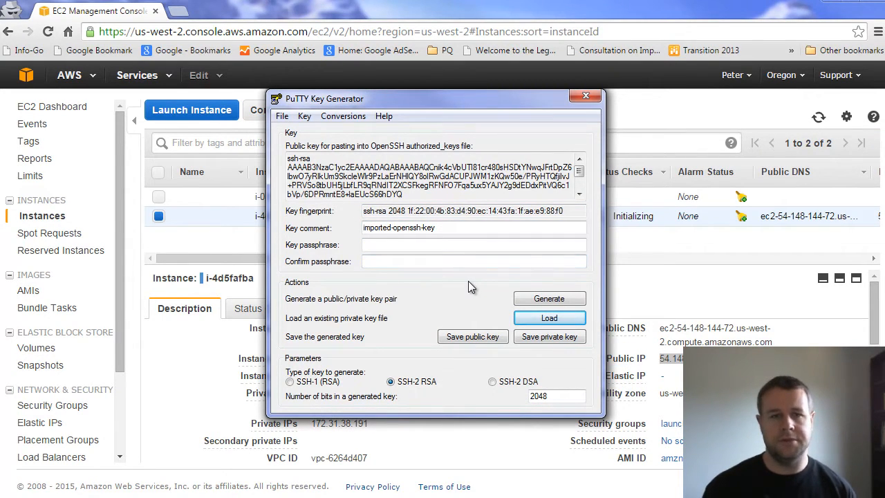
Save the private key without a passphrase, overwriting test.ppk, and close PuTTYgen.
click(549, 337)
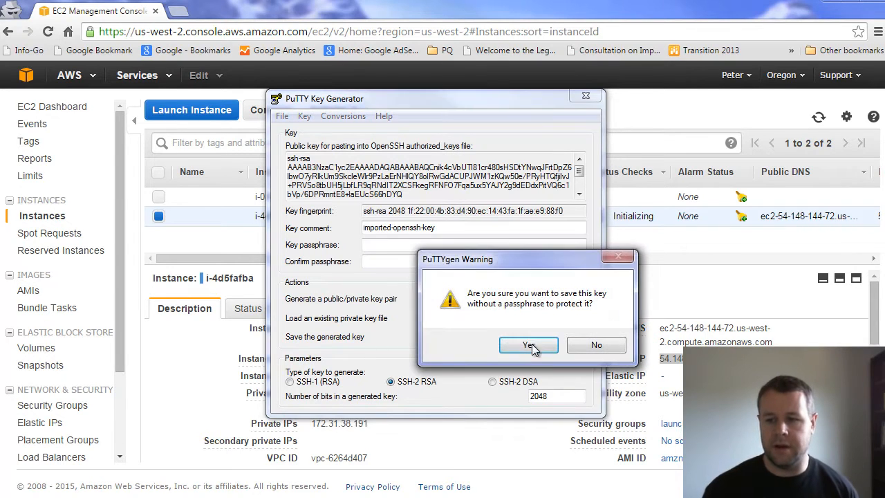
click(528, 345)
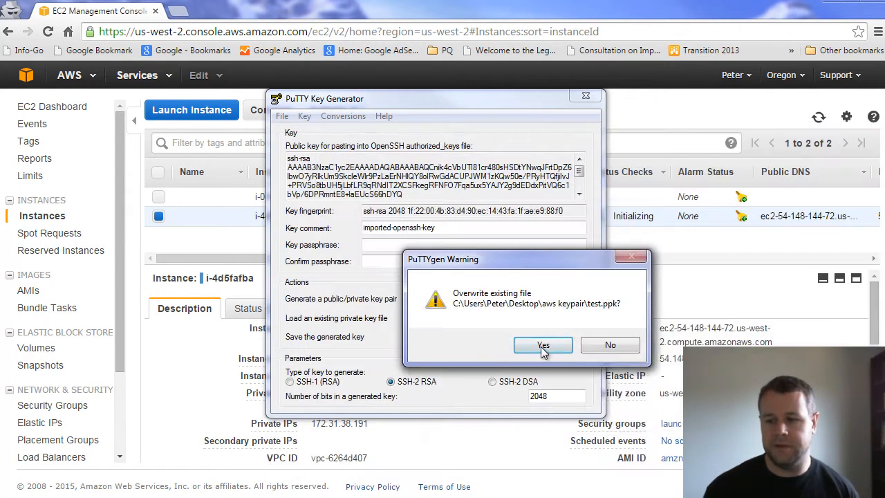
click(543, 345)
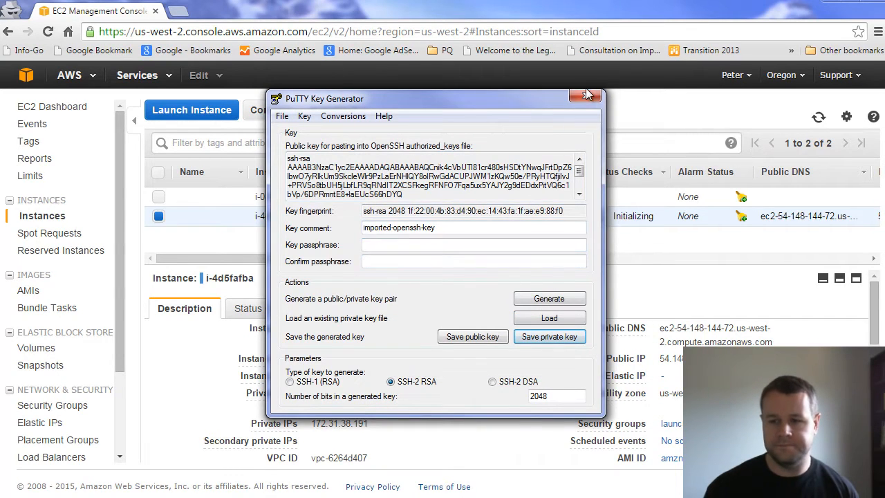
click(584, 95)
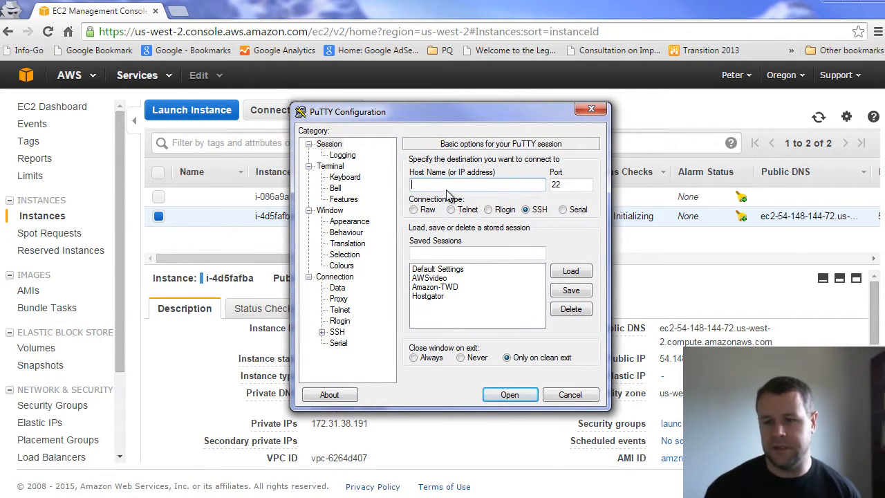
click(431, 277)
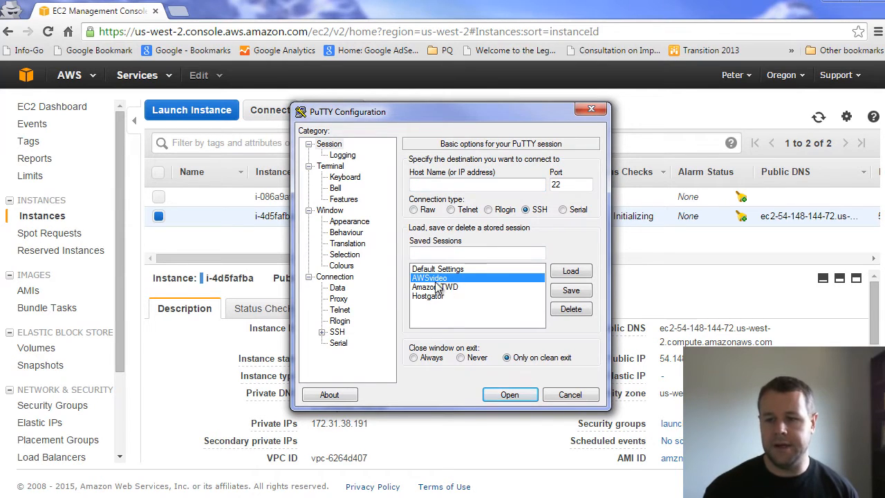
click(570, 271)
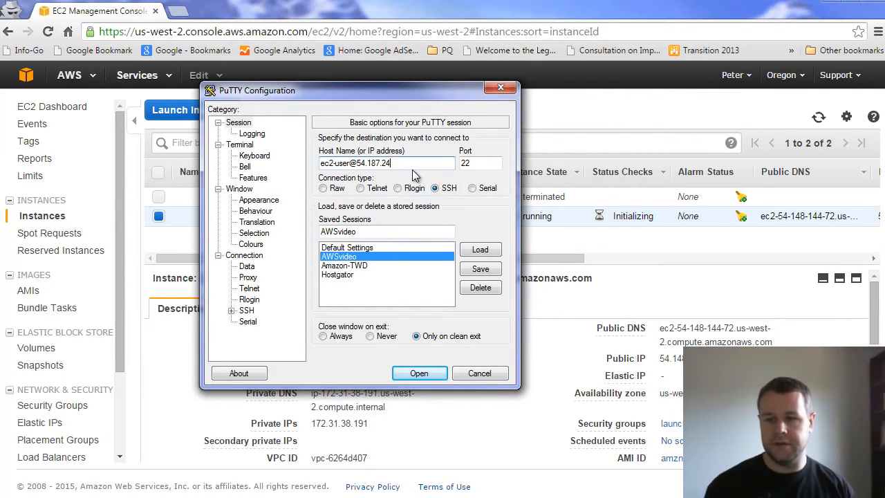
key(BackSpace)
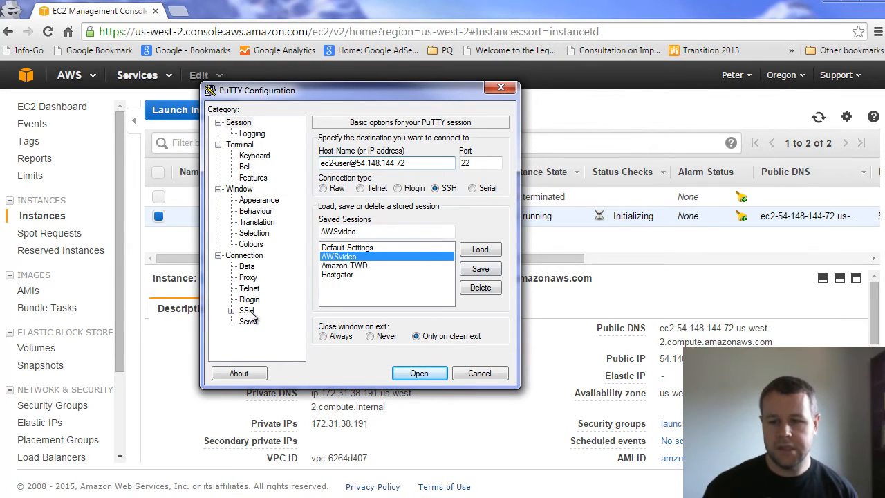
Set the converted private key under Connection > SSH > Auth for the session.
click(247, 310)
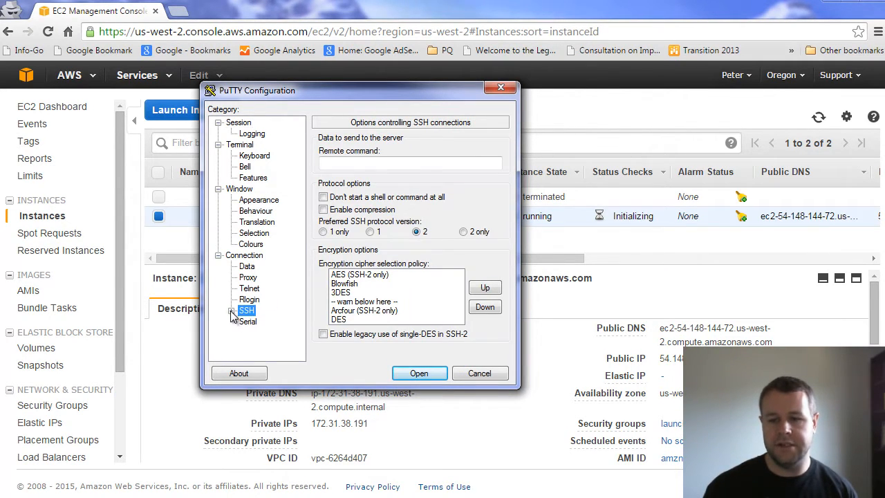
click(238, 310)
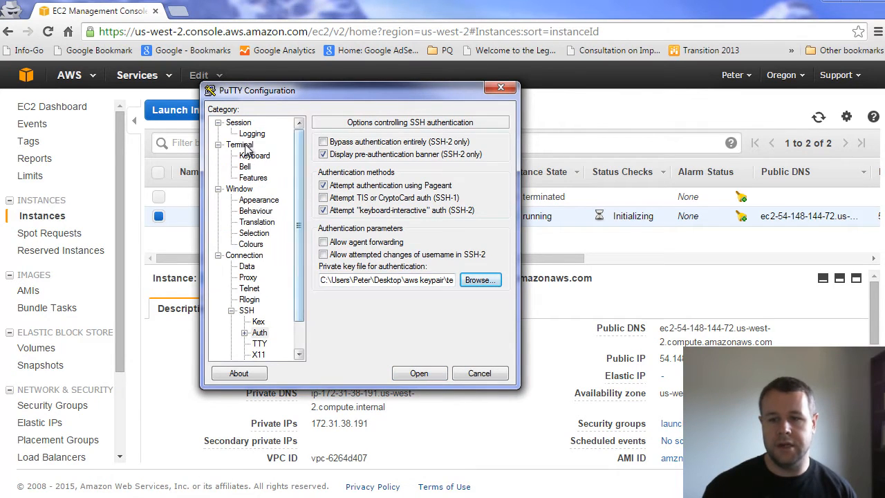
click(238, 121)
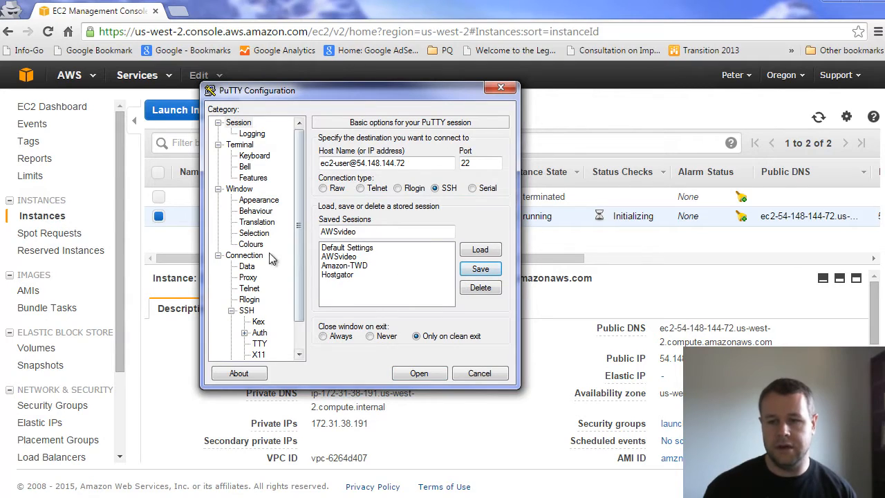
Inspect the ANSI Blue colour, set the terminal font to Courier New size 18, and start the session.
click(251, 244)
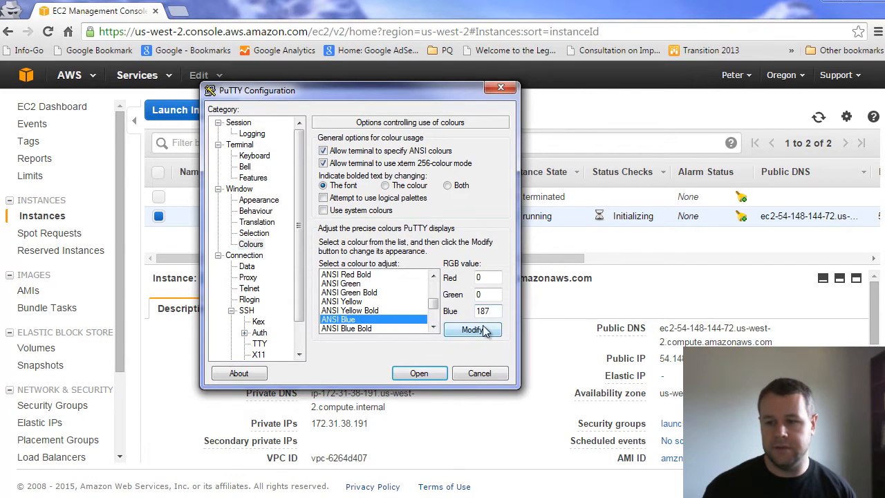
click(471, 329)
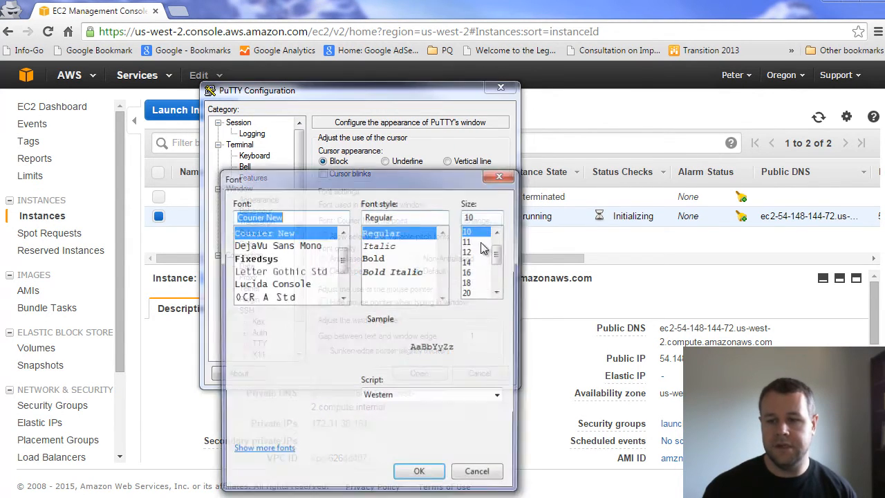
click(475, 283)
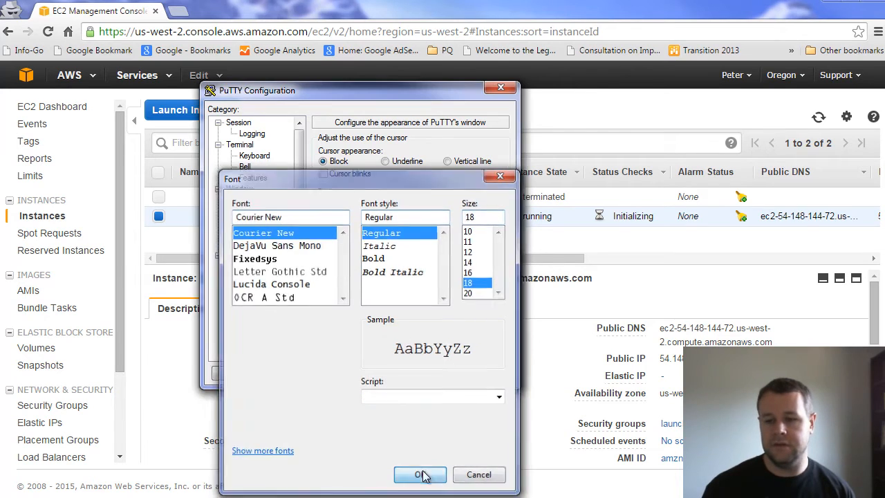
click(420, 475)
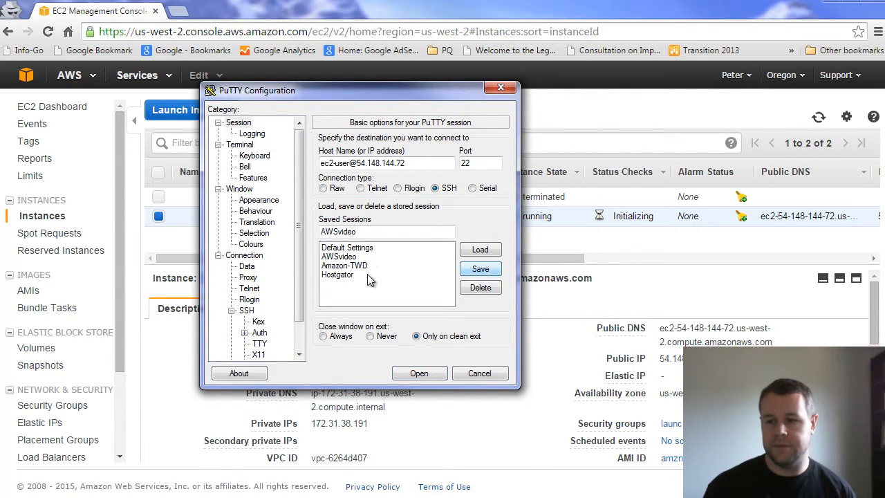
click(480, 372)
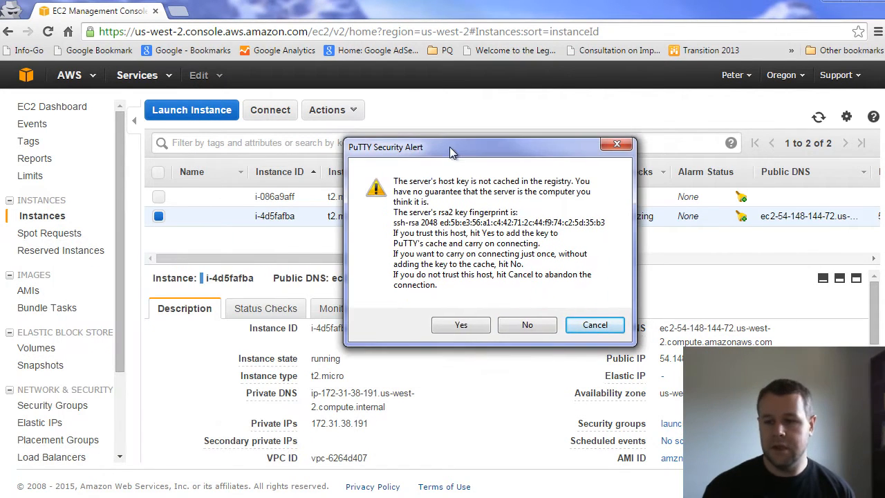
mouse_move(470, 238)
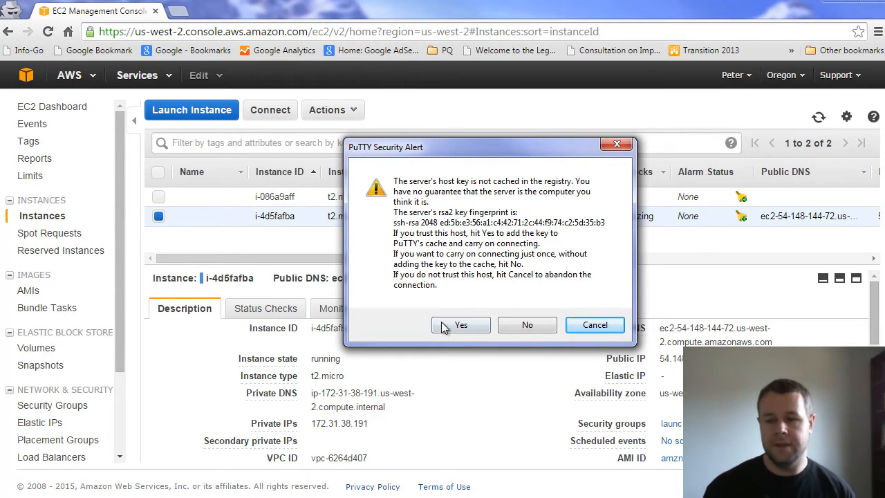
Trust the server's host key, log in as ec2-user and run sudo yum update, answering y to install 28 packages.
click(461, 324)
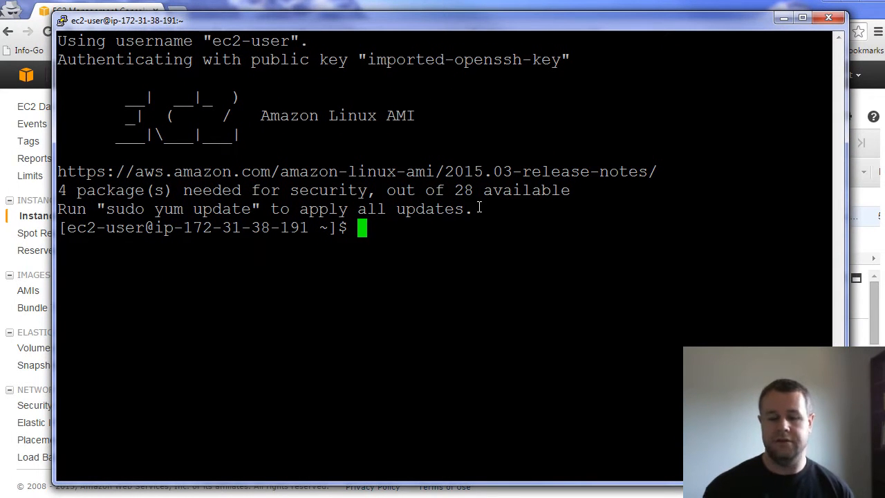
text(s)
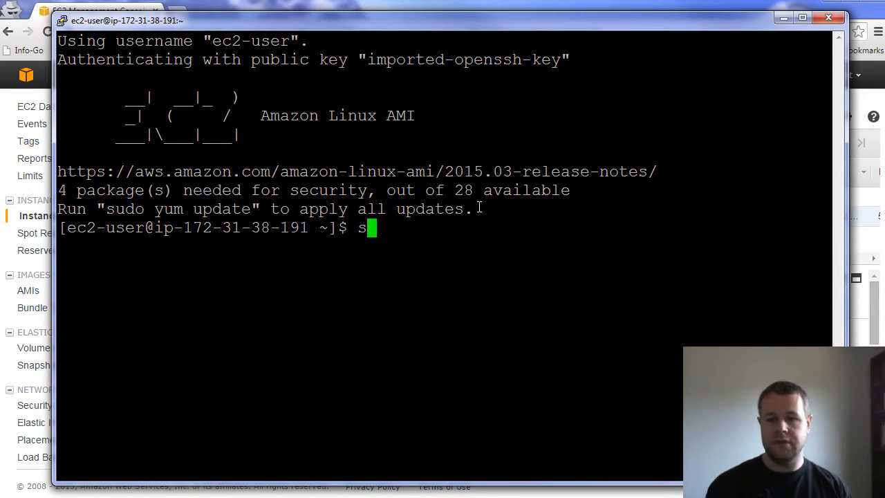
text(udo yyu)
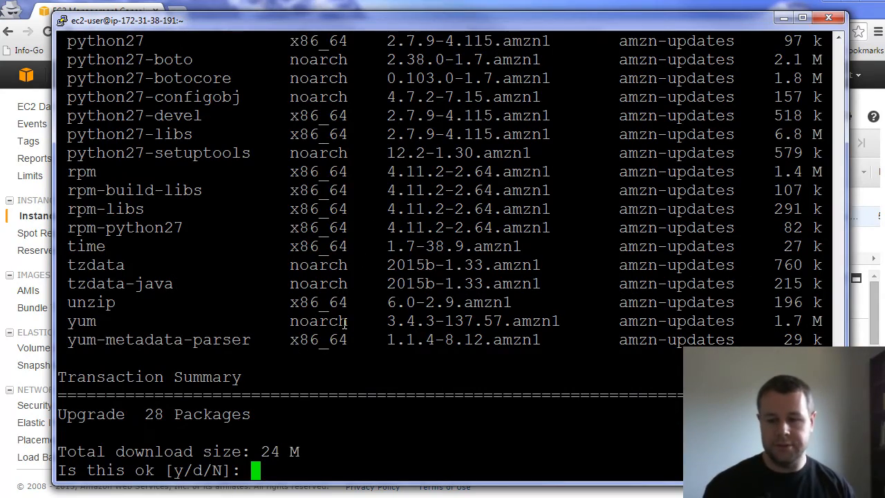
text(y)
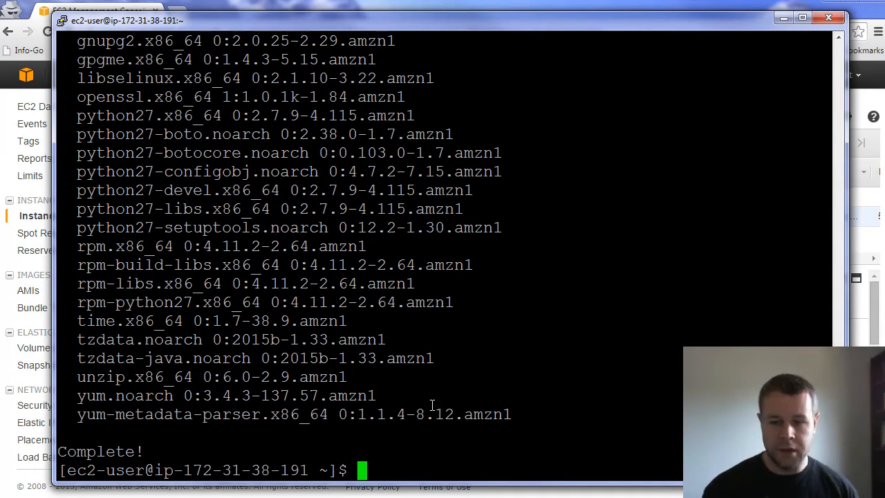
mouse_move(327, 395)
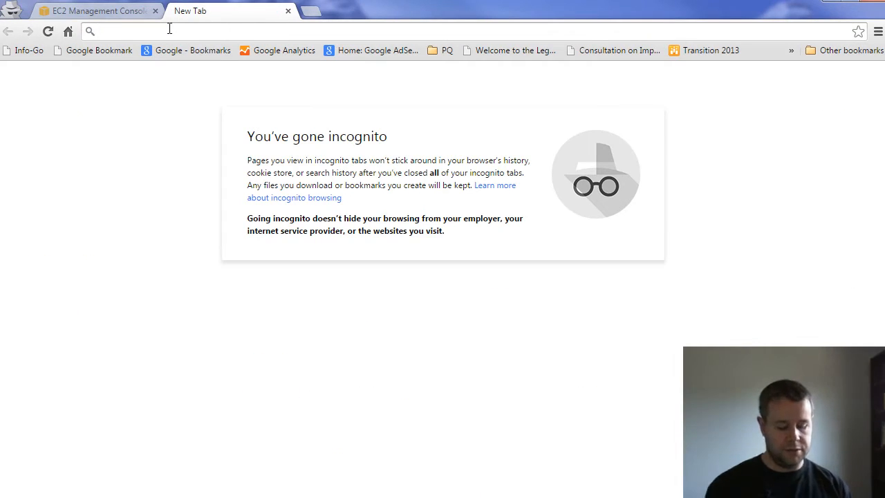
Start an 'ec2 s' search in a new Chrome tab, then abandon it and return to the terminal.
text(ec2 s)
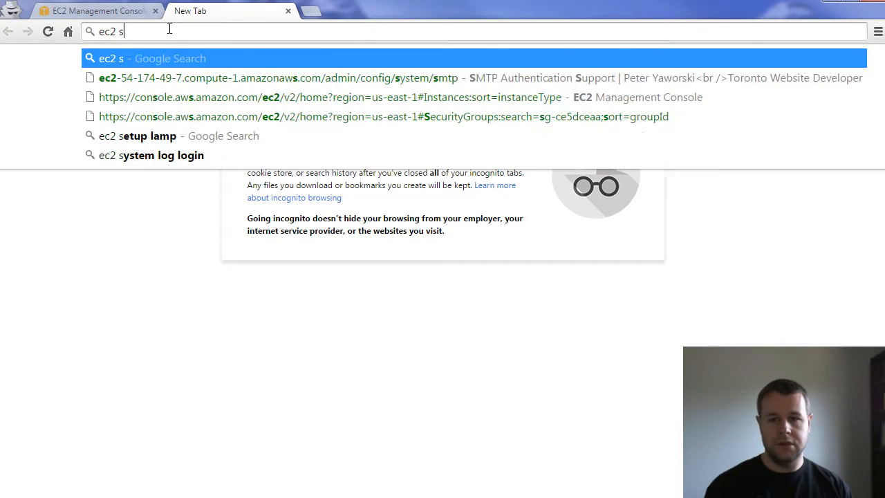
click(141, 135)
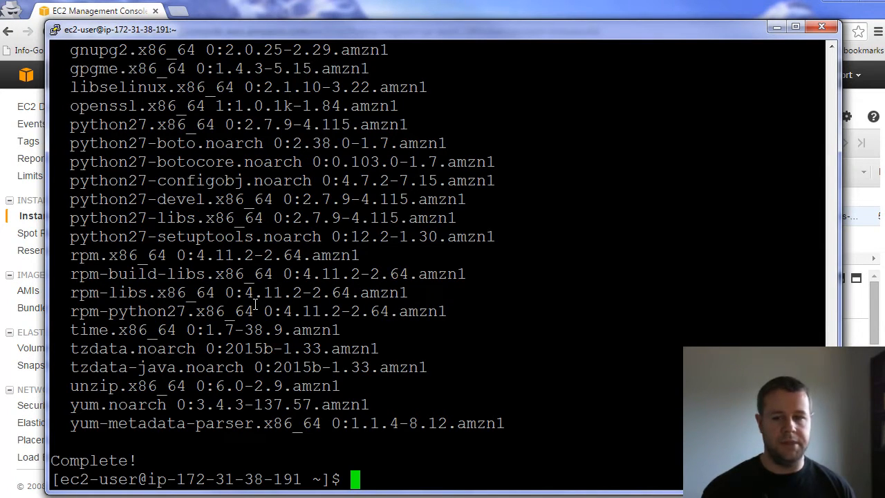
Run sudo yum install php php-mysql php-pear and answer y to install them with Apache.
text(sudo)
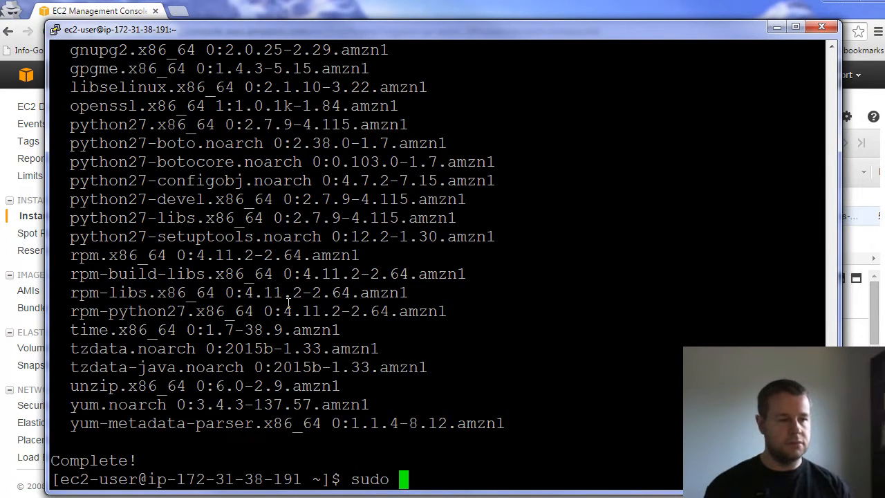
text(yum install ph)
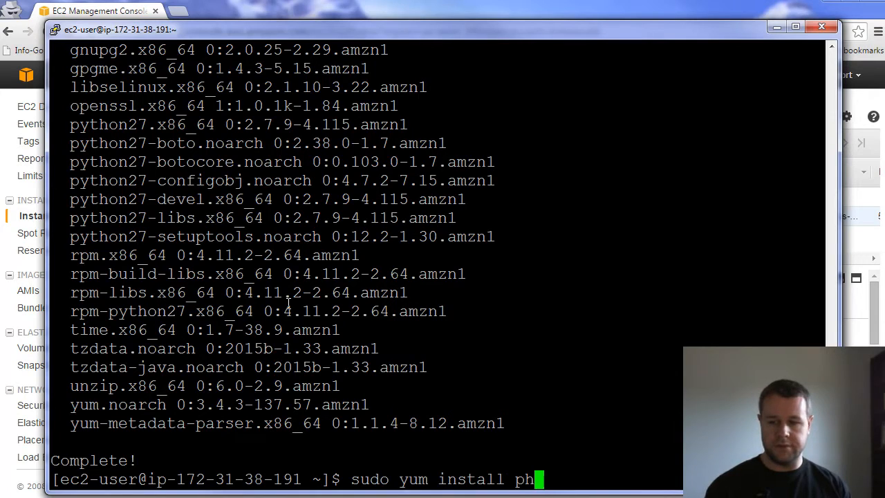
text(-mysql)
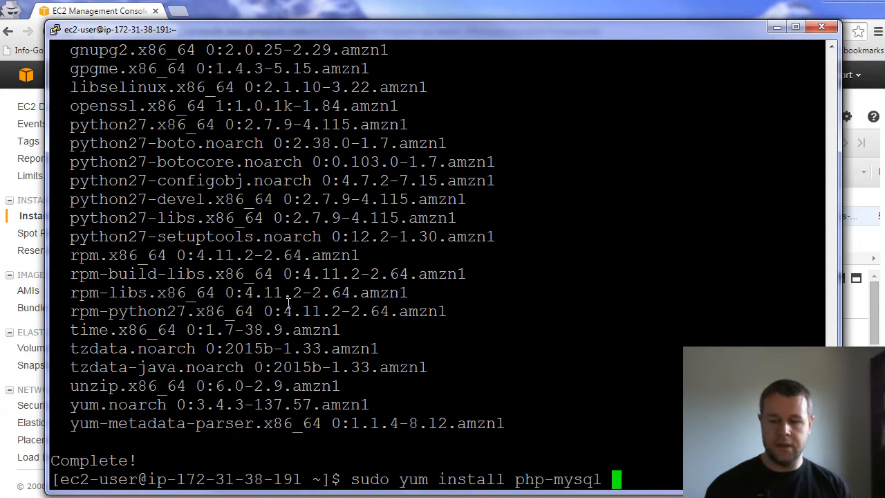
text(php-)
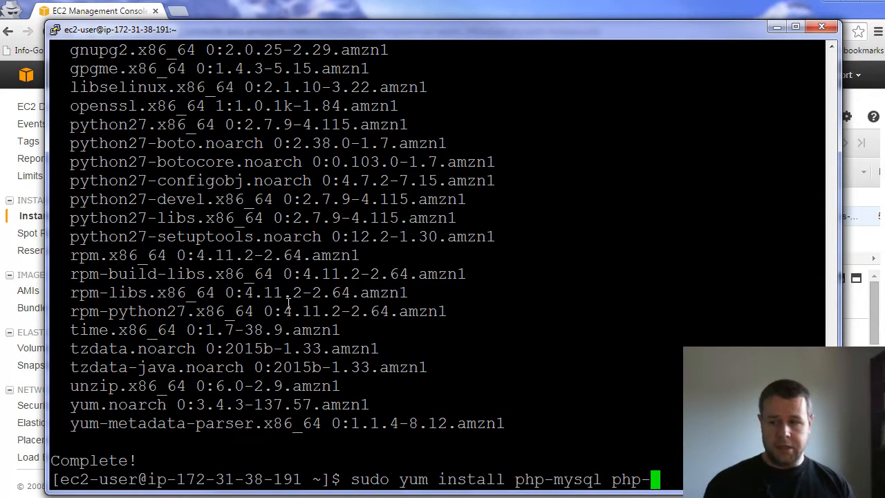
text(pear)
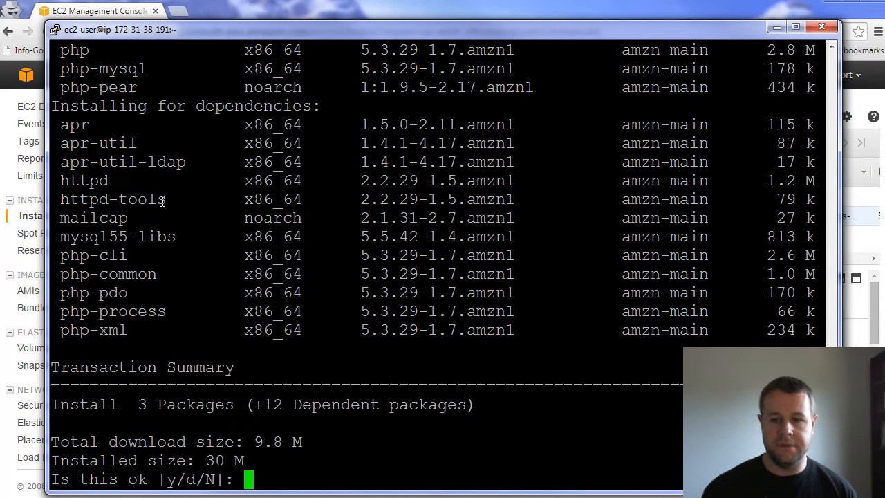
double_click(117, 237)
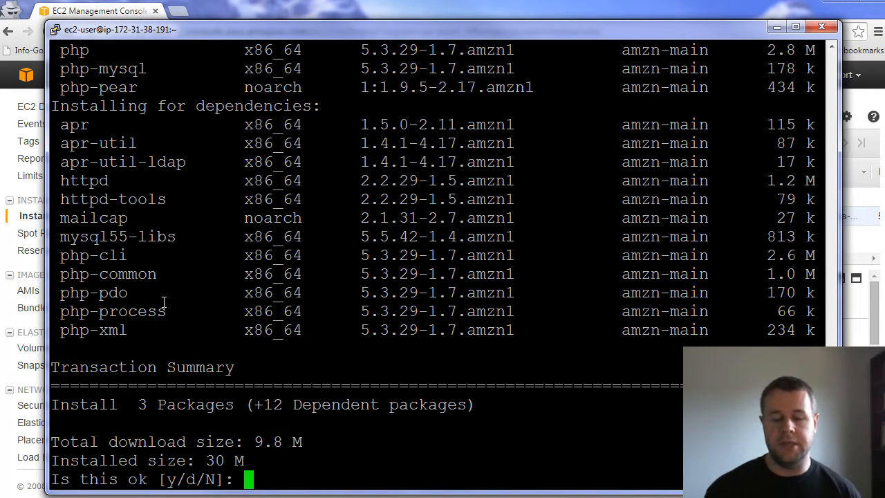
double_click(93, 292)
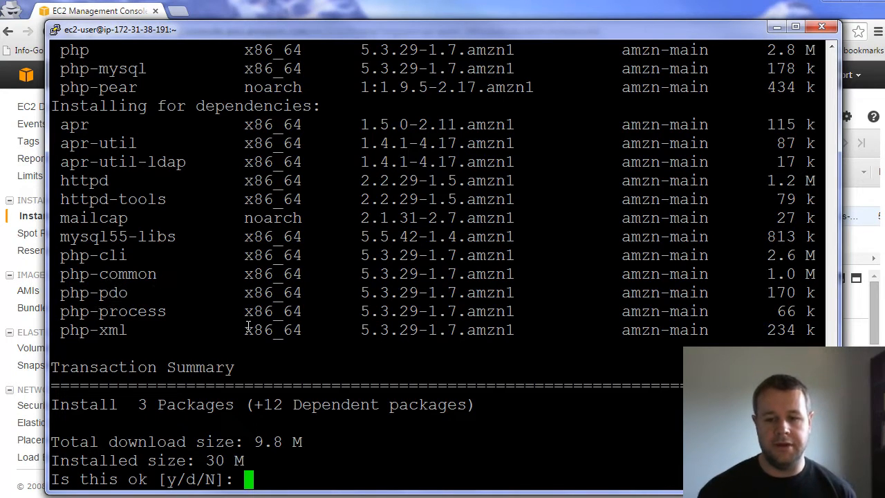
text(y)
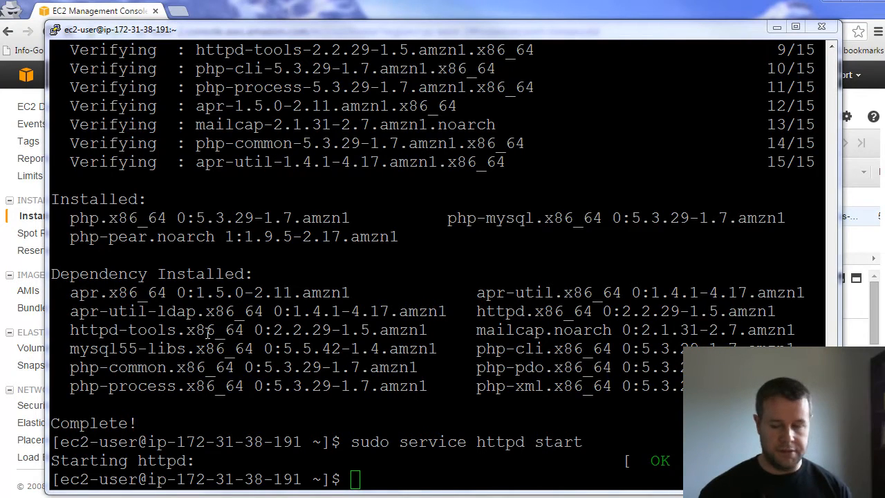
Run sudo chkconfig httpd on so the web server starts at boot.
text(sudo chkconfig httpd on)
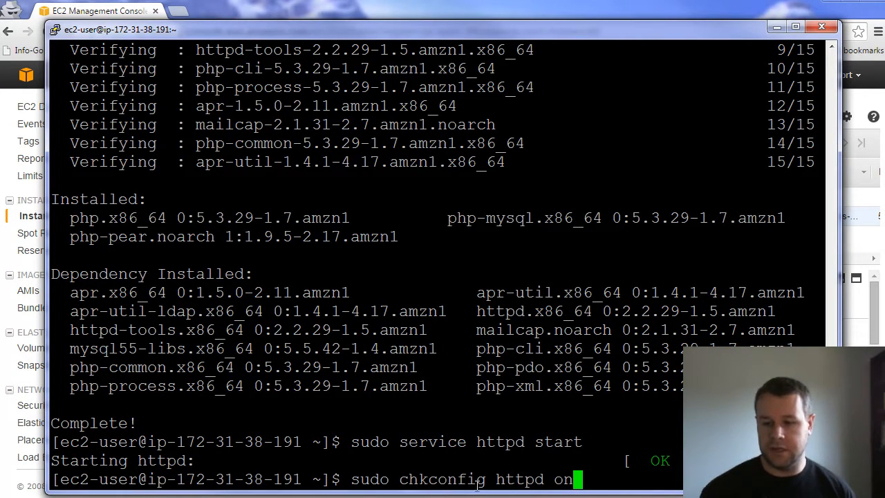
mouse_move(364, 405)
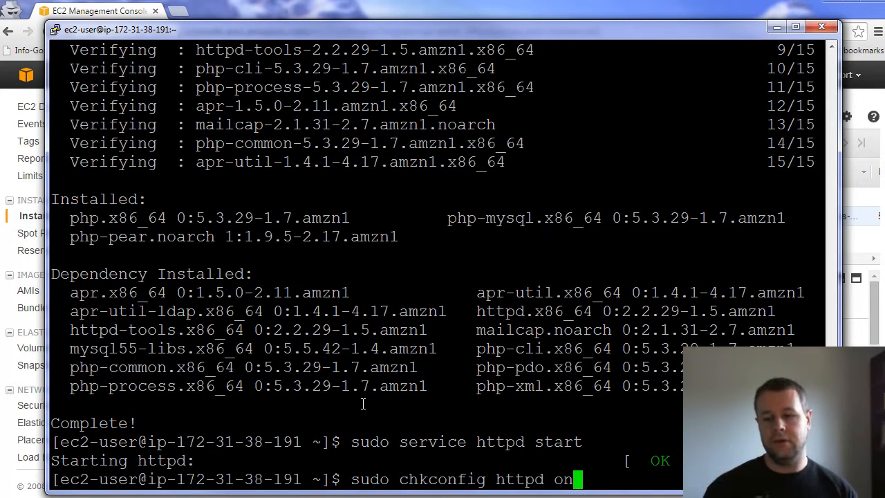
key(Return)
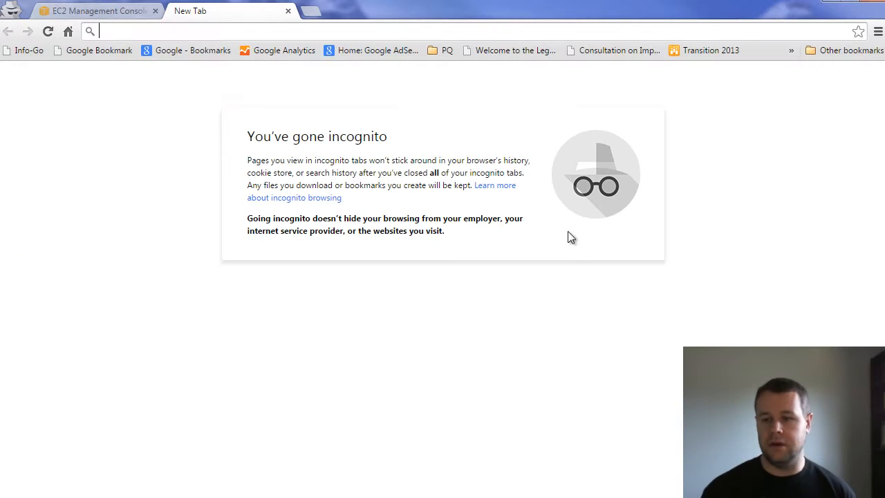
Try loading 54.148.144.72 in Chrome, which hangs while connecting.
click(97, 11)
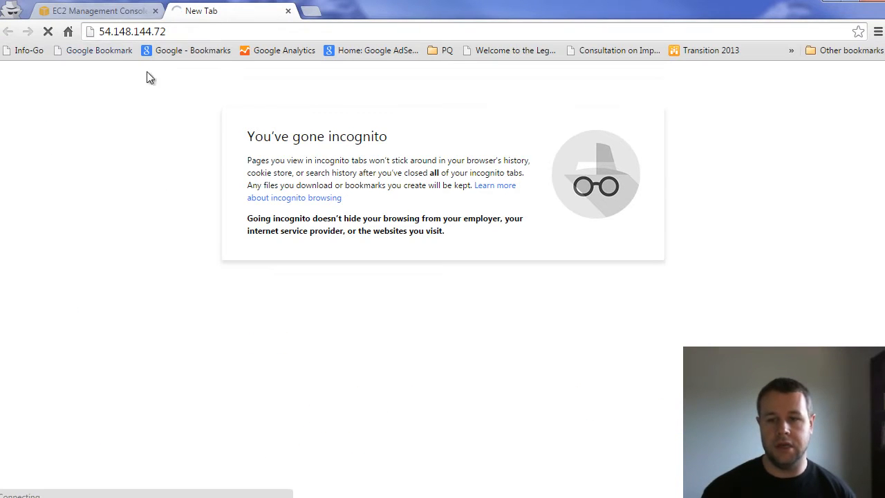
click(97, 12)
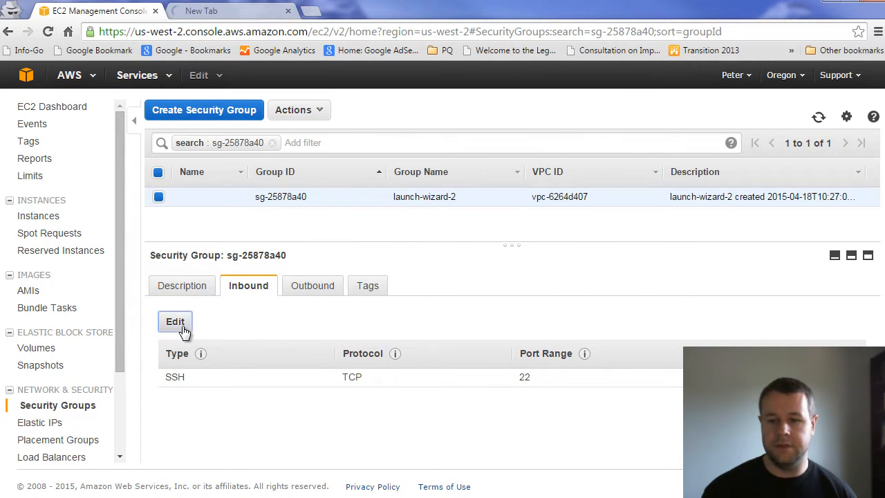
Add an inbound HTTP port 80 rule from Anywhere (0.0.0.0/0) to the security group and save it.
click(175, 321)
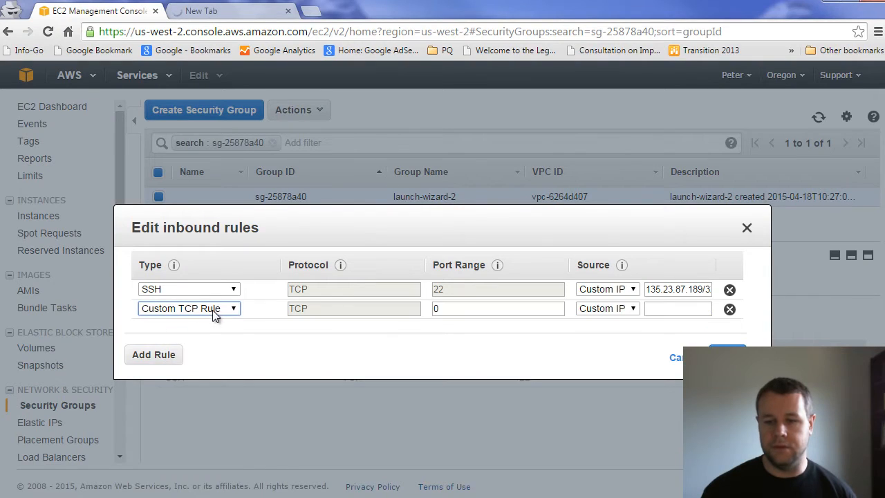
click(188, 309)
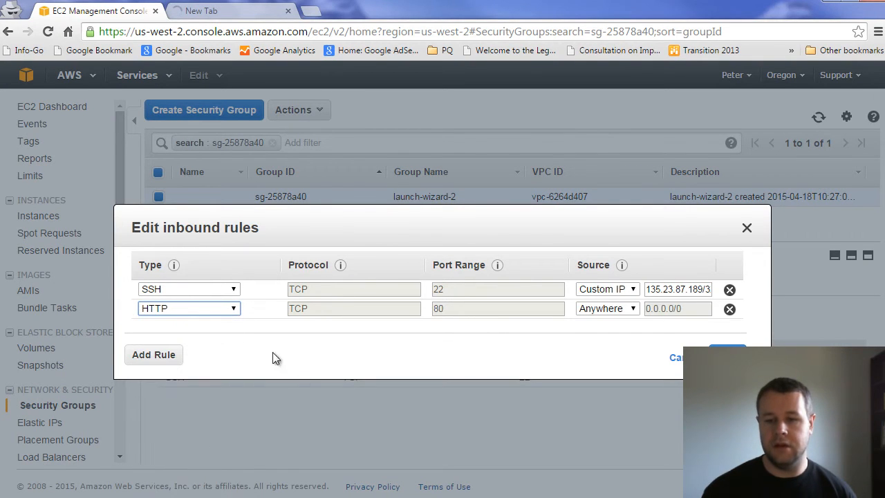
mouse_move(466, 302)
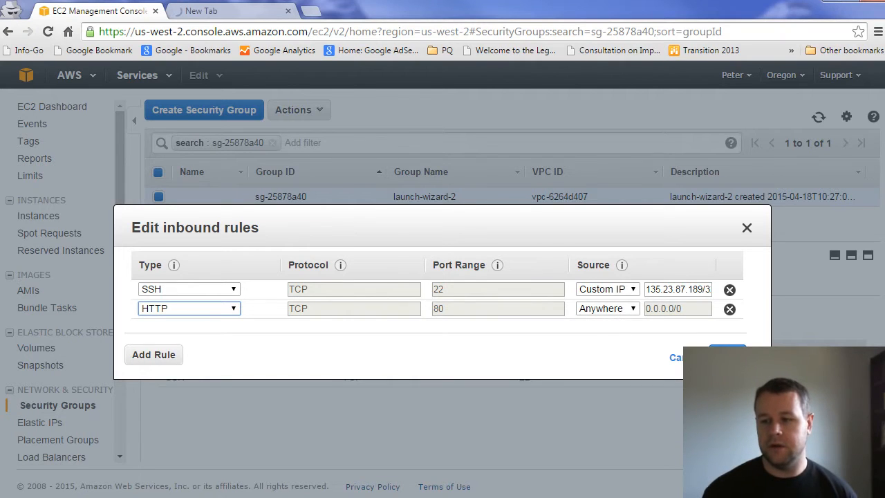
click(228, 11)
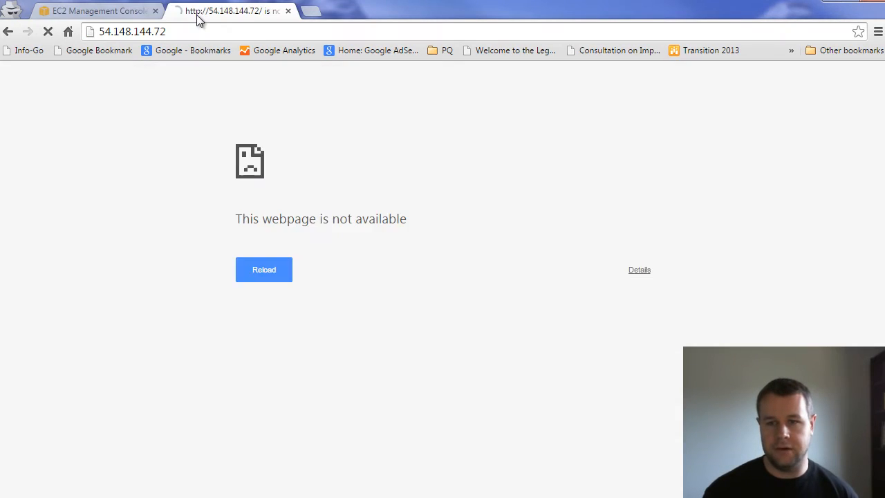
Reload the 54.148.144.72 tab to show the Amazon Linux AMI Apache test page.
click(263, 270)
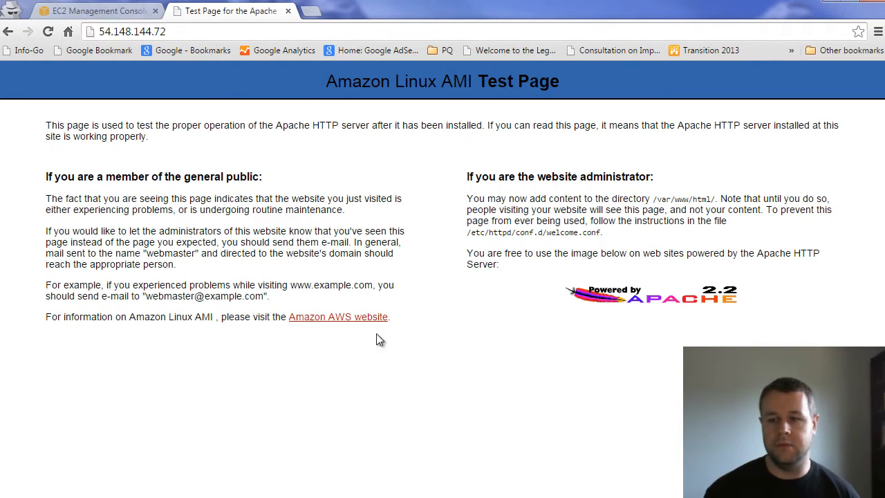
mouse_move(104, 13)
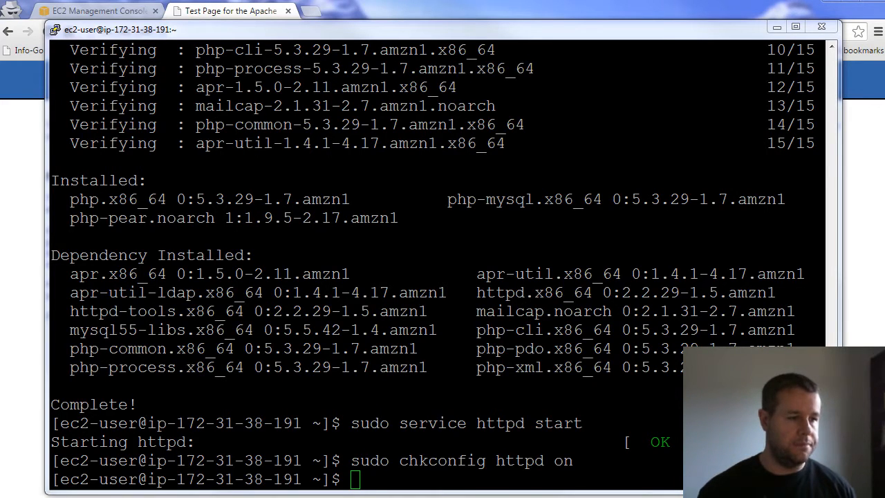
Cancel the mistyped usermod, create the www group, and add ec2-user to it.
text(sudo usermod -a -G www ec2-user)
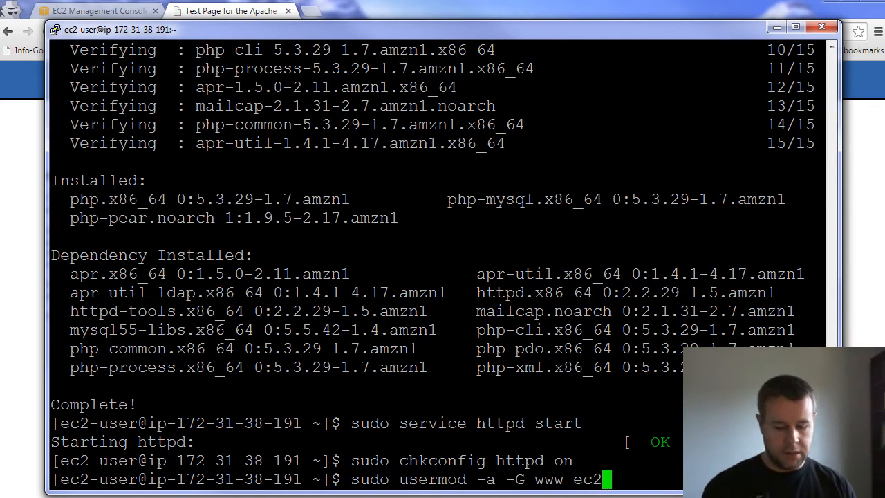
text(-ser)
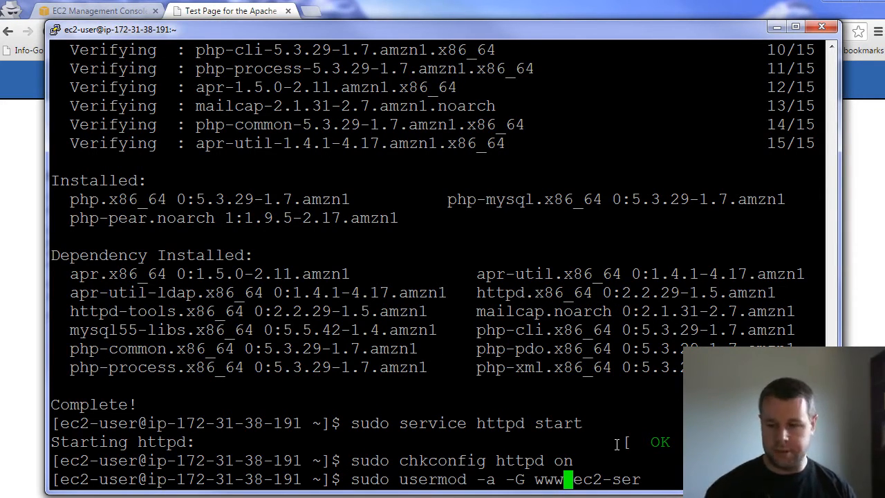
key(ctrl+c)
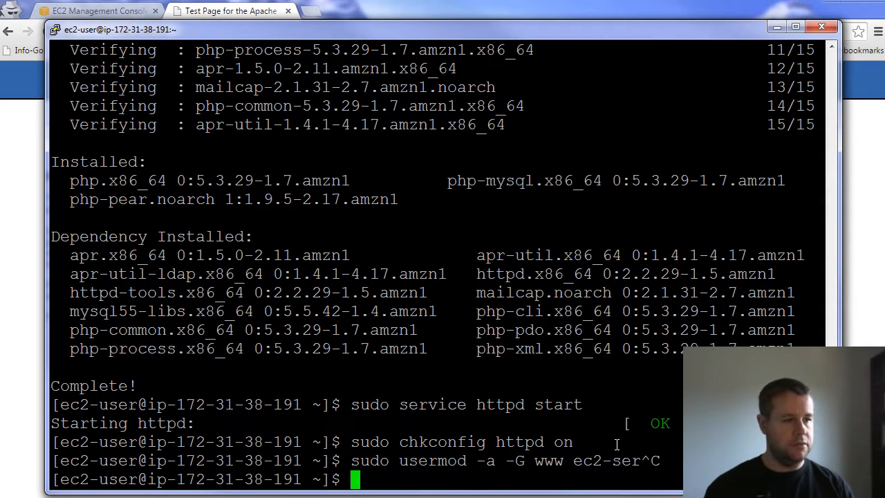
text(sudo groupadd www)
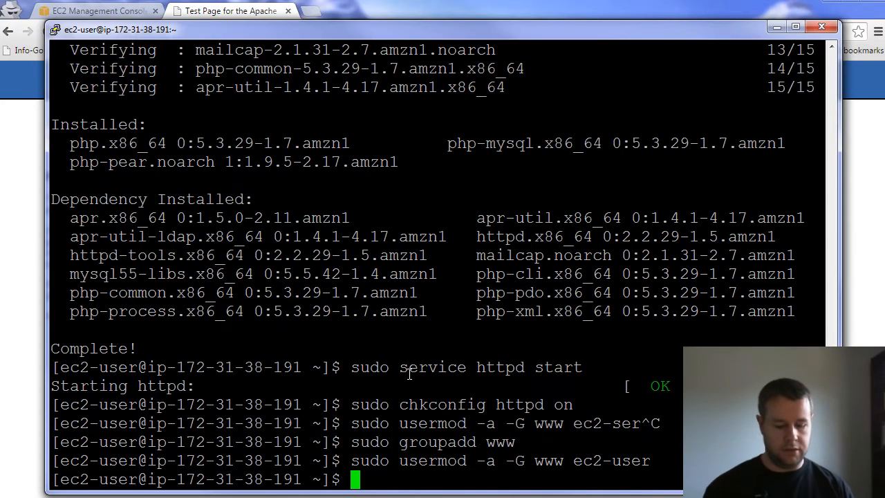
click(232, 10)
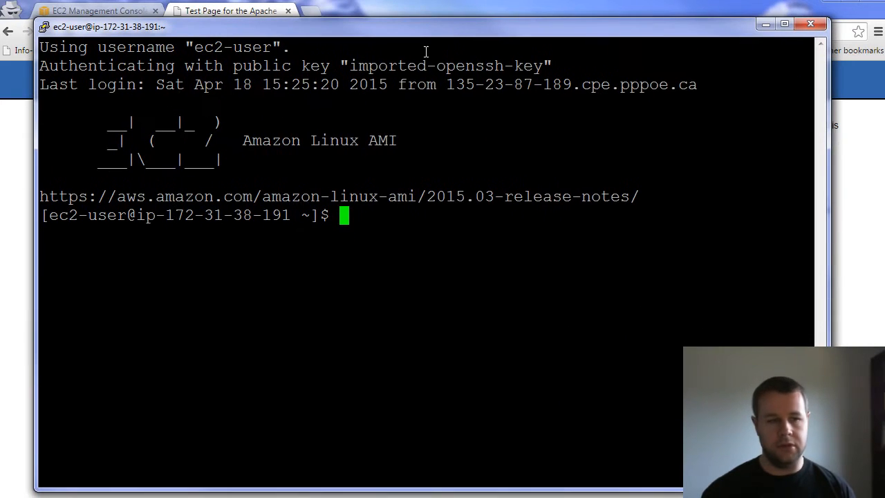
Check ec2-user's groups, chown /var/www to root:www recursively, and attempt to start mysqld.
text(group)
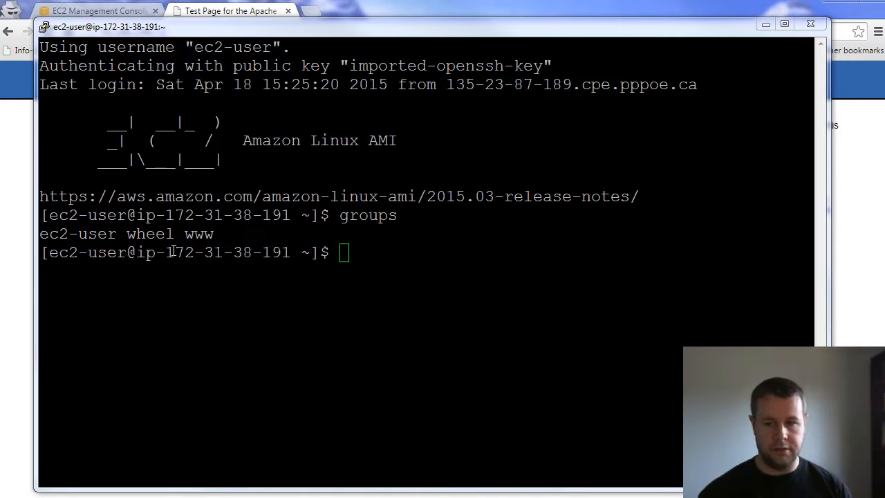
text(sudo chown -R root:www /var/www)
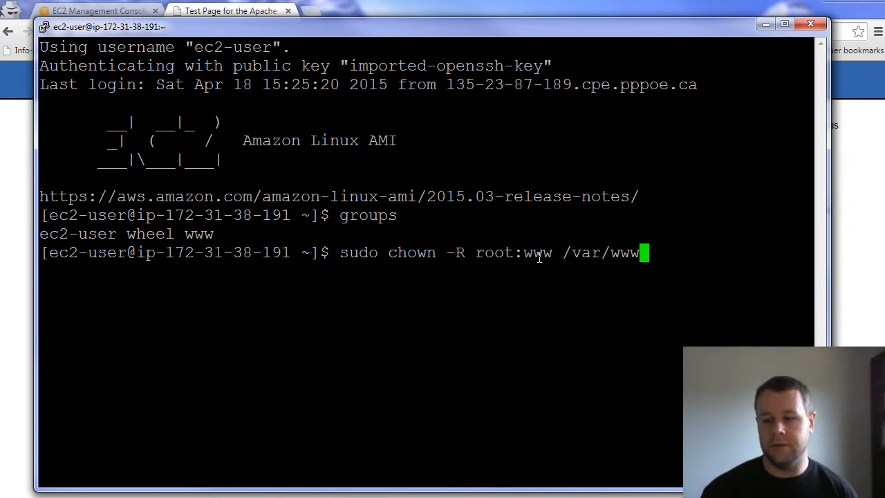
mouse_move(583, 254)
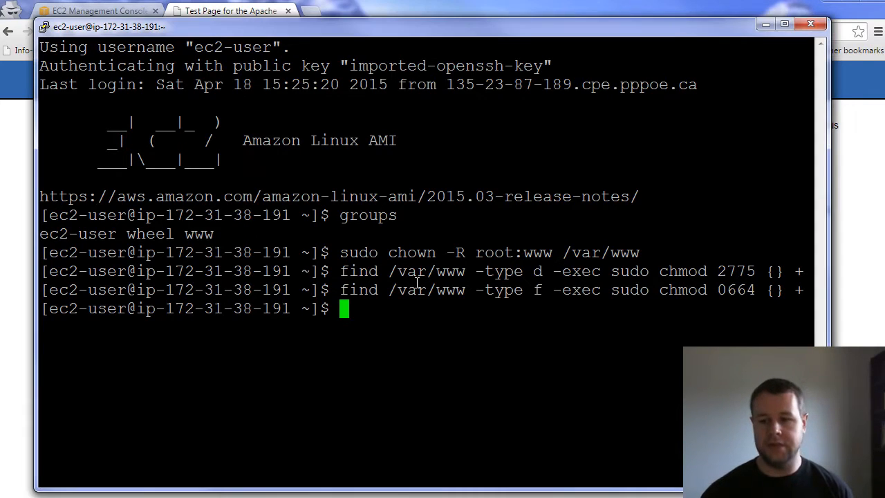
text(sudo service mysqld start)
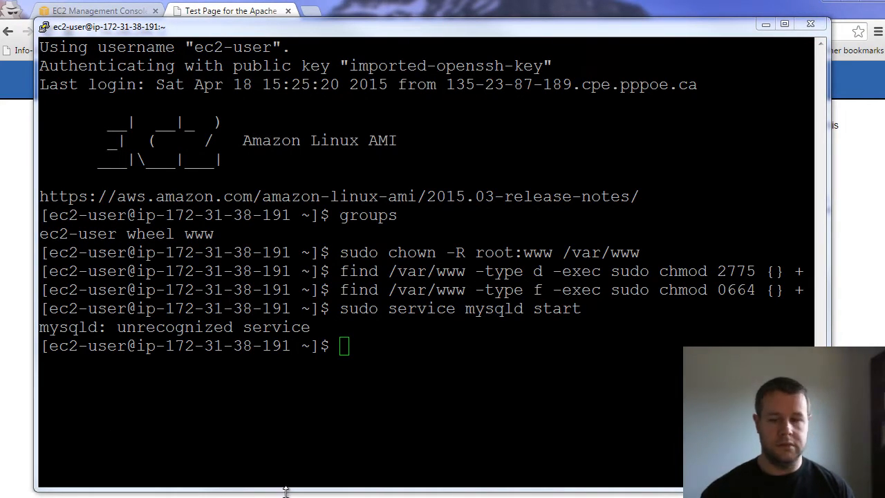
Install mysql-server with yum, answering y, and launch mysql_secure_installation.
text(sudo yum)
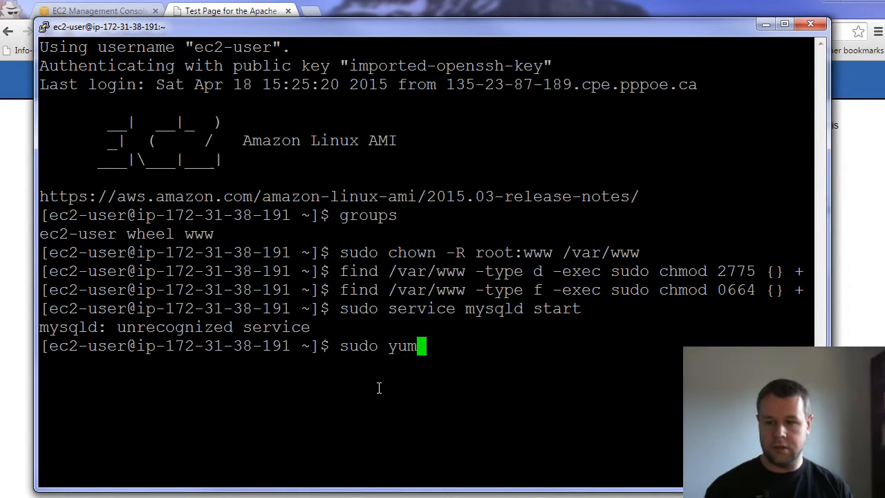
text(install mysql)
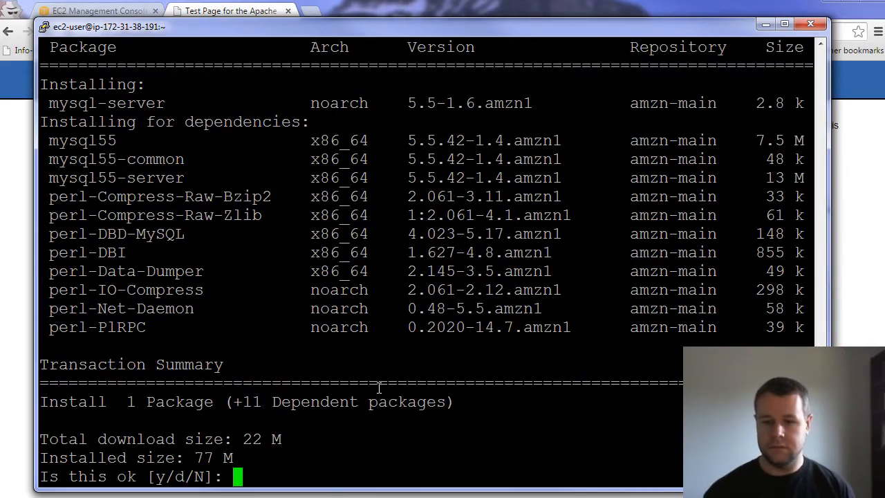
text(y)
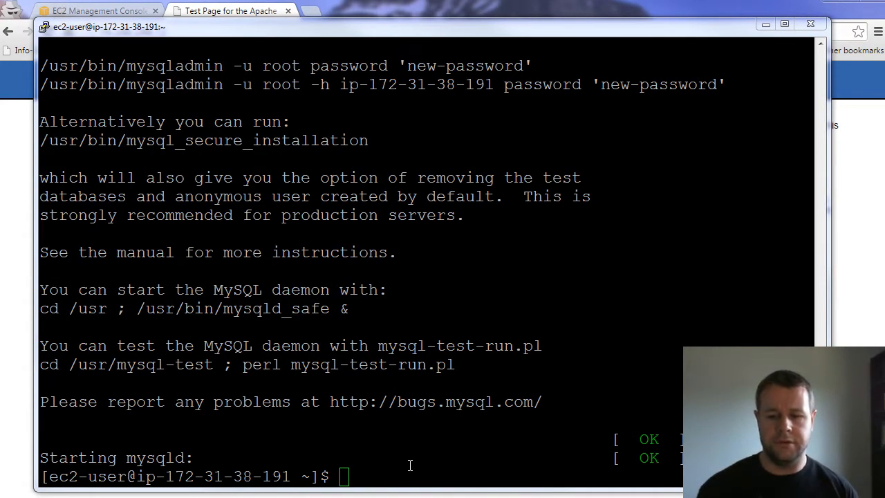
text(sudo mysql_secure_installation)
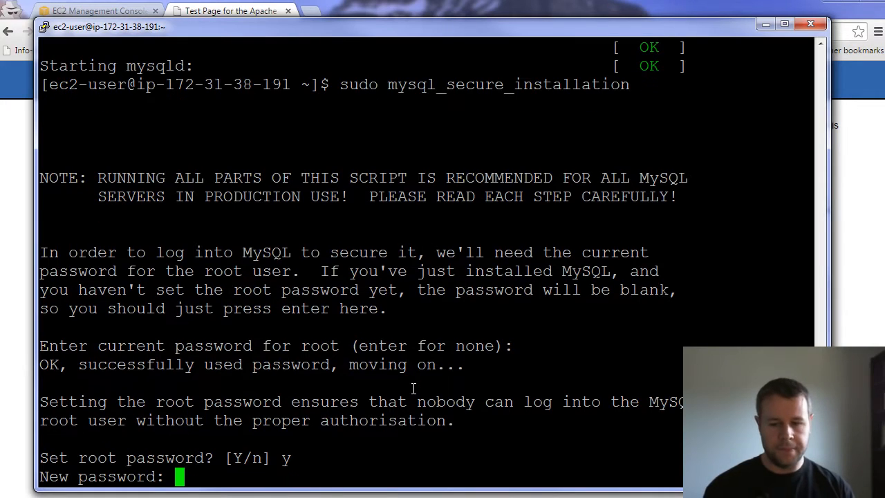
Set the MySQL root password, answer y to every prompt, then stop the mysqld service.
key(enter)
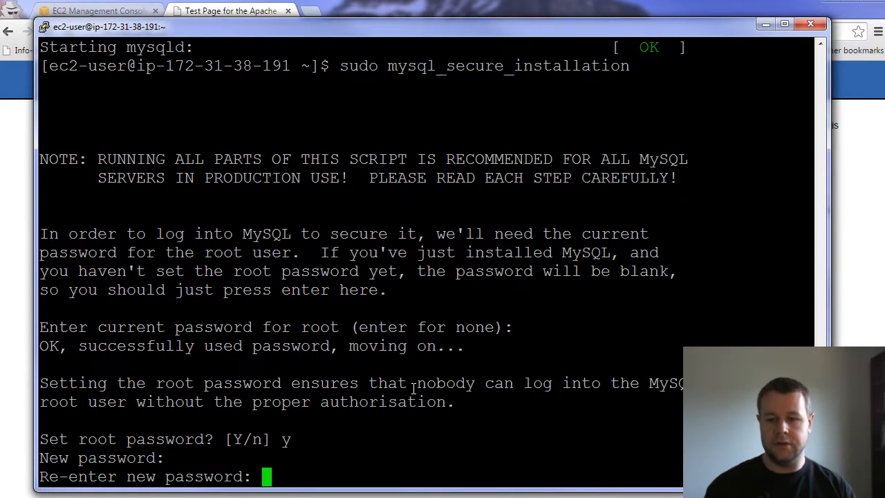
key(enter)
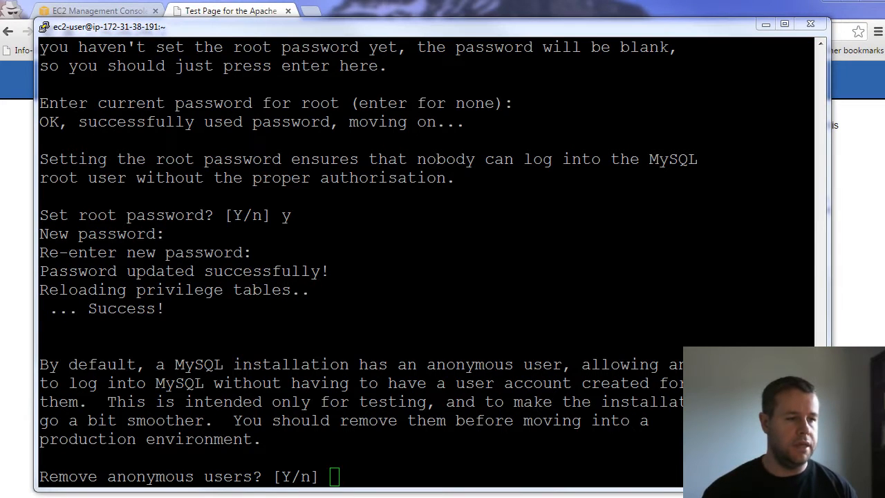
mouse_move(349, 312)
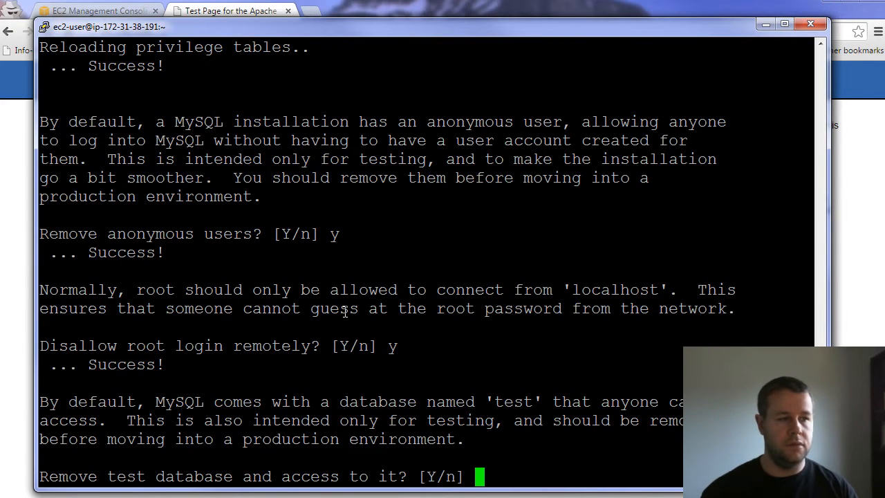
text(y)
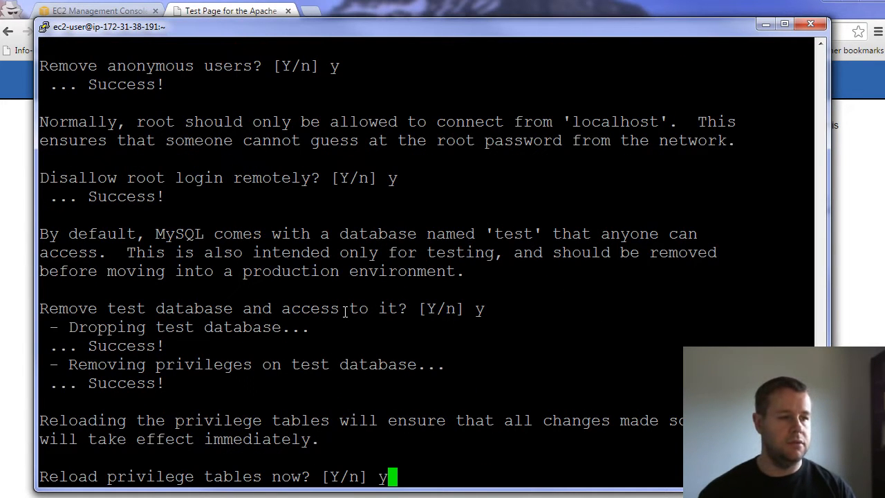
key(Return)
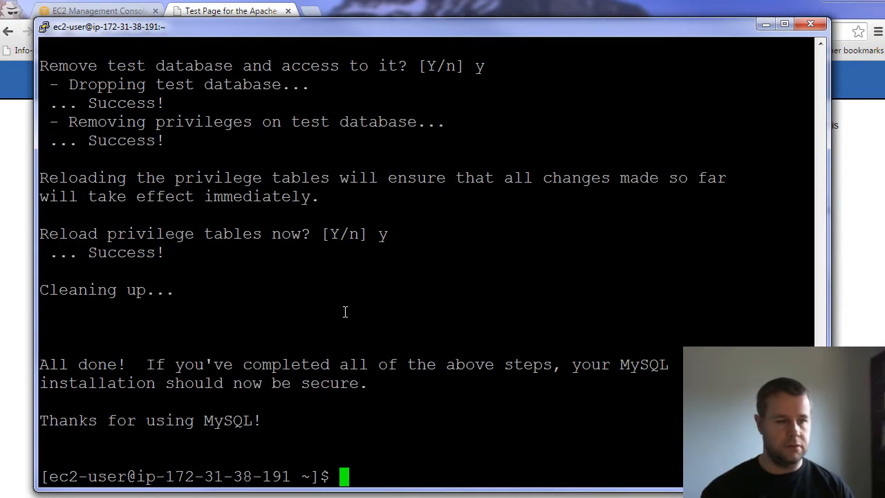
text(sudo s)
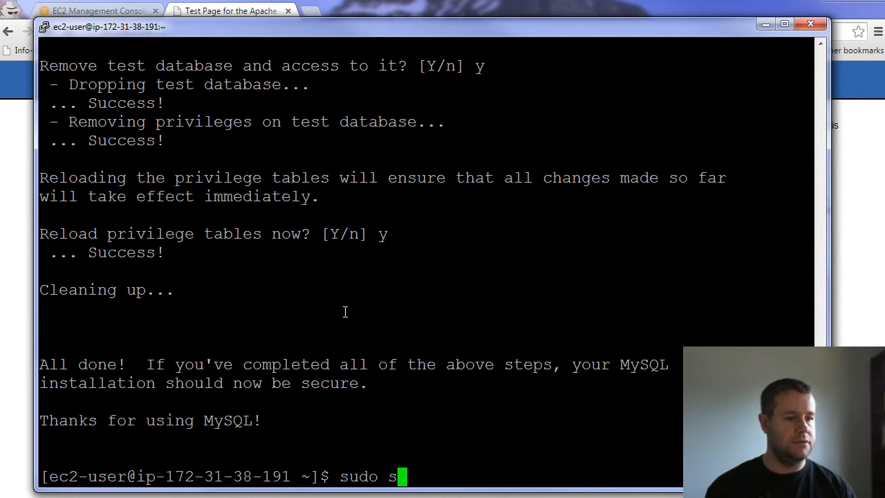
text(ervice mysqld stop)
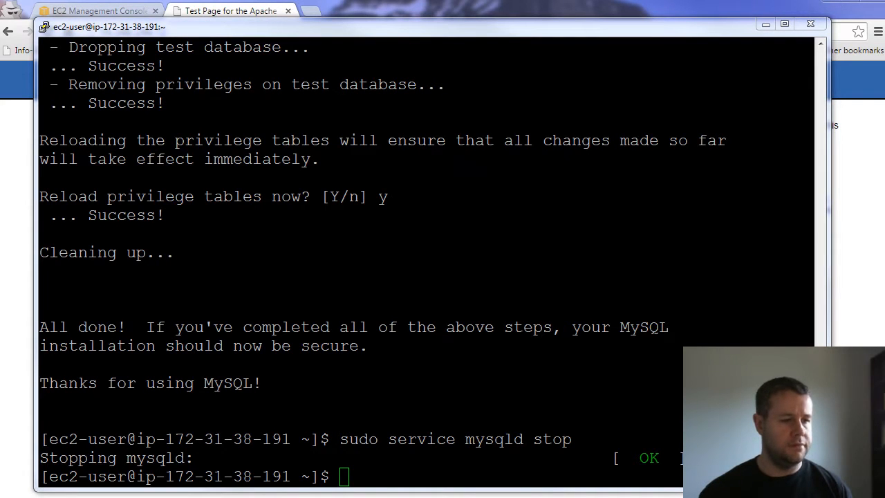
Enable mysqld at boot with chkconfig and rename /var/www/html to httpdocs.
text(sudo chkconfig mysqld on)
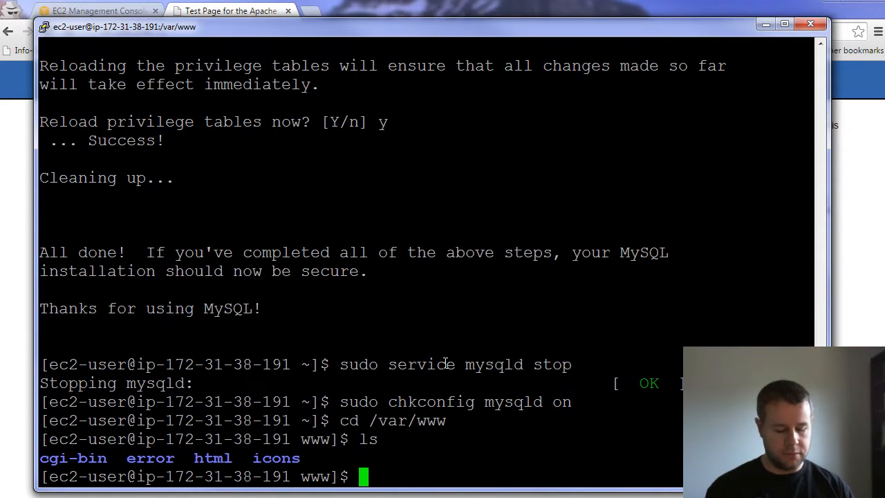
text(mv html)
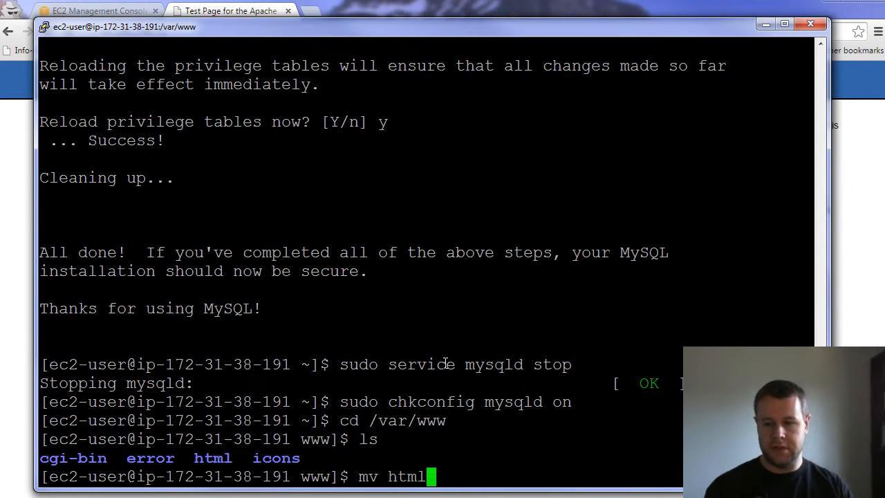
text(httpdocs)
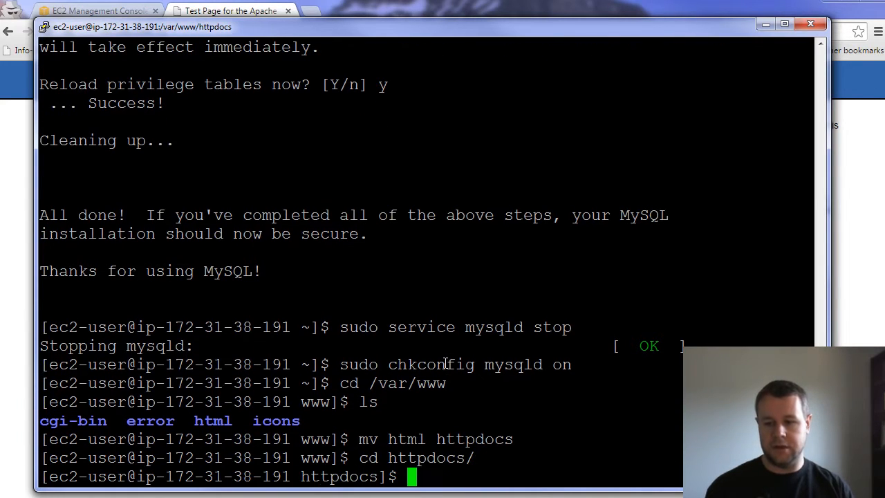
text(mkd)
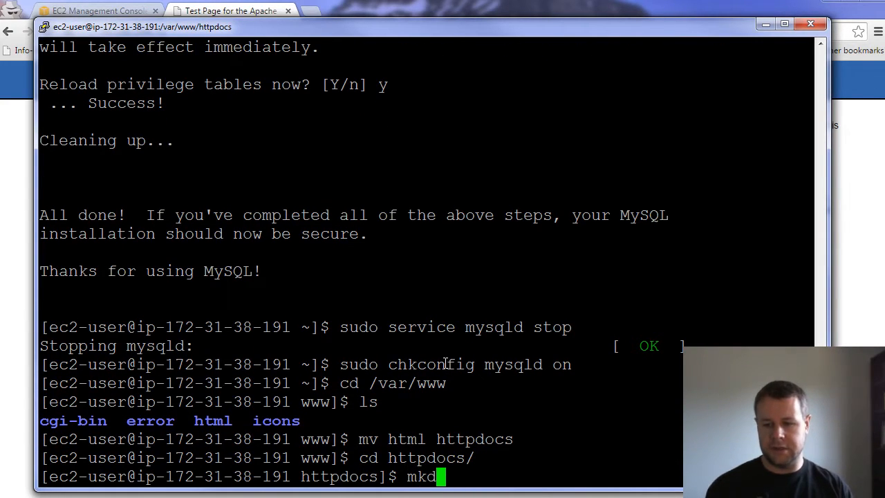
text(ir)
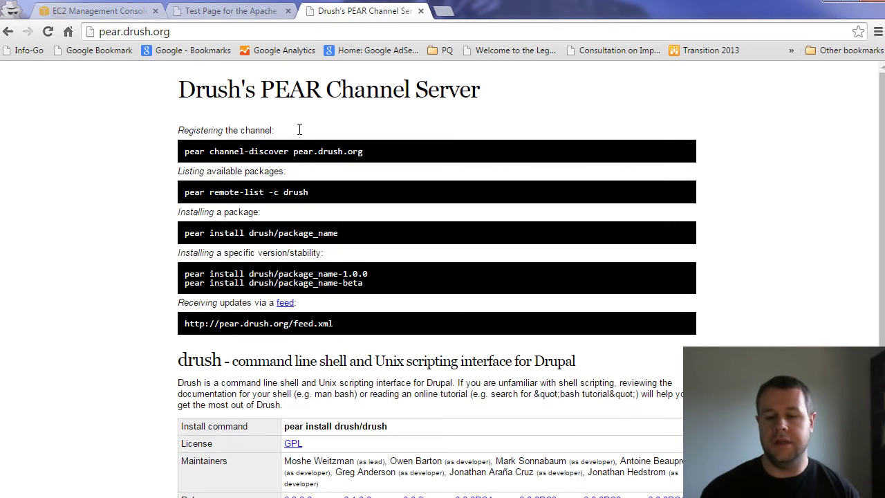
mouse_move(285, 308)
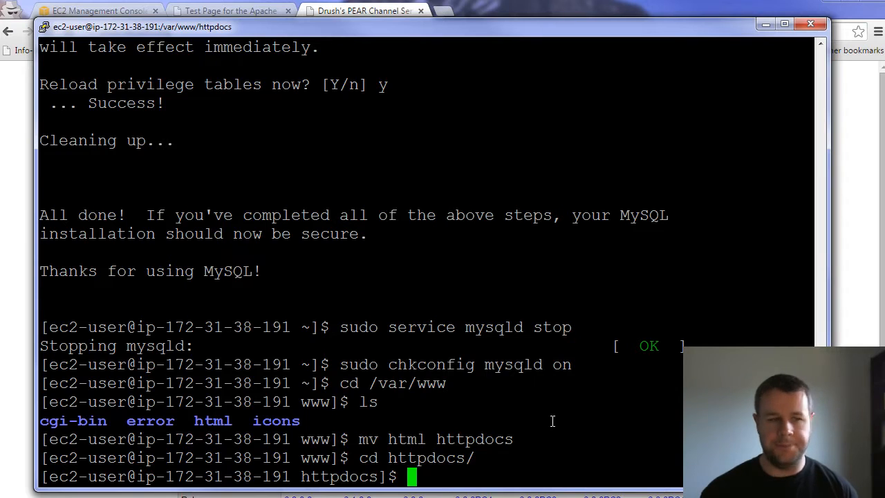
Discover the pear.drush.org channel with sudo pear channel-discover.
text(pear)
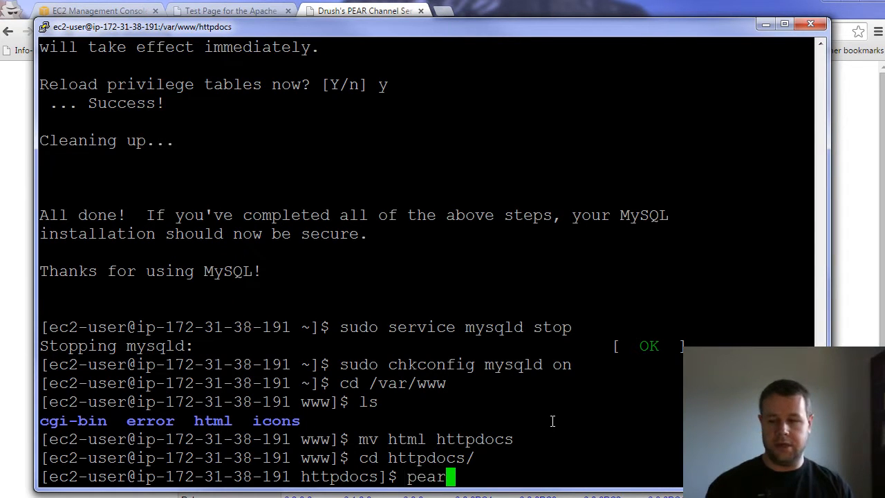
text(channel-discover pear.dr)
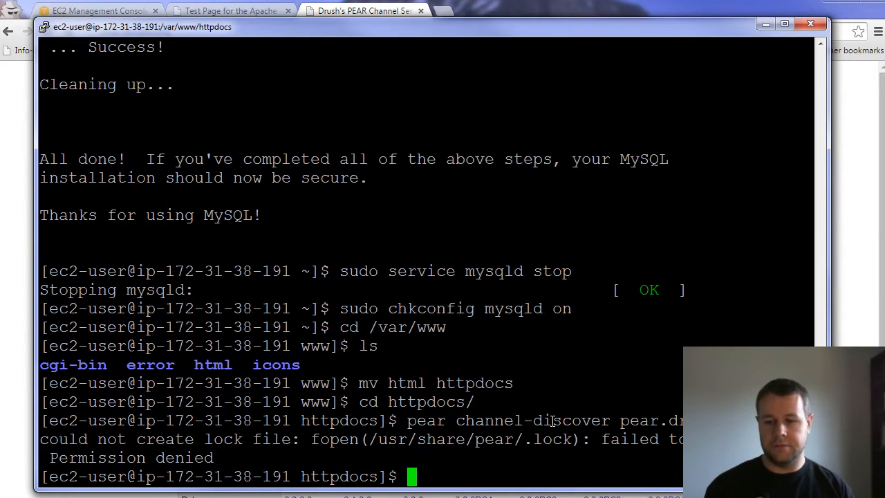
text(sudo pear channel-discover pear)
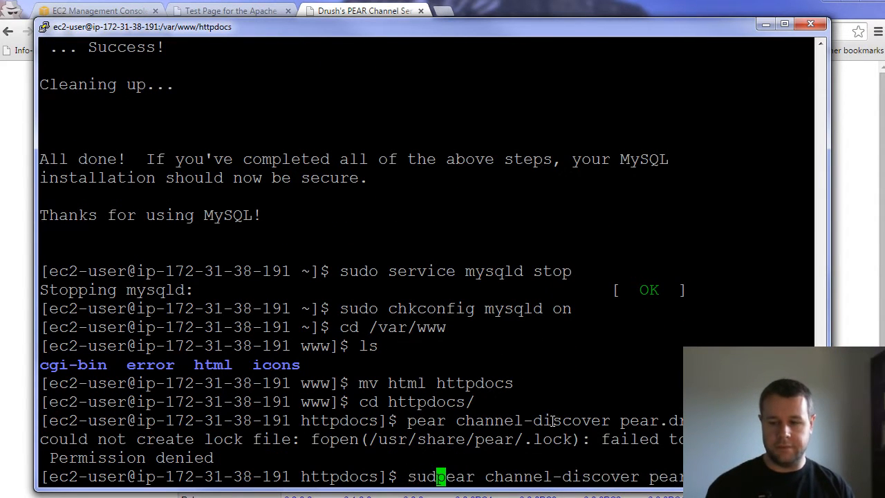
key(Return)
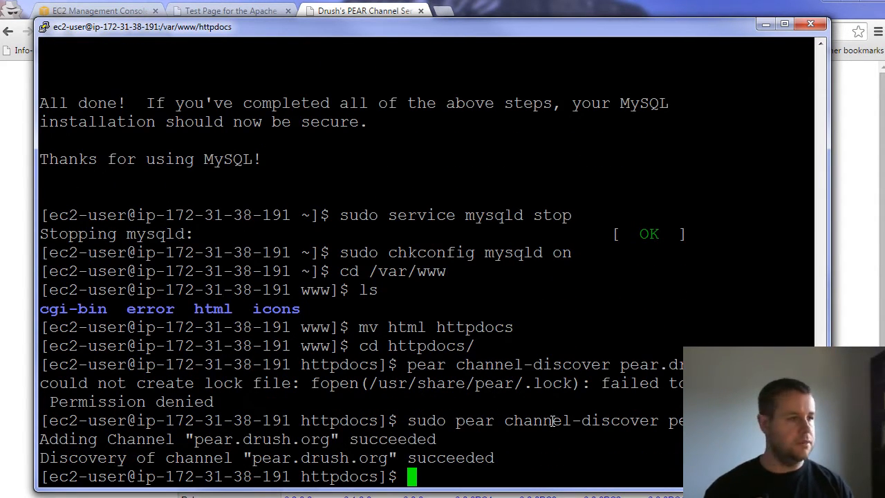
List the drush packages on the channel and install drush/drush-6.2.0.0 via pear.
text(sudo)
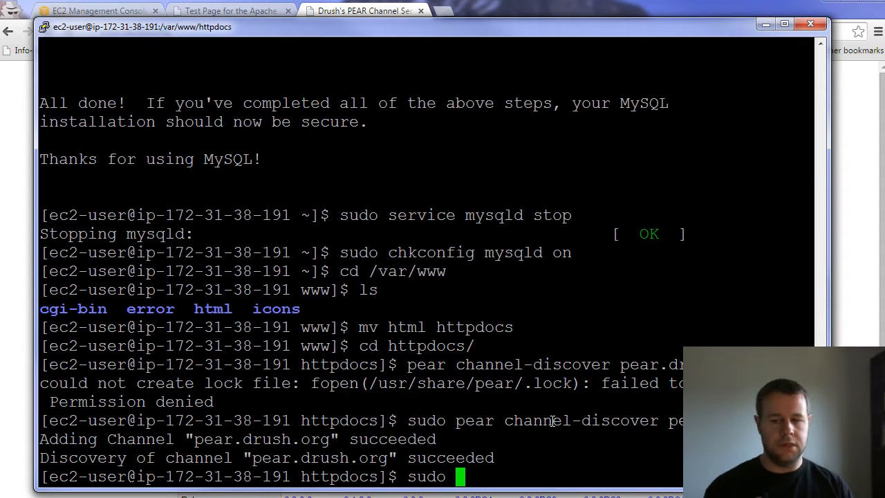
text(pear remote-list -c drush)
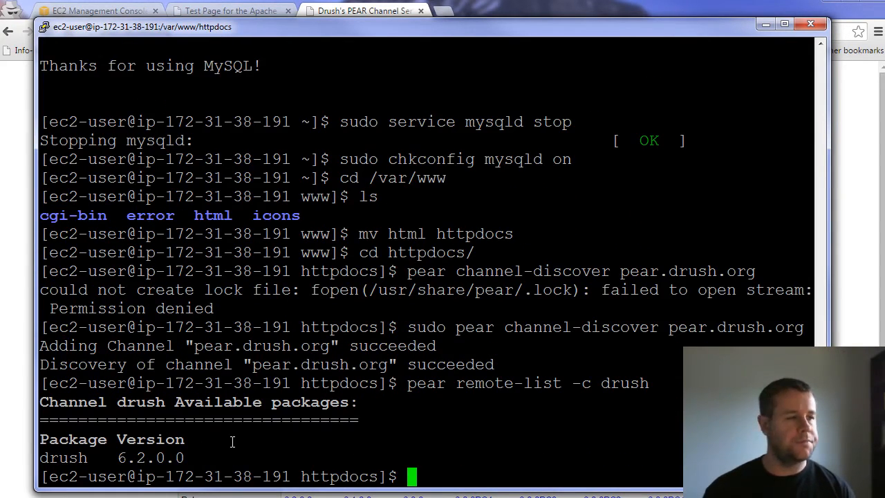
text(pear)
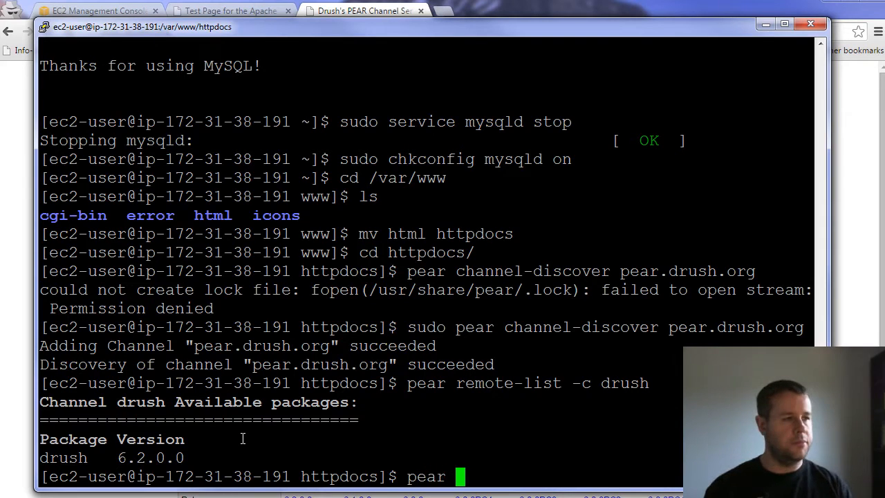
text(install drush/drush-)
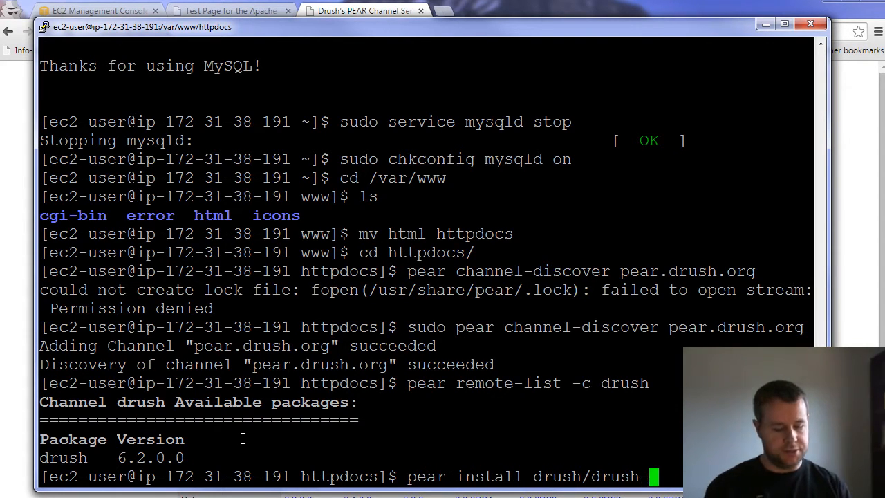
text(6.2.0.0)
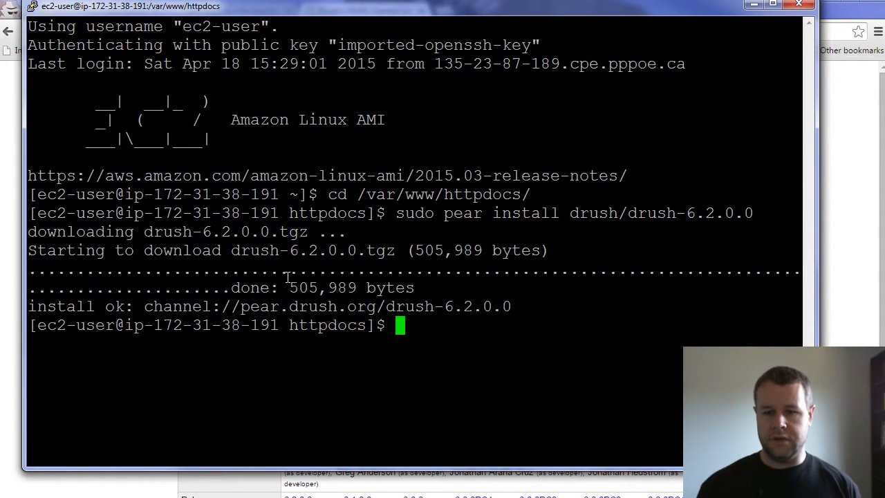
mouse_move(360, 352)
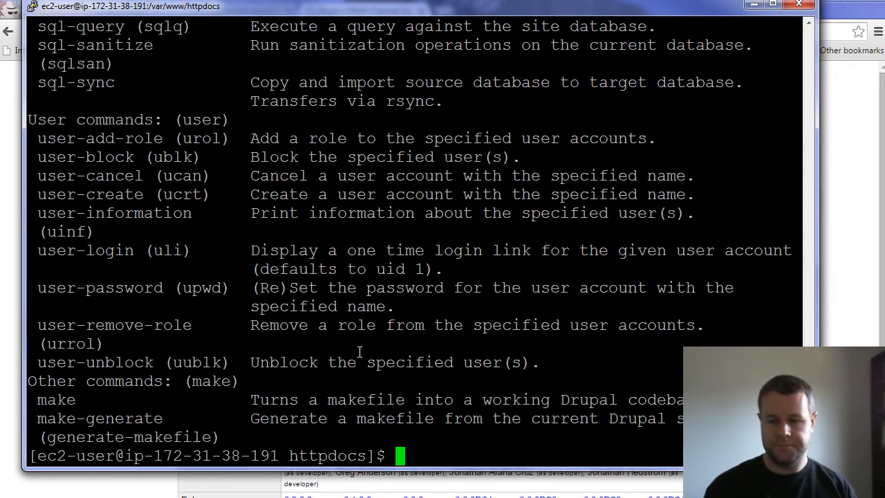
Download Drupal with sudo drush into httpdocs and list the directory.
text(du)
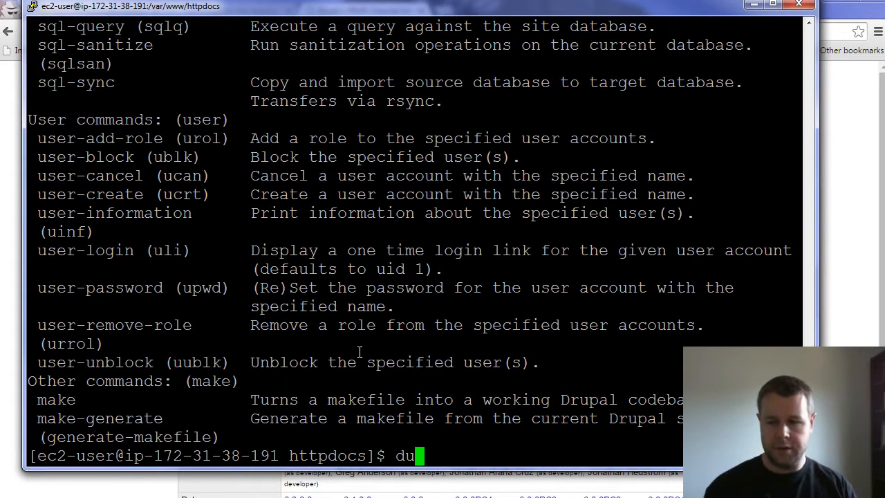
text(sudo drush install drupal)
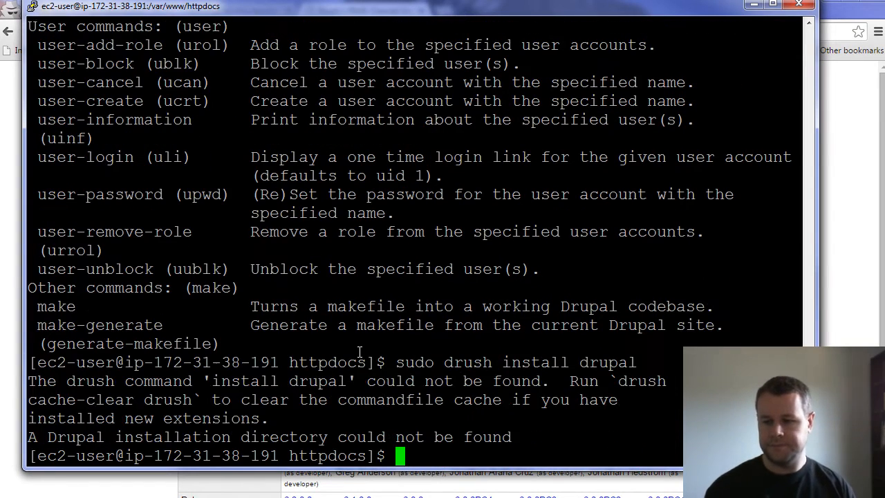
text(sudo drush install drupal)
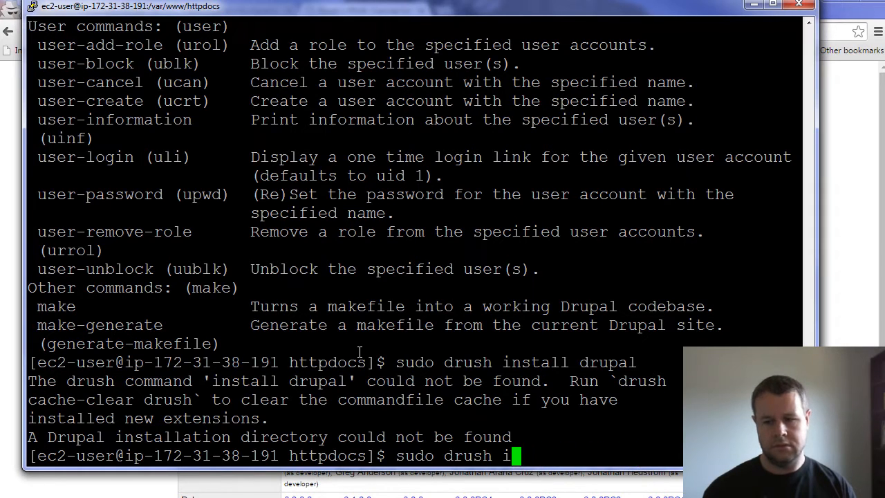
text(l drupa)
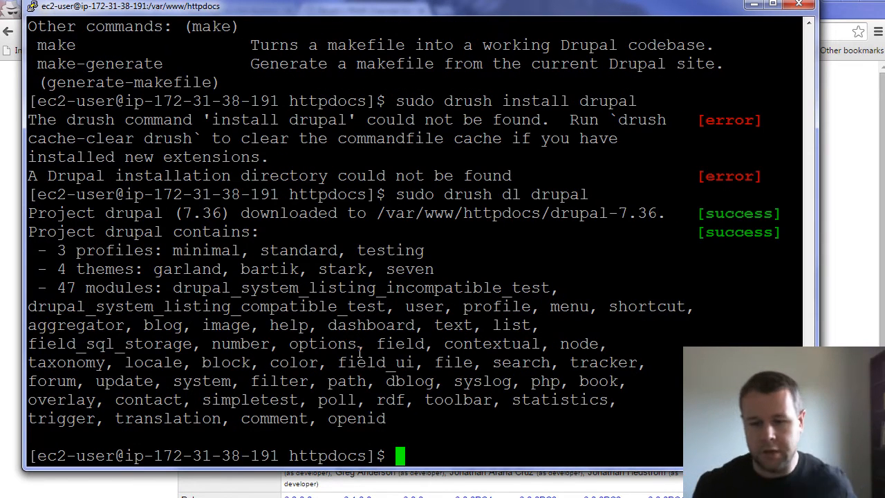
text(ls)
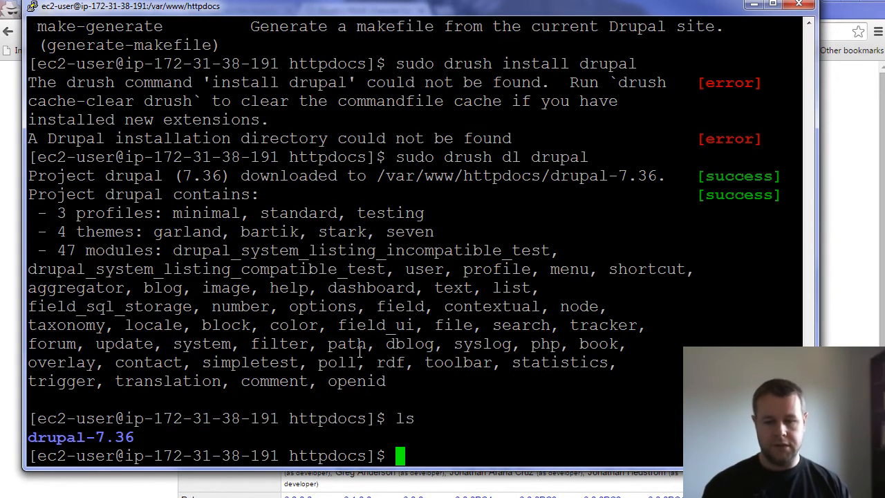
Rename drupal-7.36/ to oursite and begin a vim command.
text(mv d)
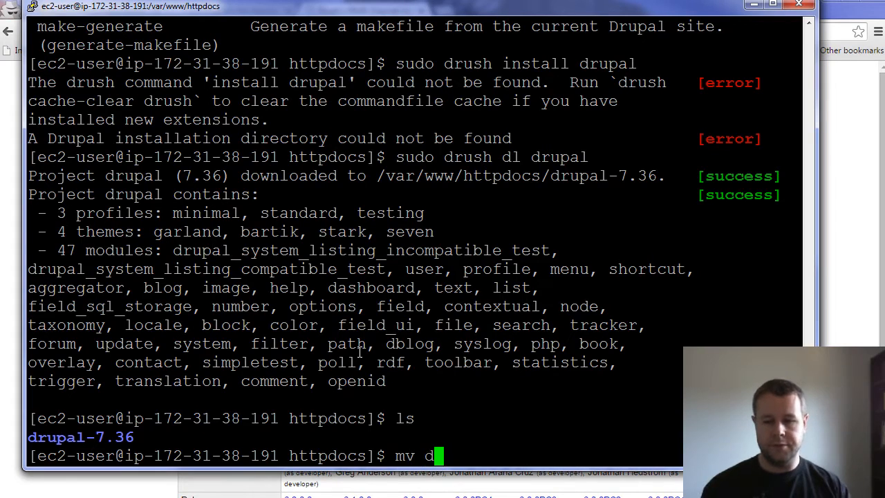
text(rupal-7.36/ oursite)
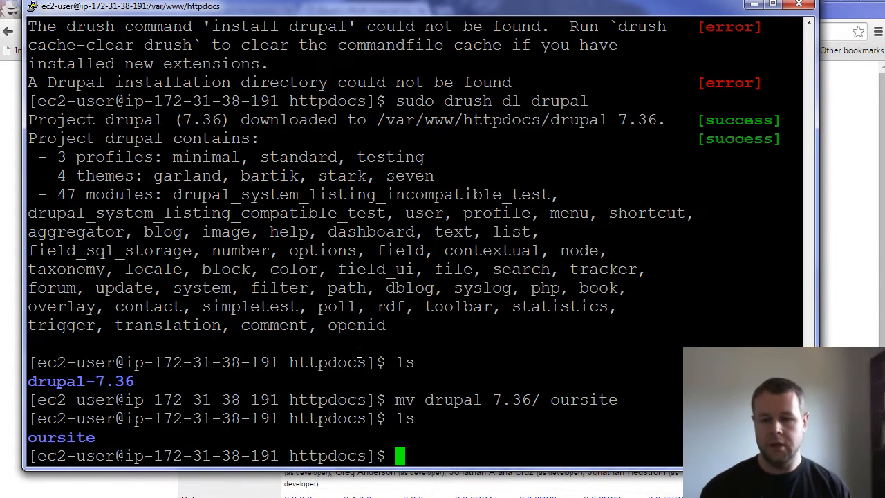
text(viom)
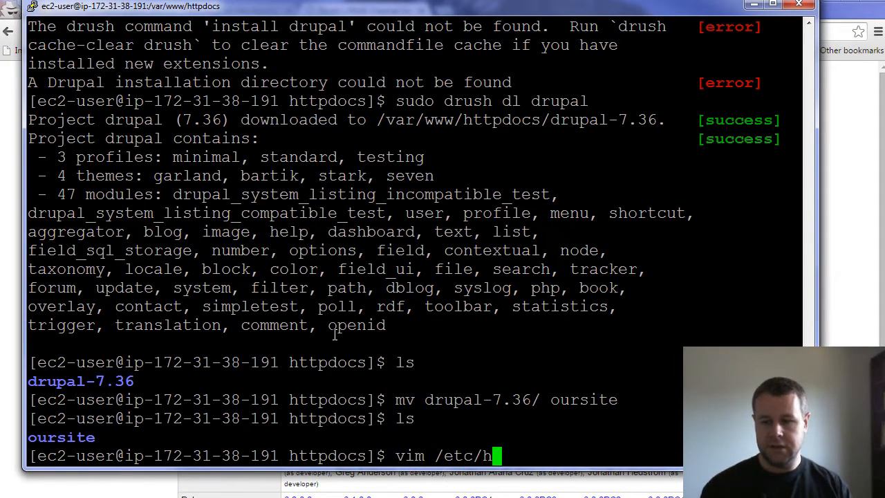
Edit /etc/httpd/conf/httpd.conf with sudo vim, landing at the User/Group directives.
text(ttpd/conf)
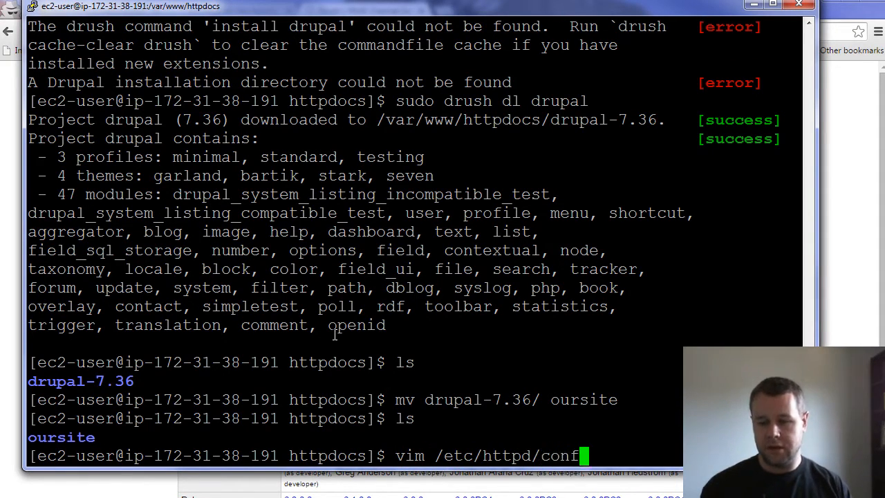
text(/conf)
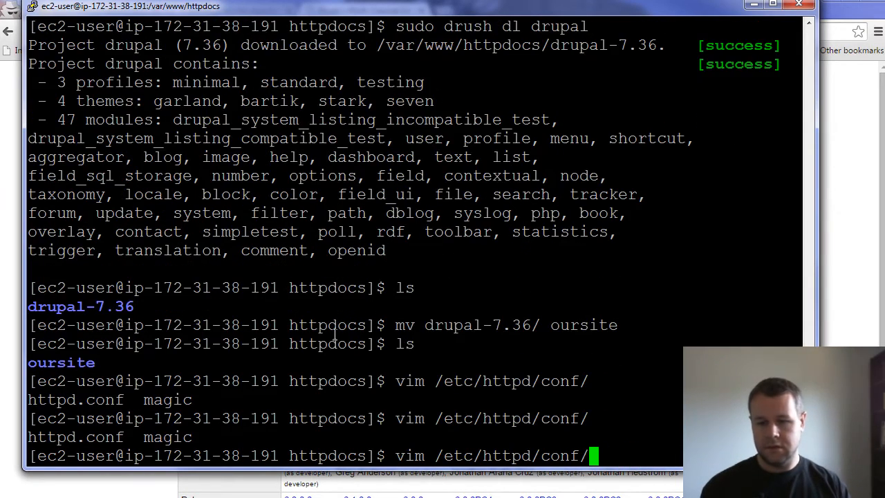
text(con)
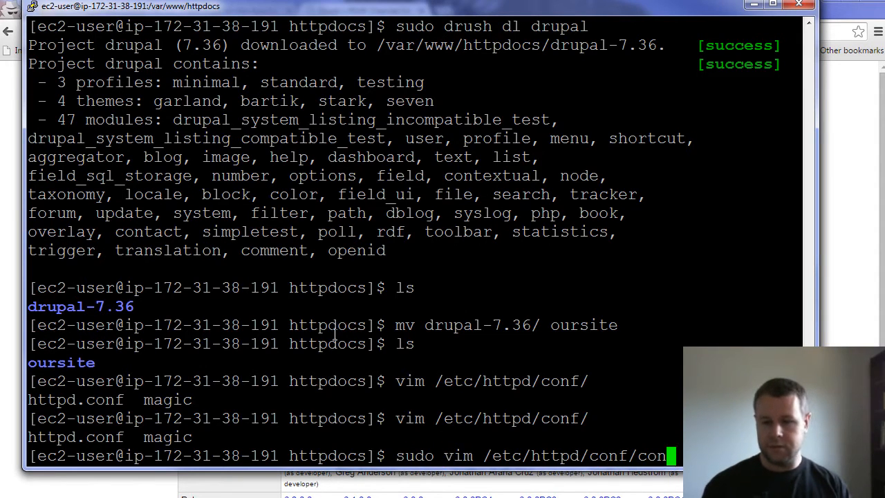
text(httpd)
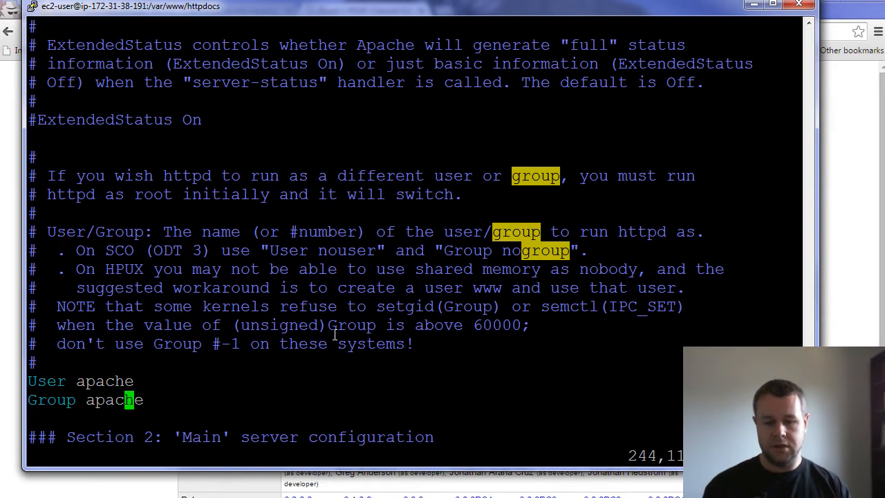
Set Group to www and DocumentRoot to /var/www/httpdocs/oursite.
text(www)
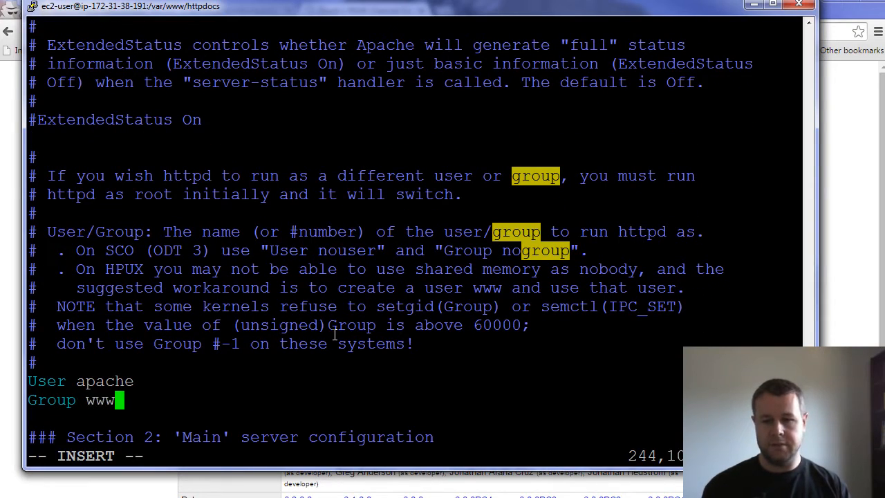
key(Escape)
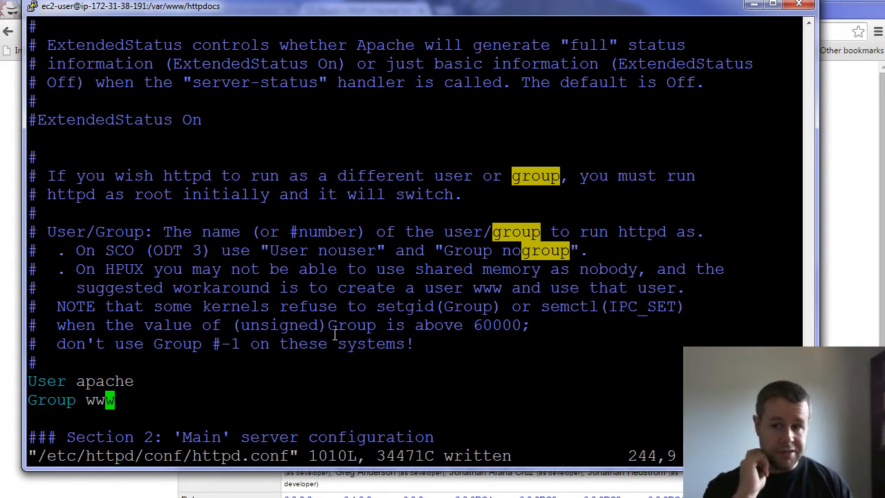
text(/D)
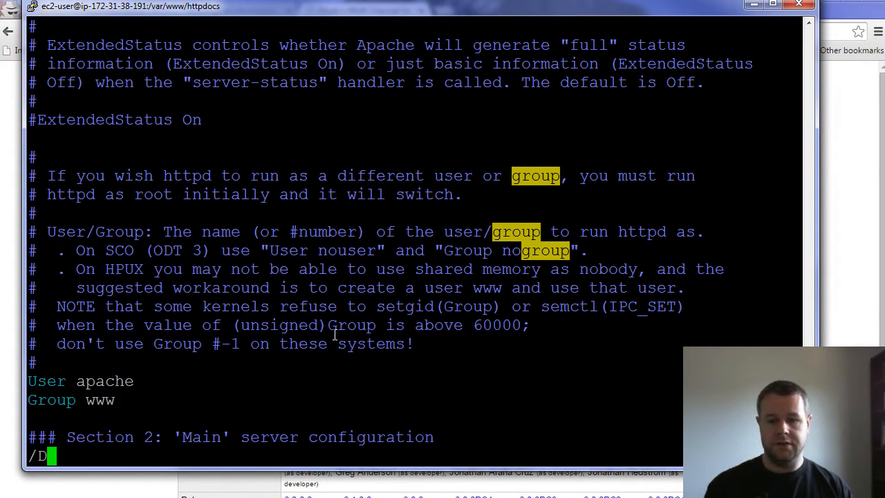
text(ocume)
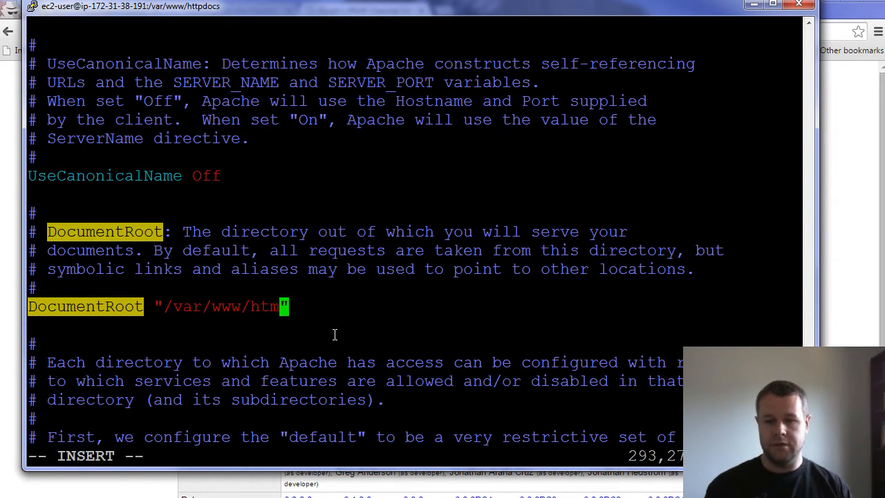
text(pdc)
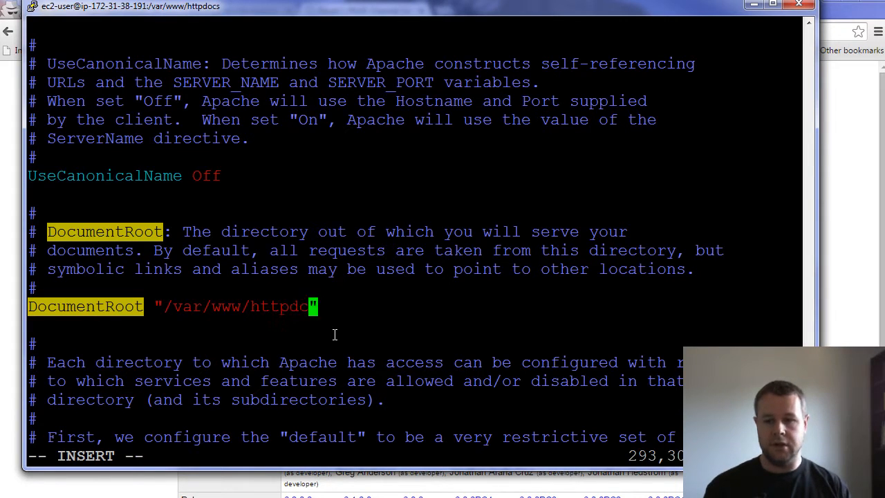
text(s)
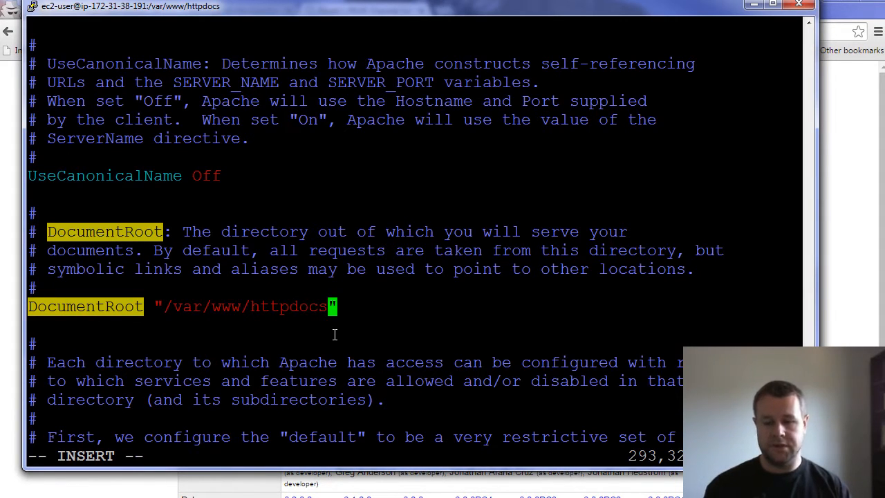
text(/oursite)
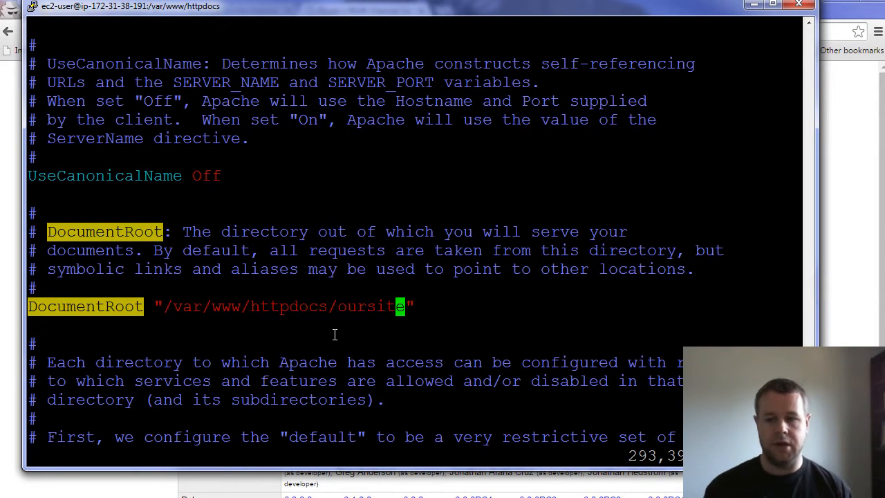
Point the matching <Directory> section at /var/www/httpdocs/oursite.
scroll(down, 3)
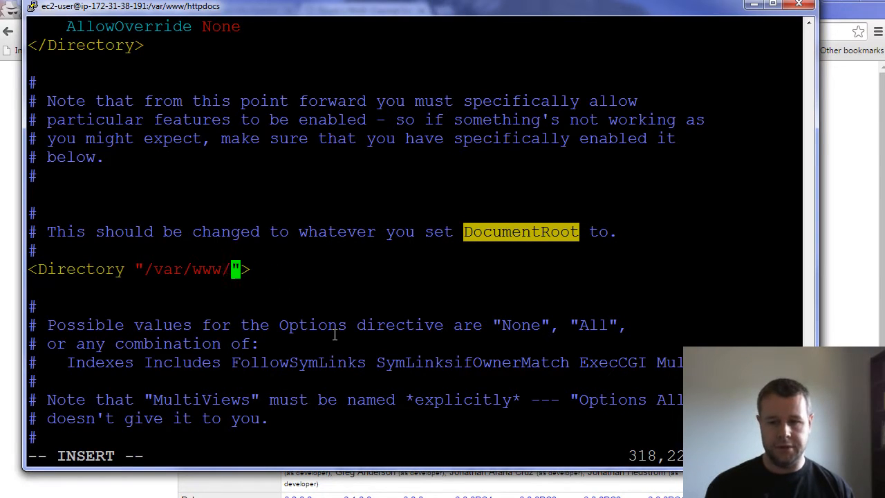
text(httpdoc)
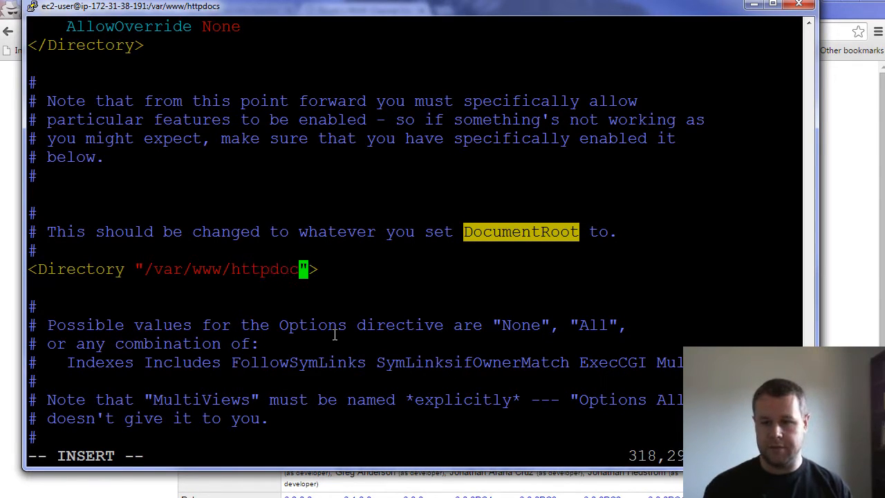
text(/oursite)
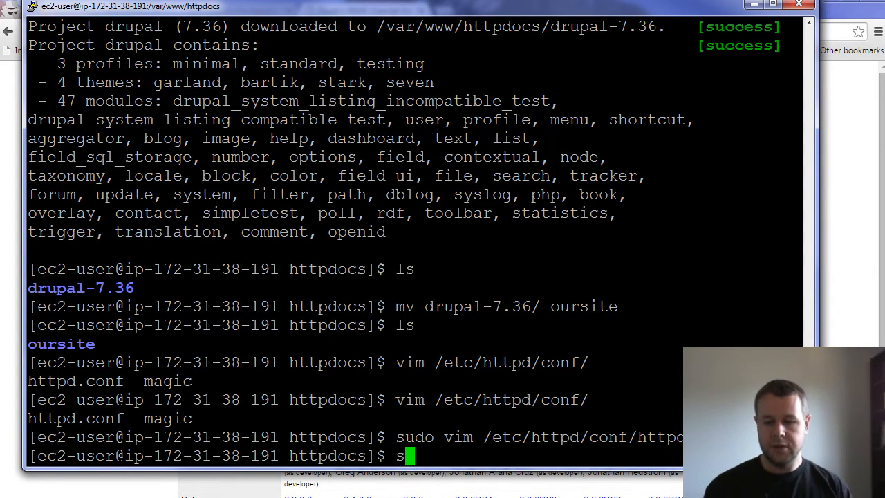
Restart Apache, then continue the Drupal installer with the Standard profile and English (built-in).
text(udo service httpd)
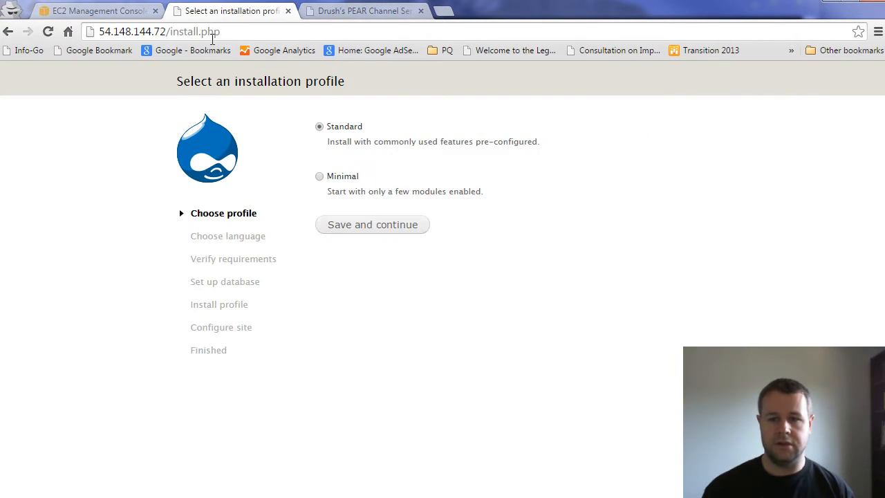
click(373, 224)
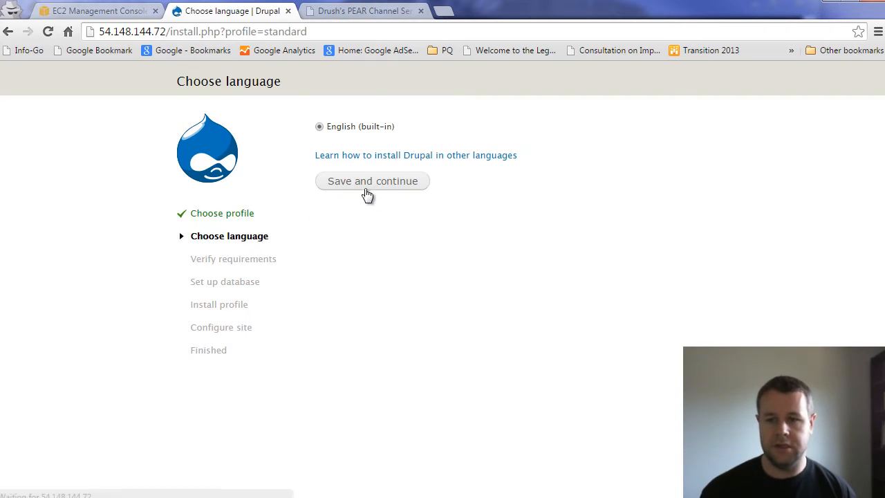
click(372, 180)
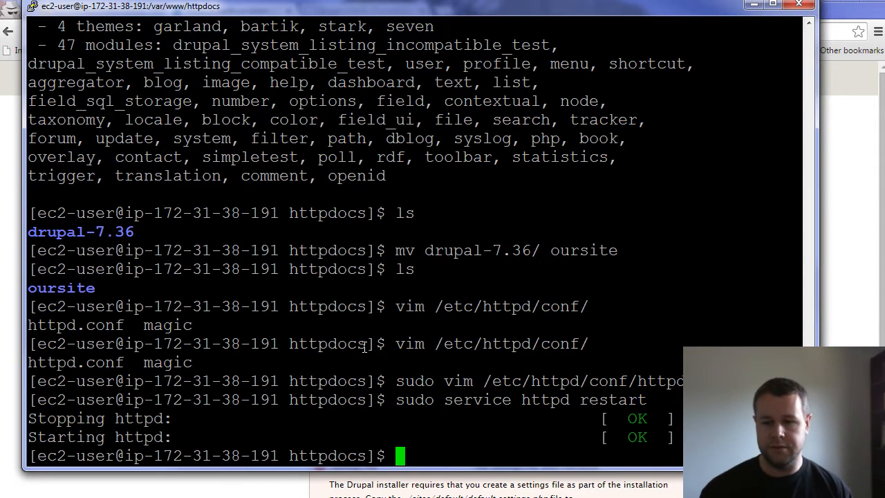
Install php-gd with sudo yum, restart httpd, and list the oursite folder.
text(sudo yum install php-d)
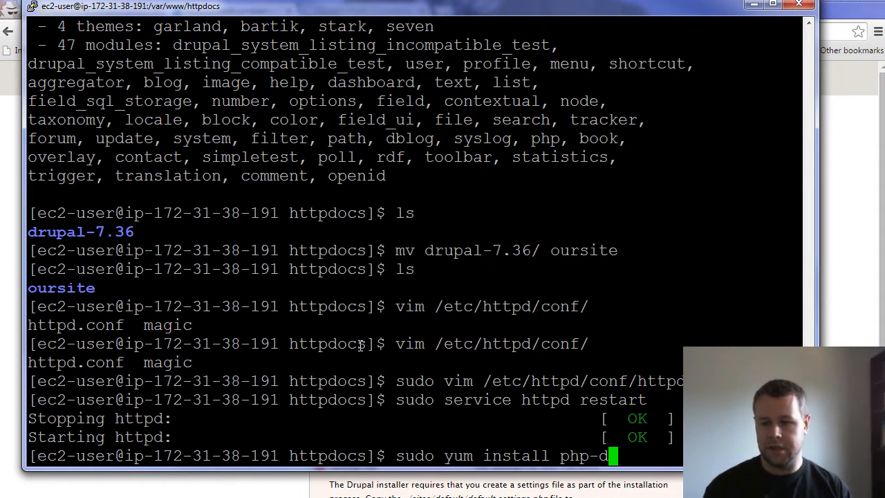
text(gd)
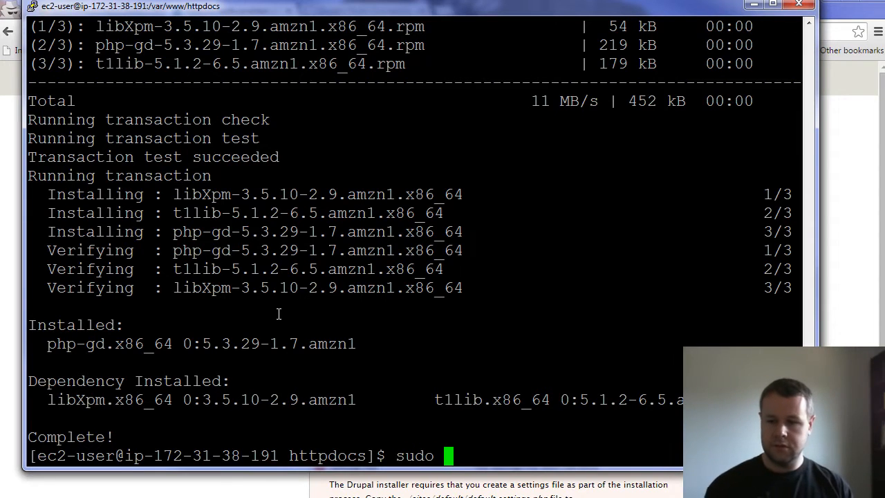
text(service httpd restart)
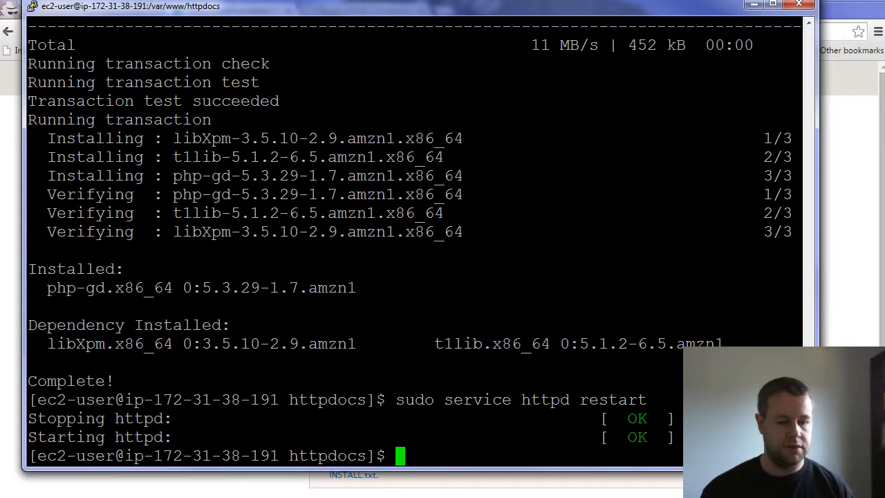
text(ls)
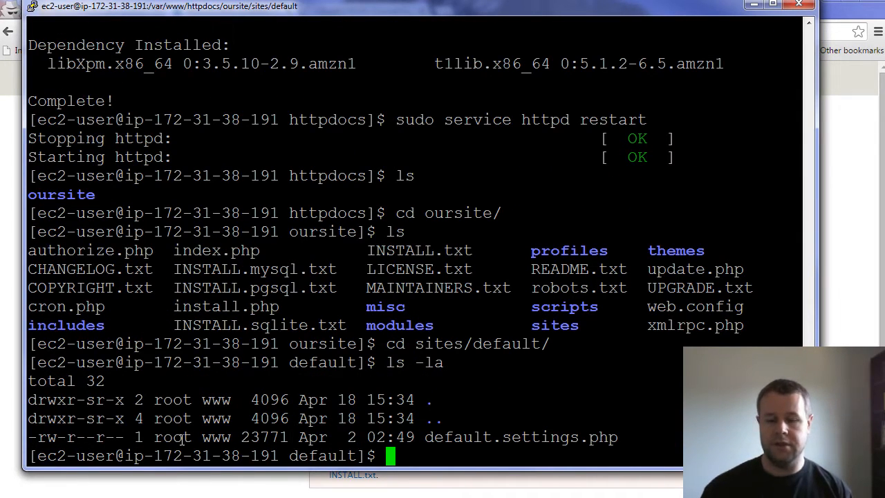
text(cd ..)
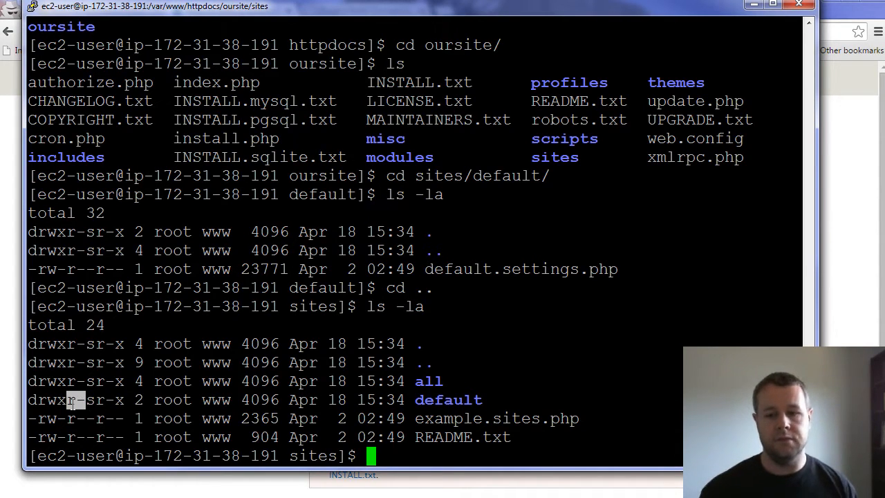
double_click(171, 400)
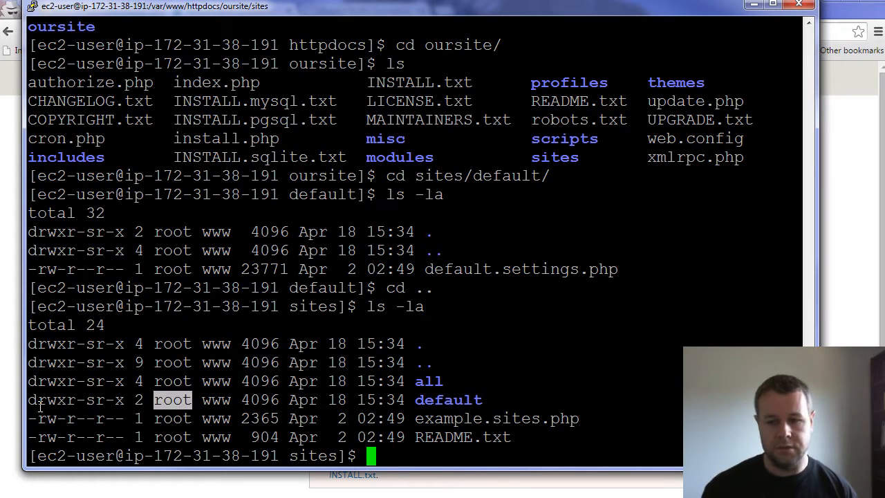
double_click(216, 399)
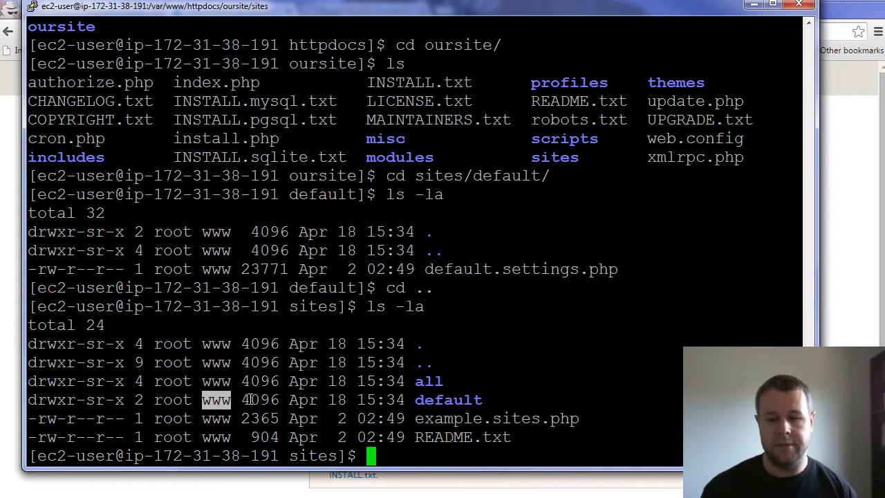
Make the default site folder group-writable with sudo chmod 775 default/.
text(s)
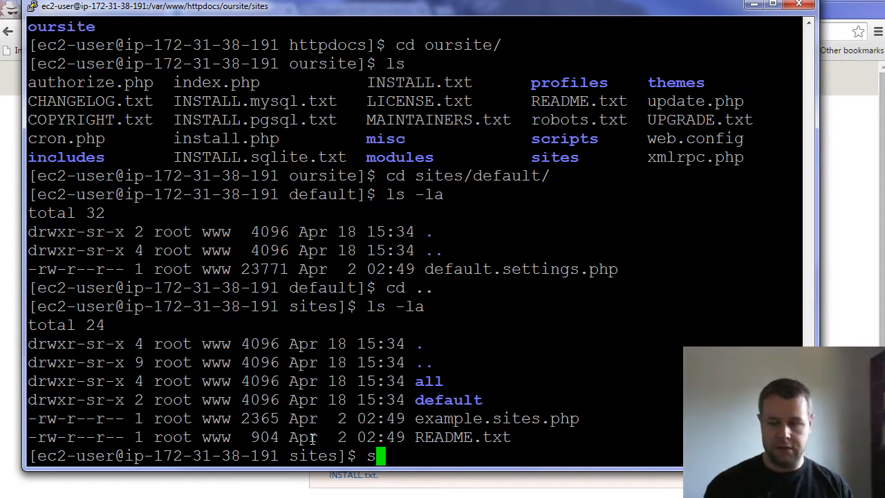
text(udo ch)
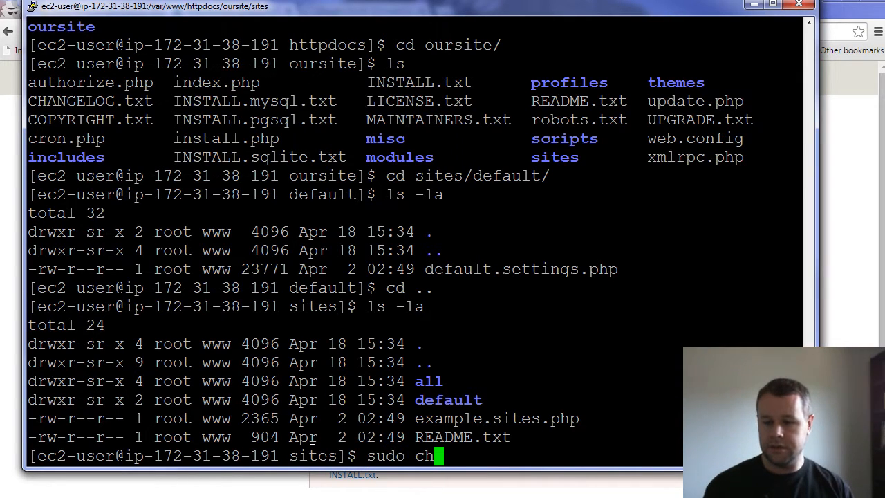
text(mod)
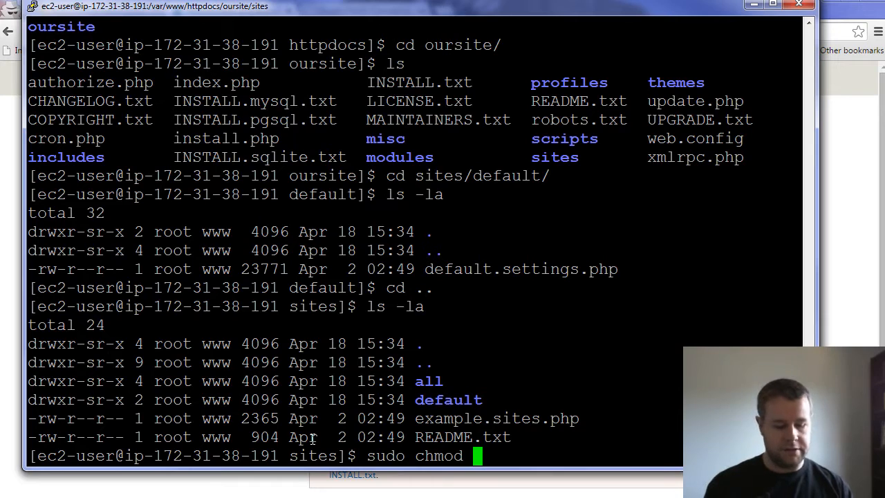
text(775 default/)
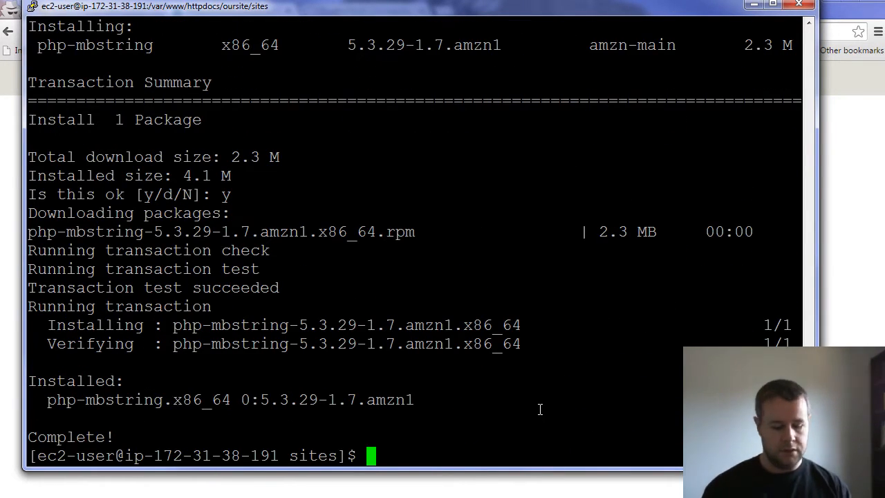
Restart httpd after installing php-mbstring and move into the default site folder.
text(sudo service httpd restart)
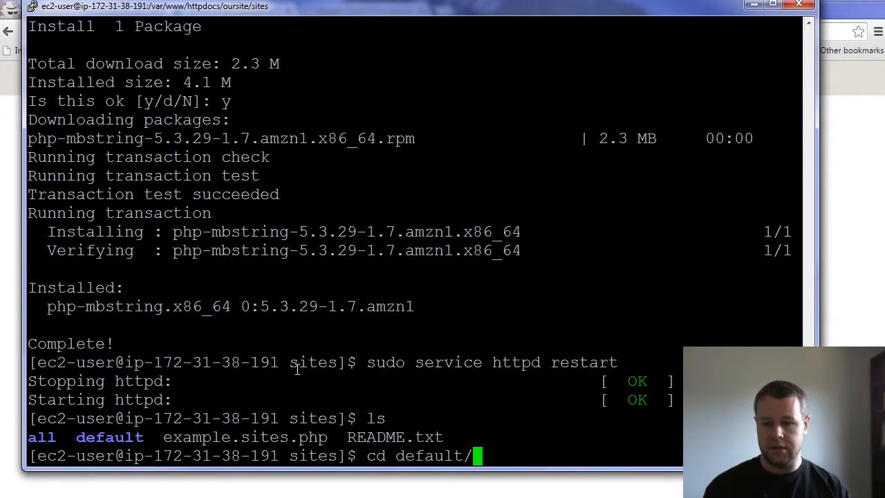
key(Return)
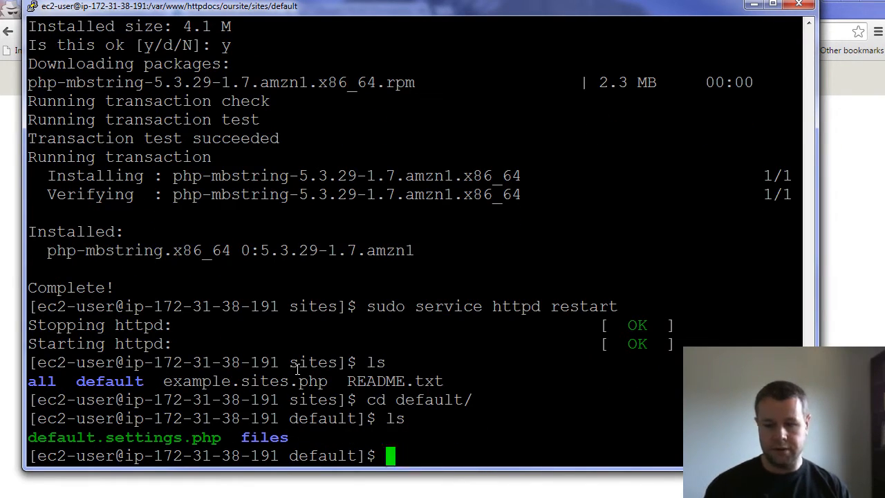
text(cp de)
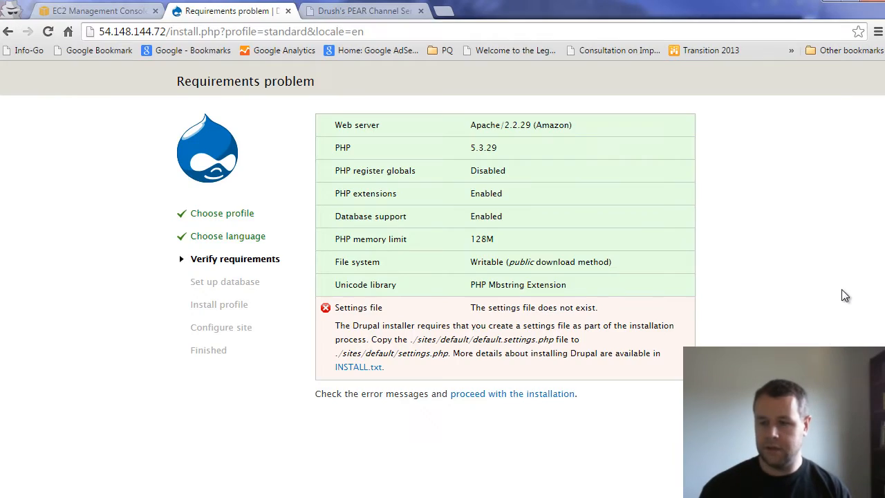
Proceed past the settings file warning to database setup and expand Advanced options.
click(522, 393)
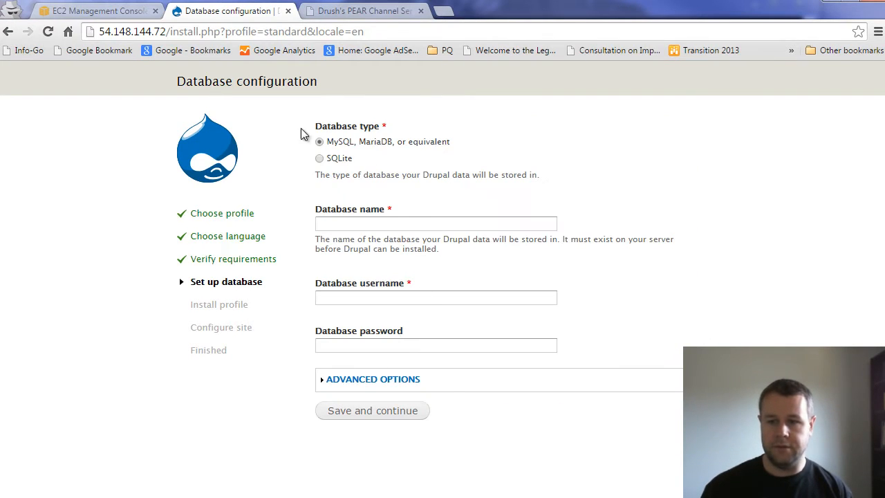
mouse_move(426, 252)
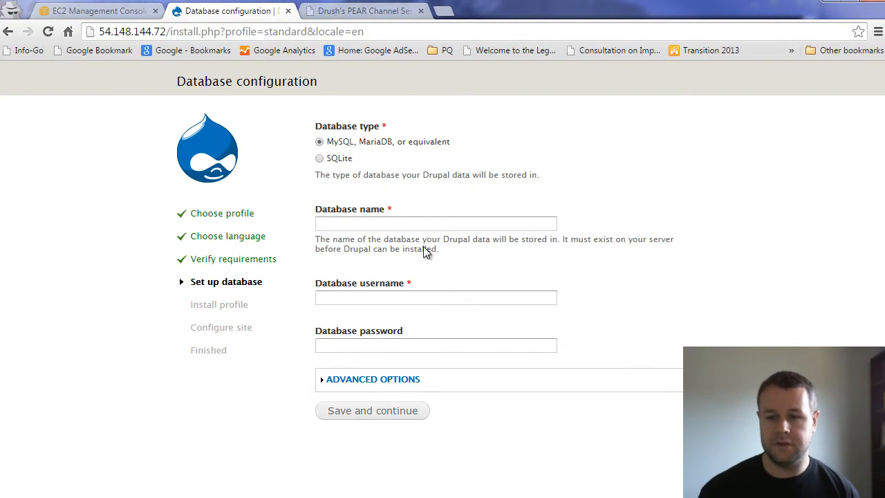
click(436, 223)
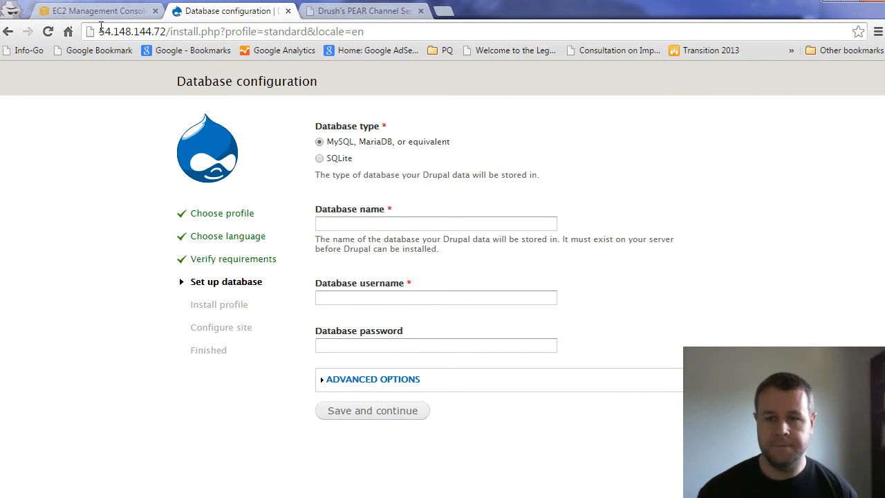
mouse_move(259, 228)
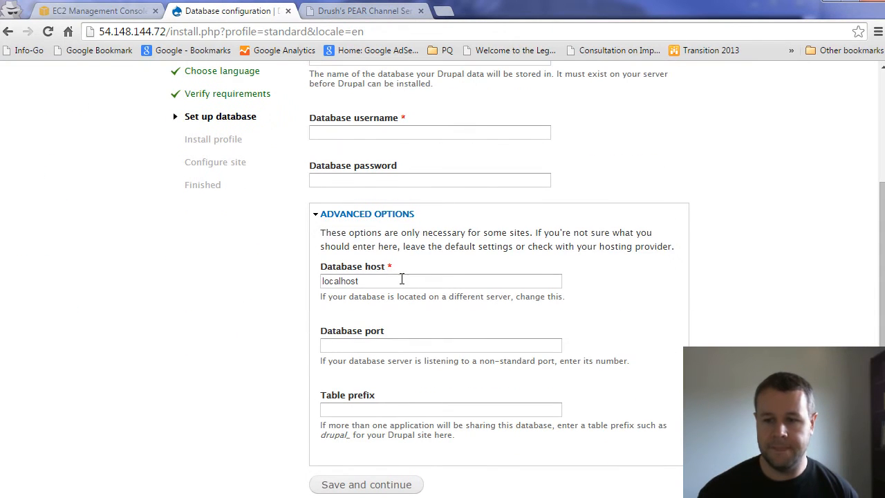
Navigate from the EC2 console through Services to the RDS instances list.
click(96, 10)
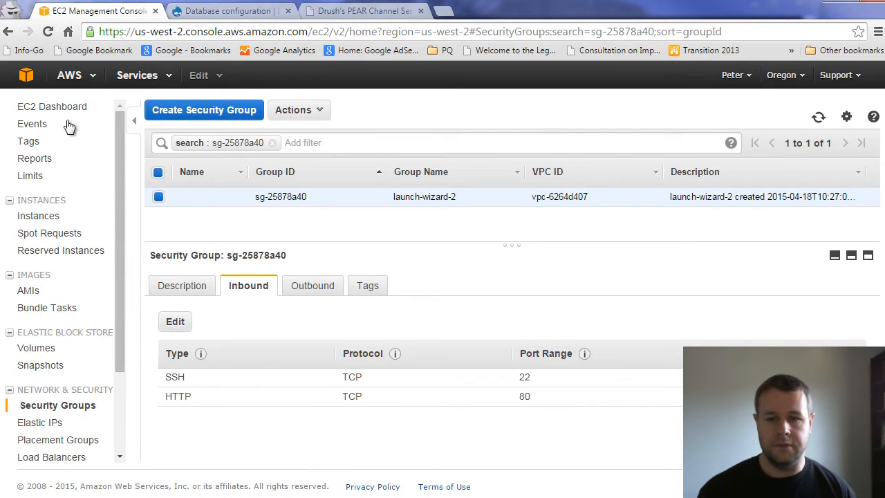
click(137, 75)
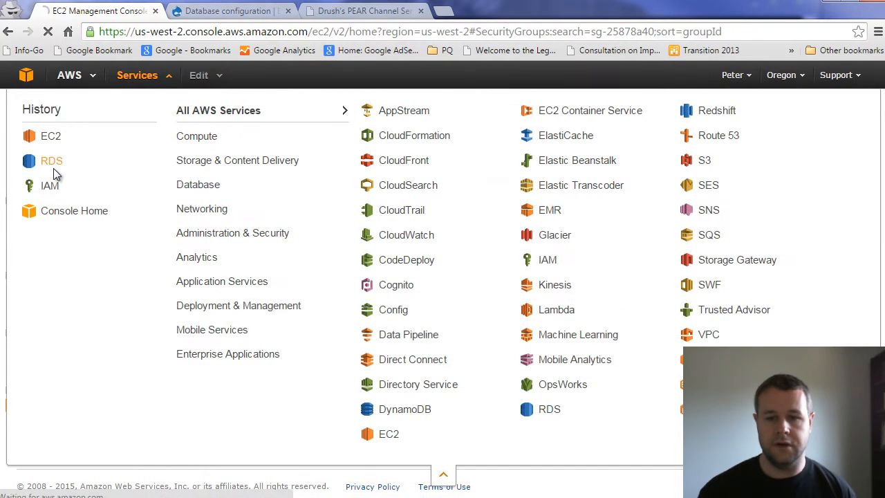
click(51, 160)
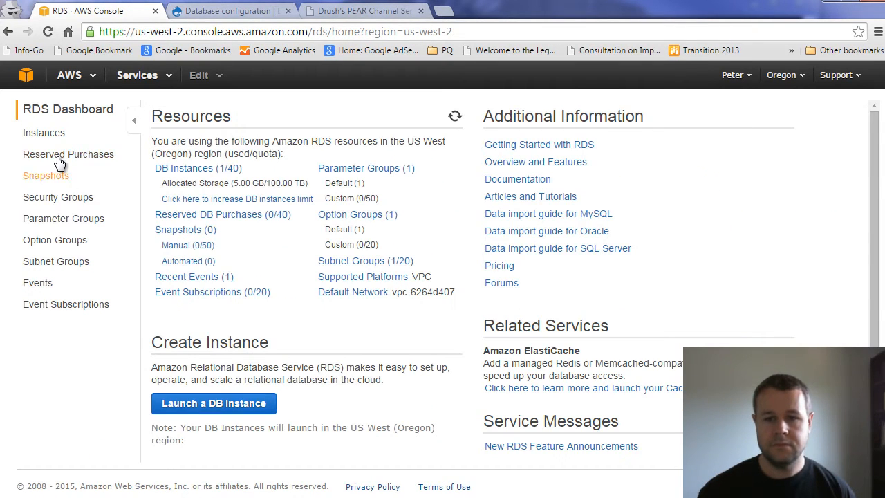
click(44, 132)
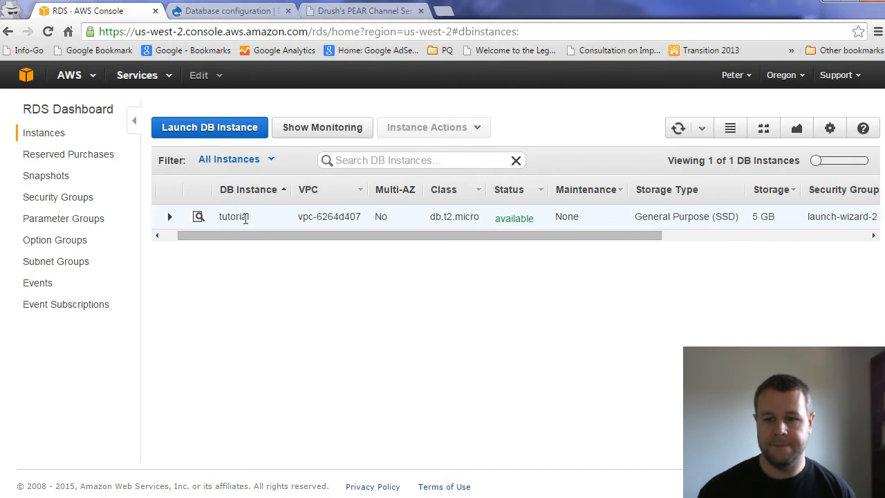
Expand the tutorial instance details and select its DB name devops_tut for copying.
click(170, 216)
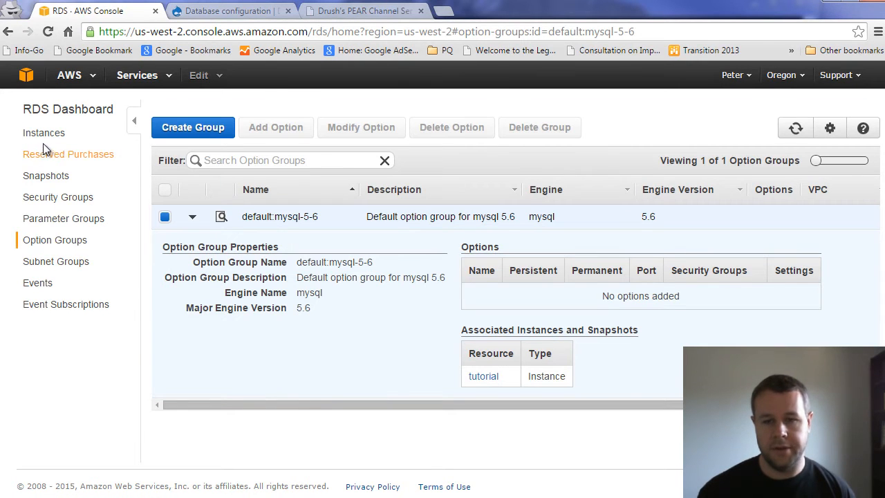
click(44, 132)
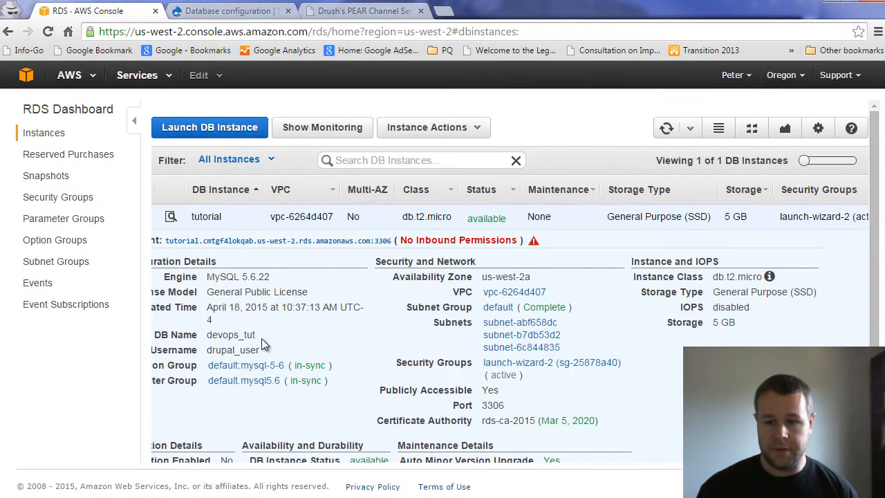
double_click(231, 335)
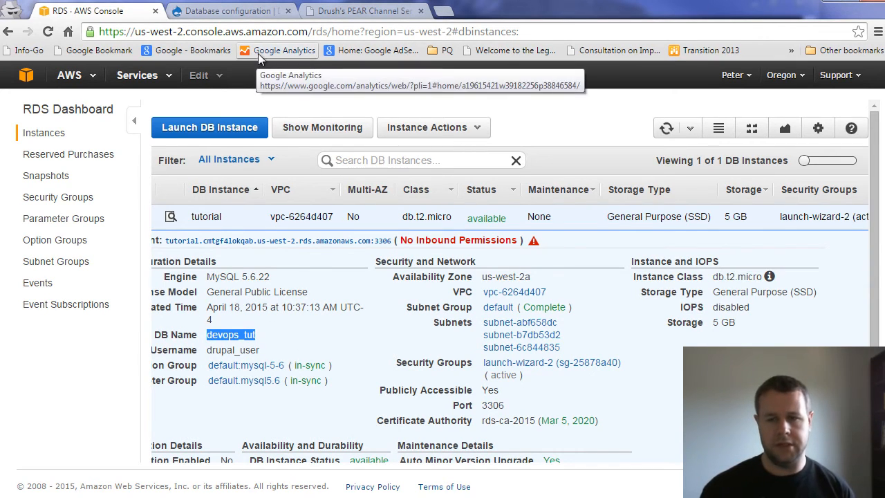
mouse_move(245, 10)
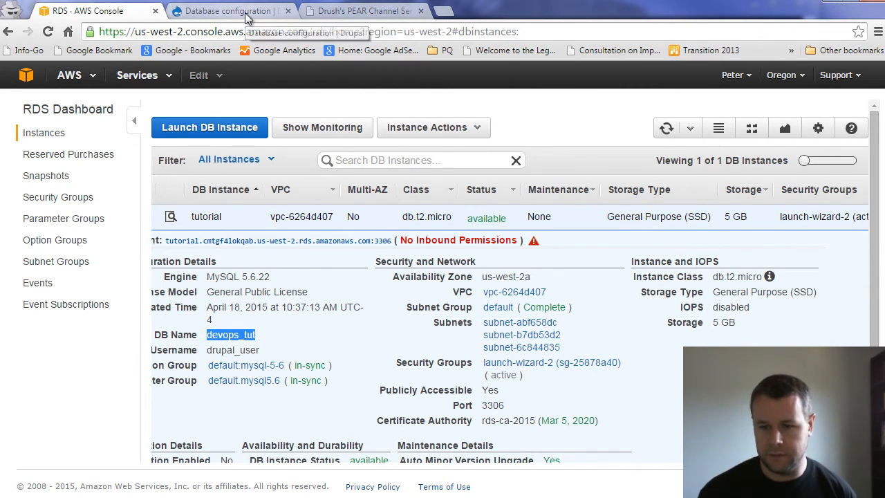
Fill the installer's database name devops_tut and username drupal_user.
click(235, 11)
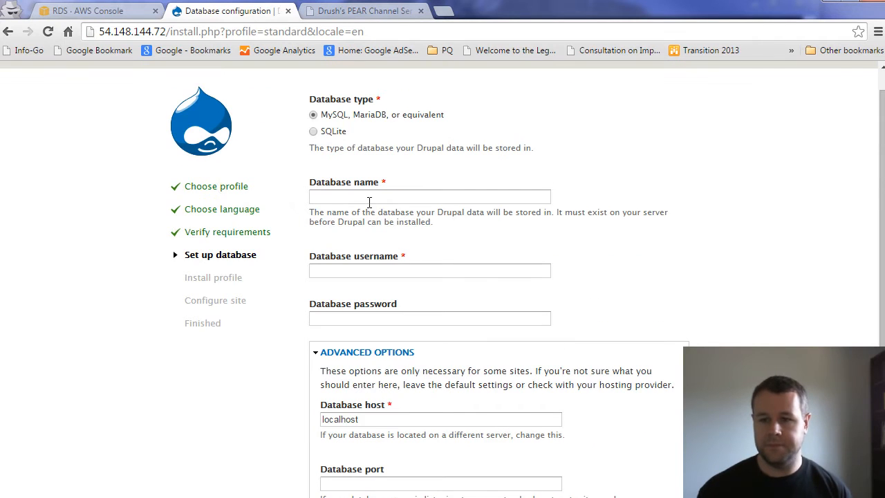
click(83, 11)
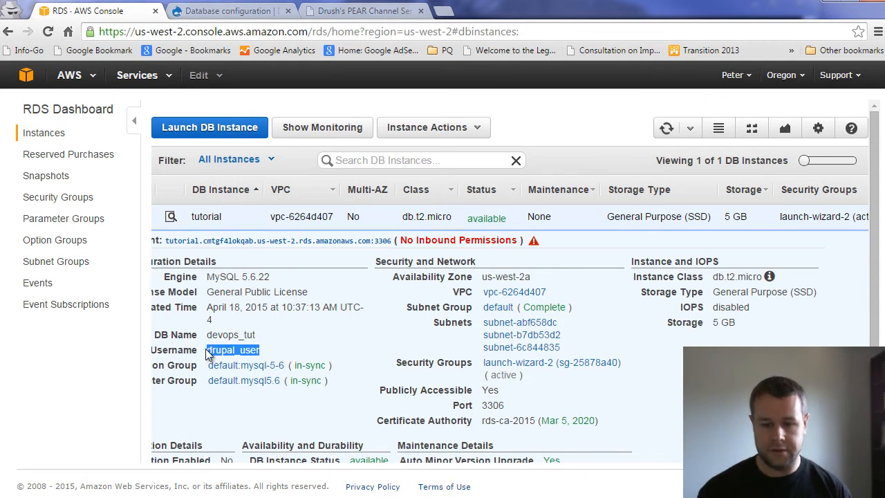
click(228, 11)
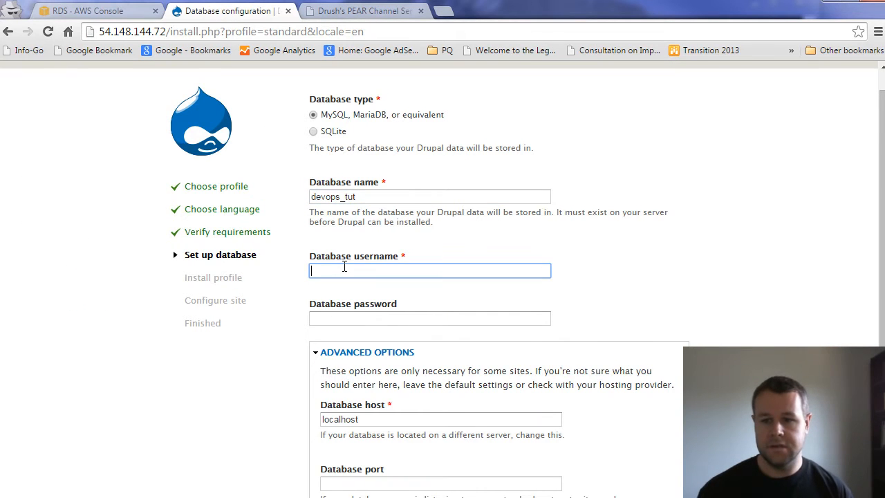
text(drupal_user)
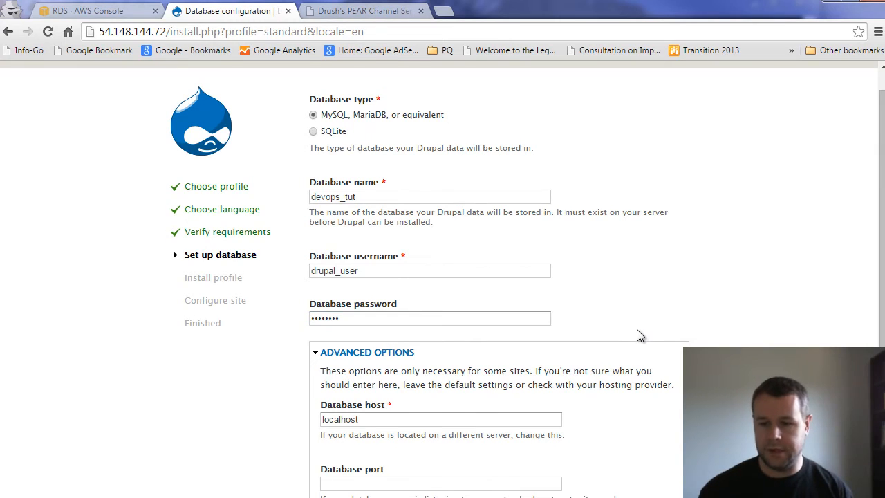
scroll(down, 3)
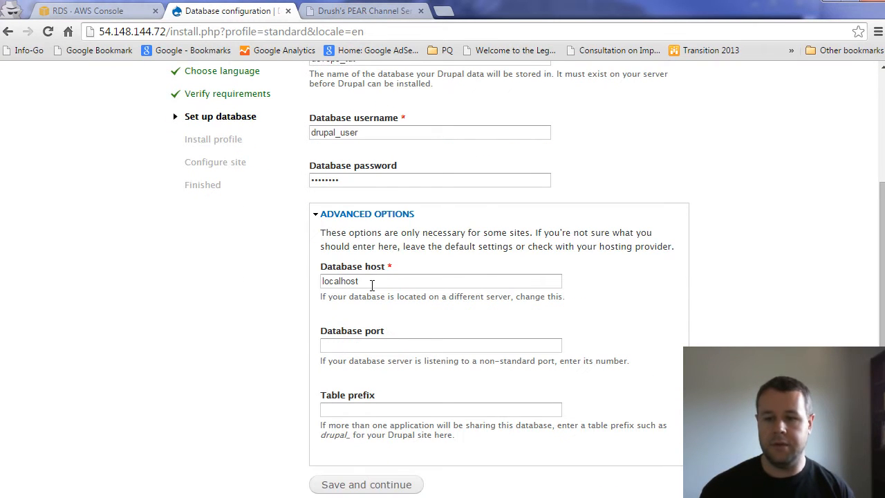
Replace localhost with the RDS endpoint minus its port, set port 3306, and submit.
click(439, 281)
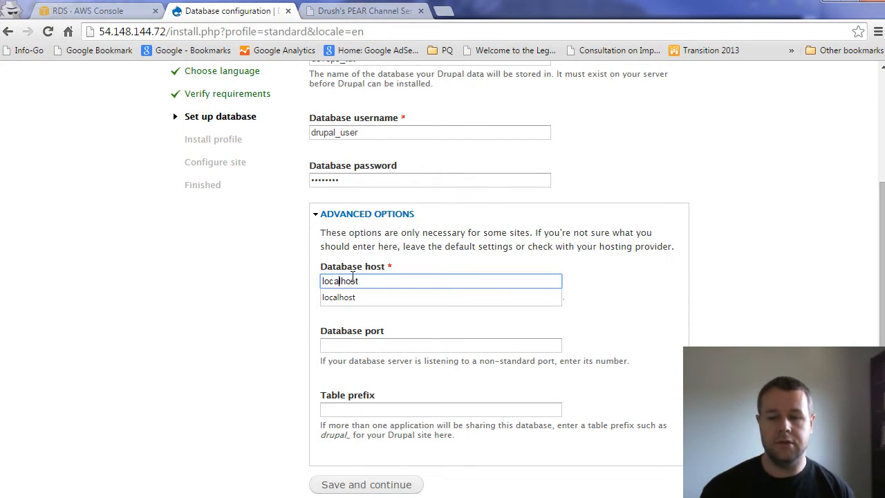
click(90, 11)
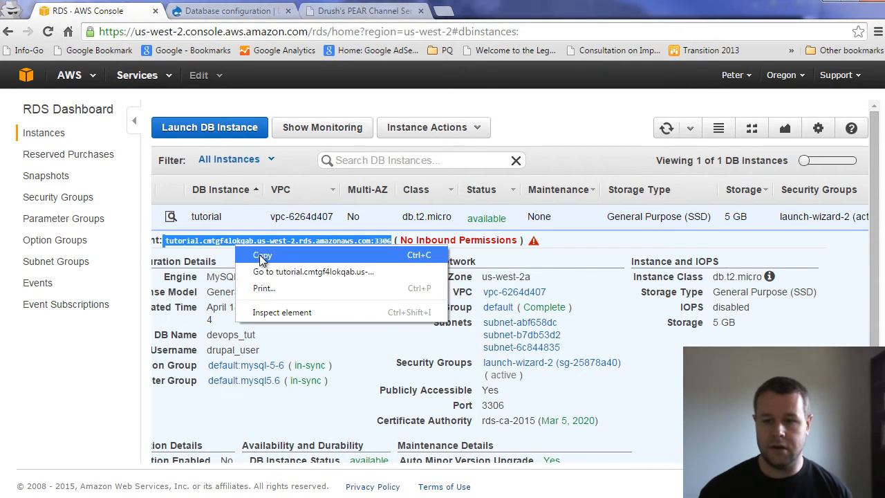
click(230, 11)
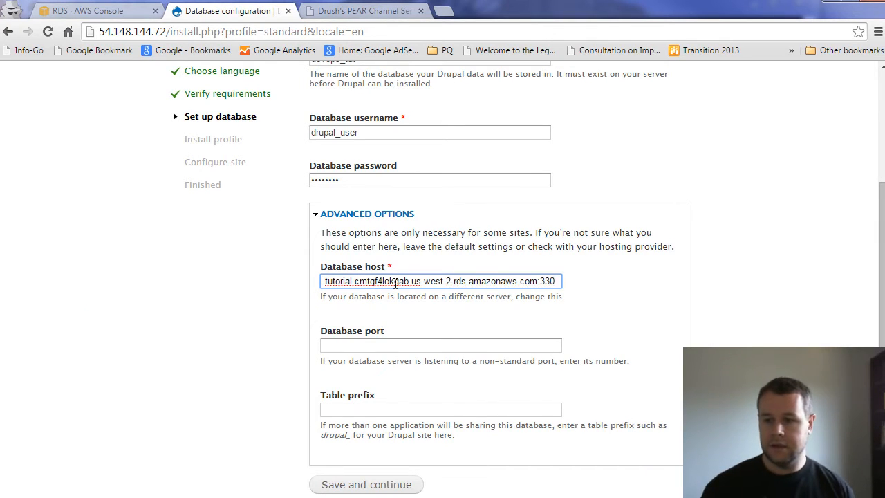
key(BackSpace)
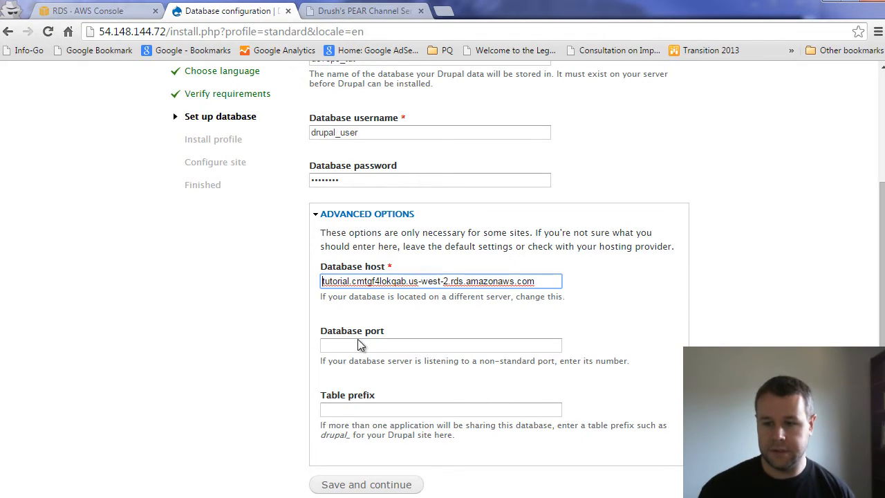
text(3306)
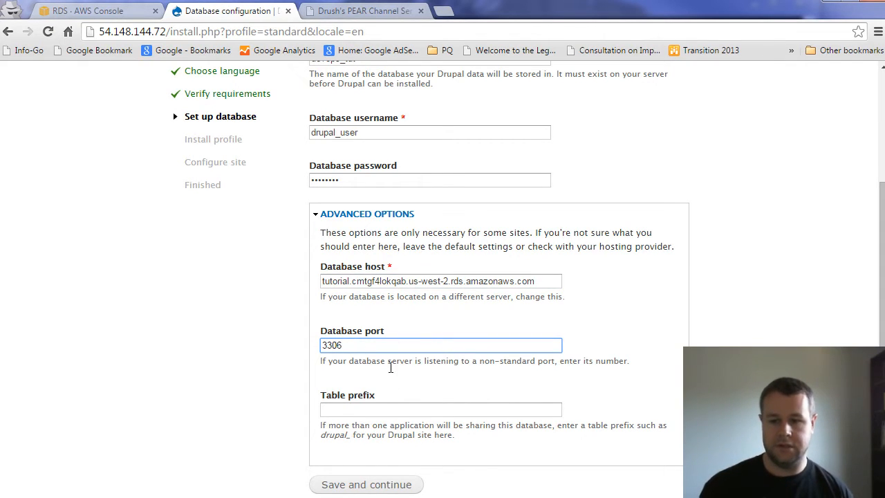
click(369, 484)
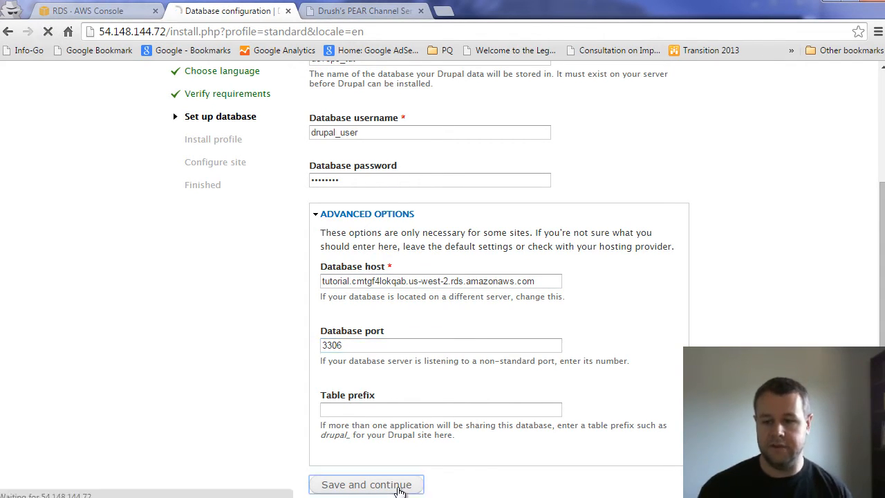
click(368, 484)
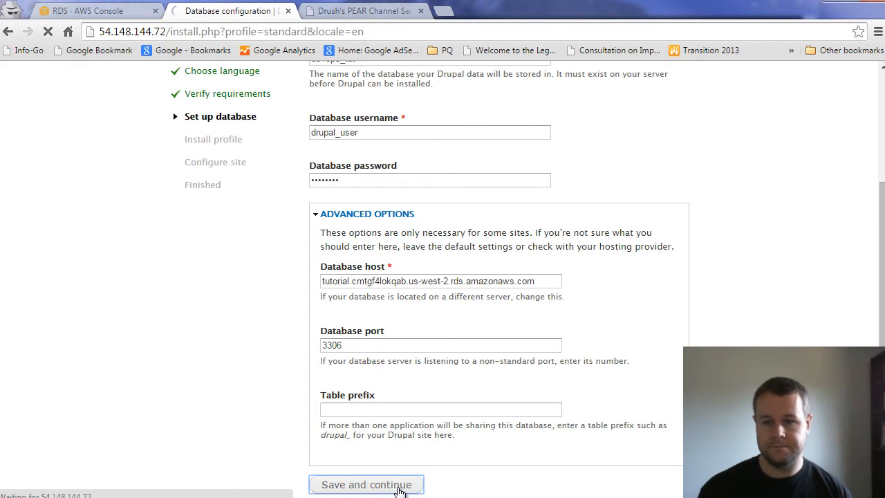
Review the 'Failed to connect' error and recheck the database name entry.
click(370, 484)
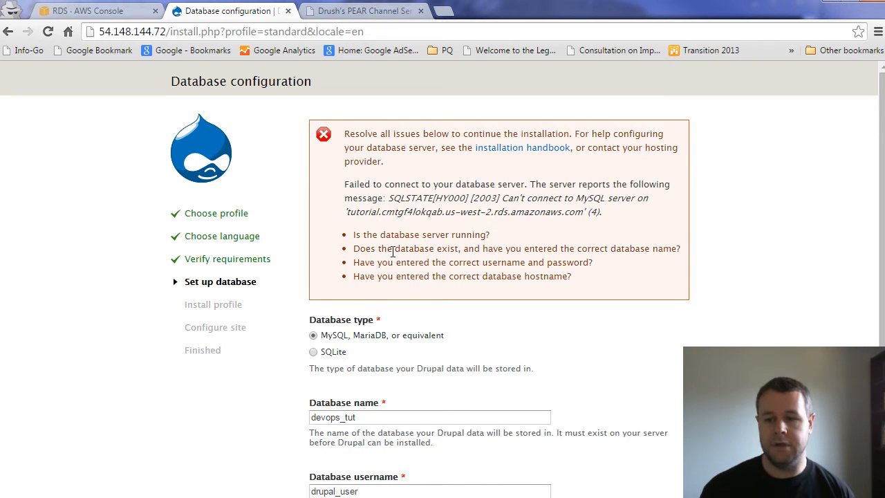
scroll(down, 3)
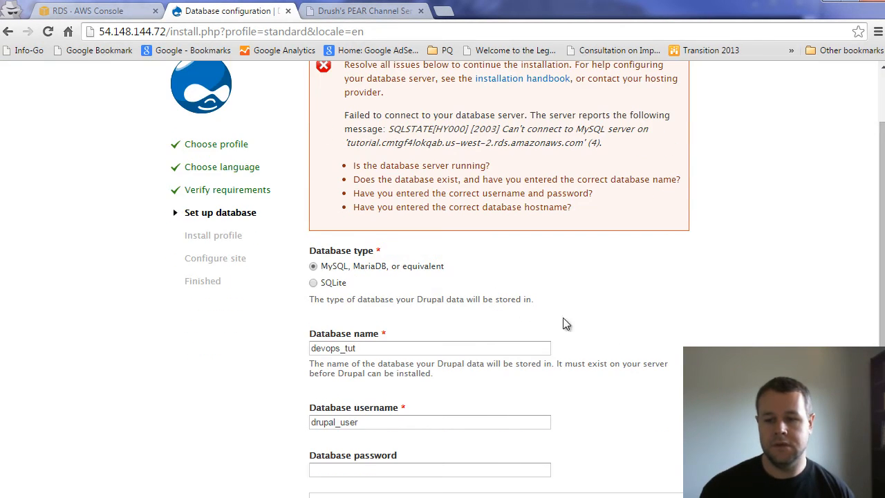
click(90, 12)
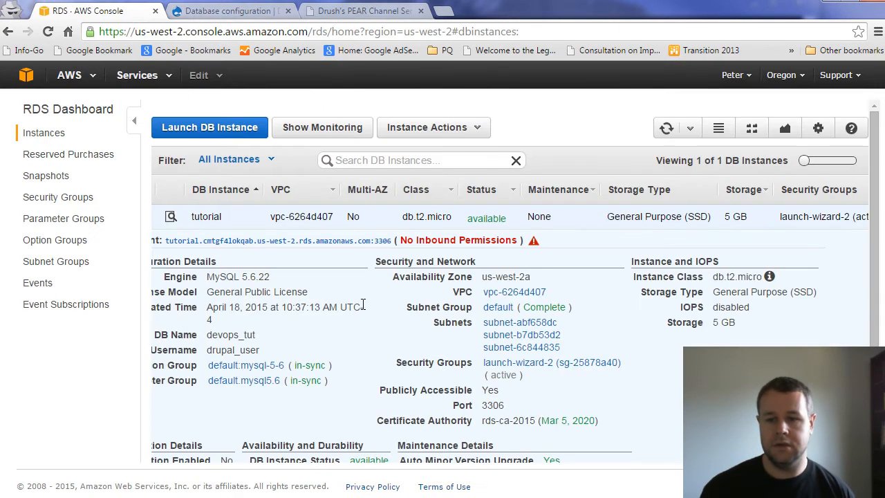
click(229, 10)
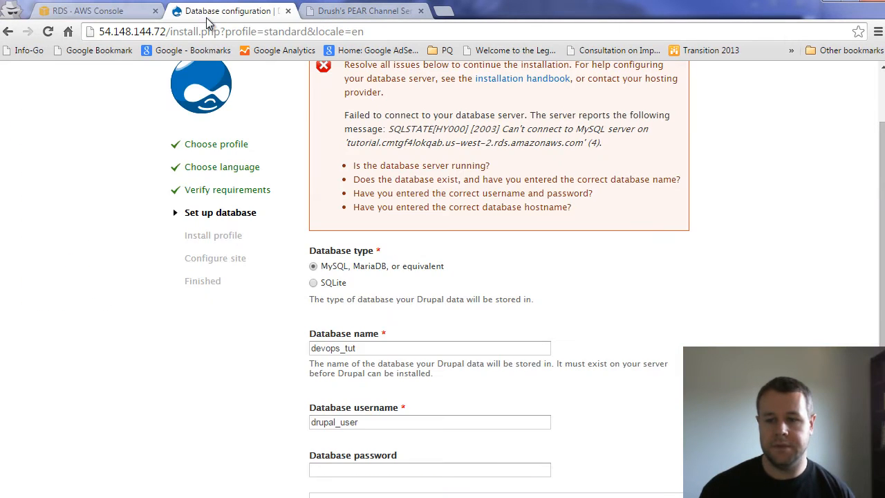
click(429, 348)
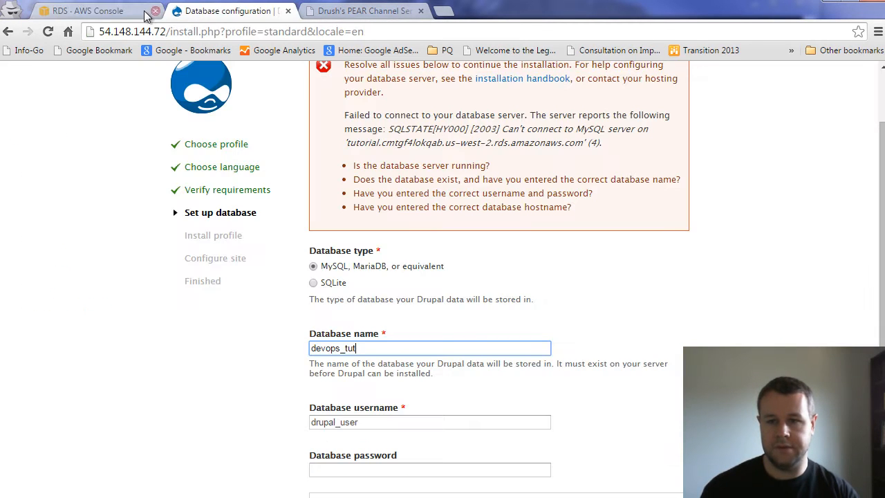
Compare the form against the RDS instance details and scroll to its security group.
click(83, 8)
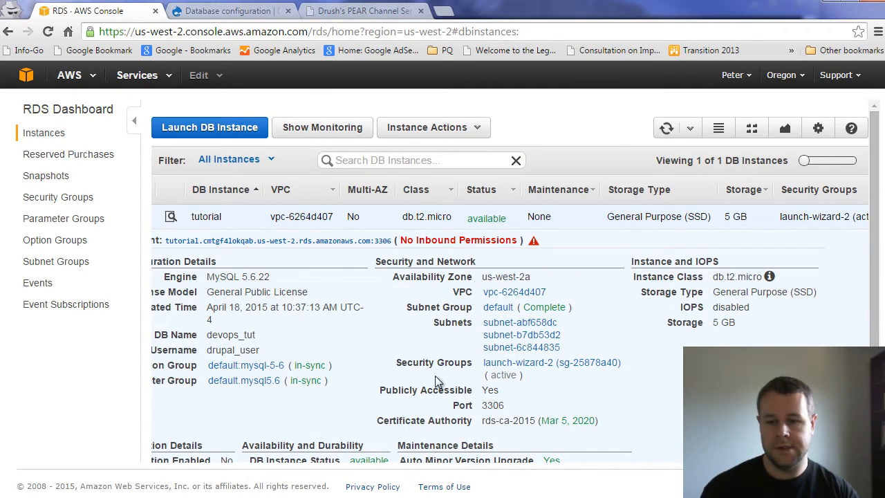
click(229, 11)
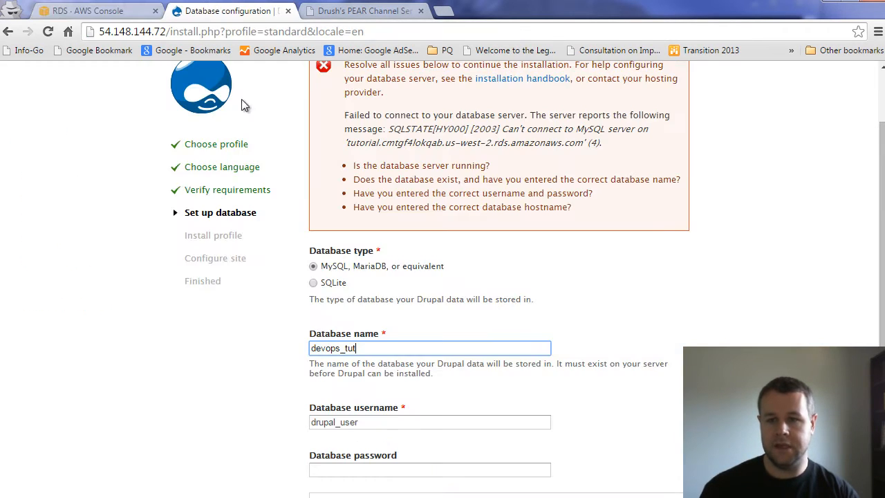
scroll(down, 3)
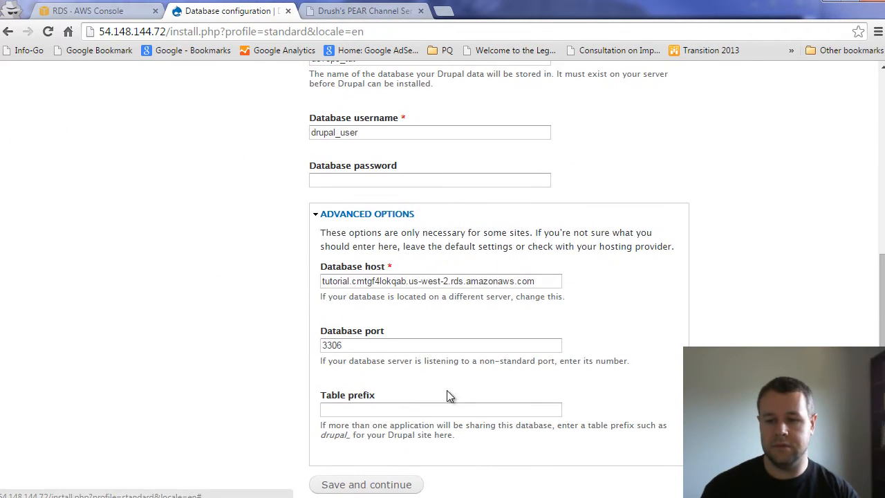
click(90, 11)
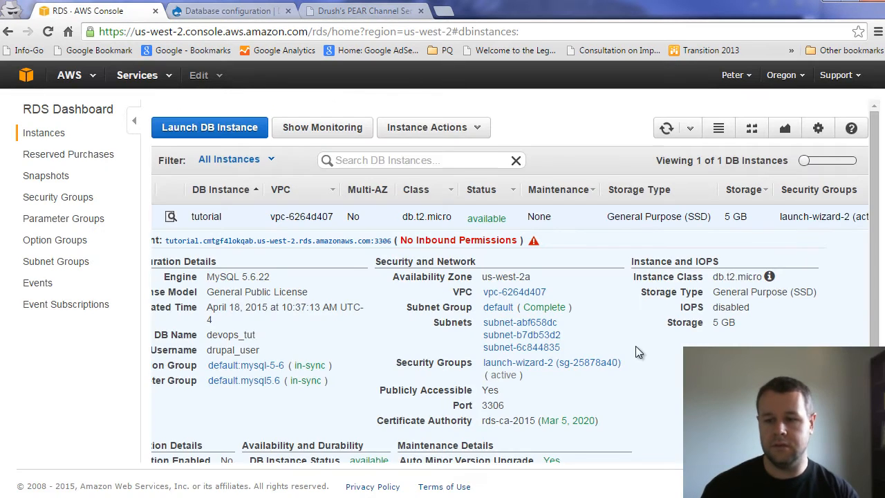
scroll(down, 3)
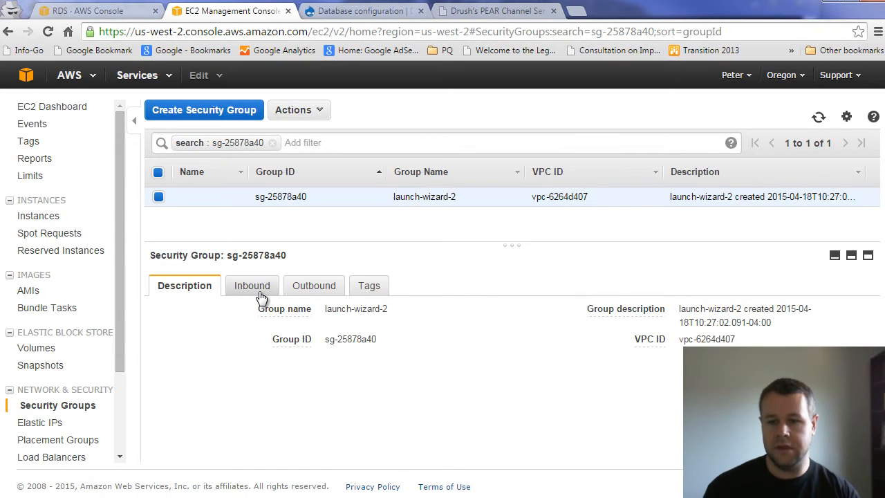
Add a MYSQL inbound rule on port 3306 to launch-wizard-2 and save it.
click(252, 286)
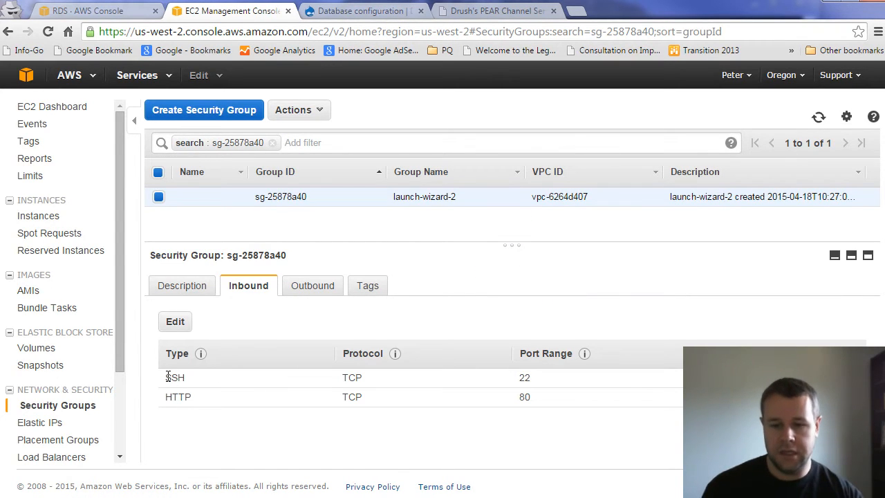
double_click(174, 377)
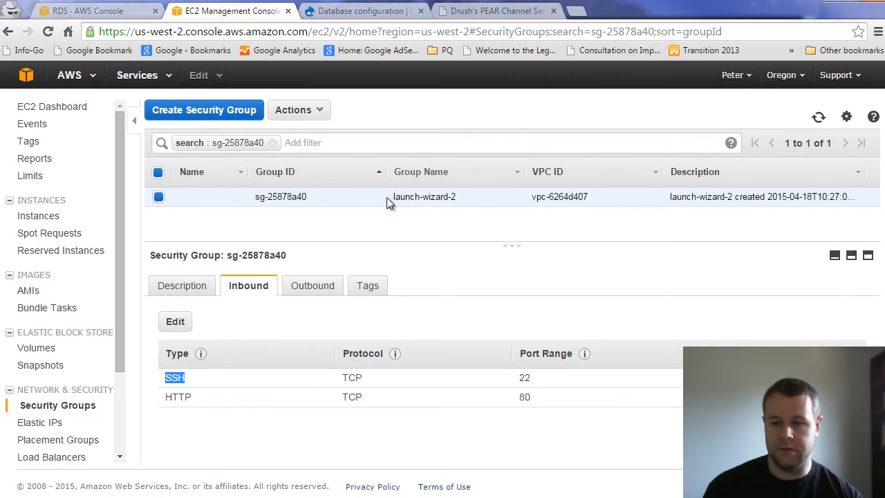
mouse_move(455, 210)
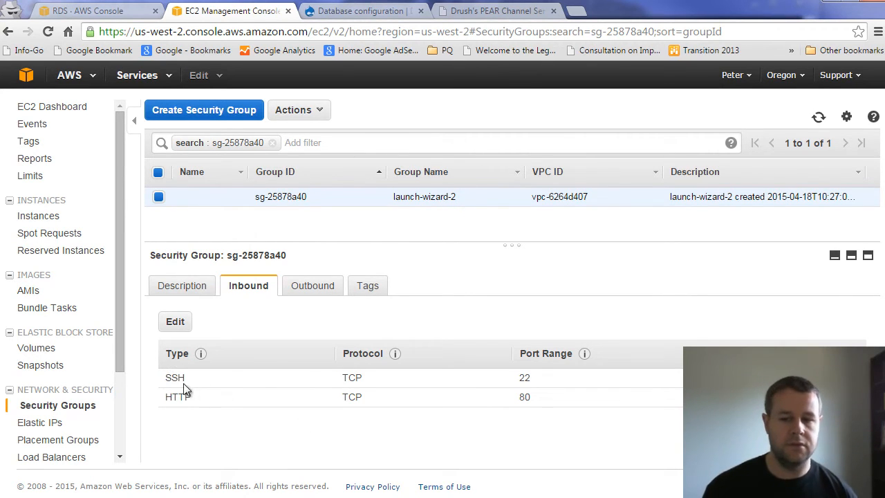
click(175, 322)
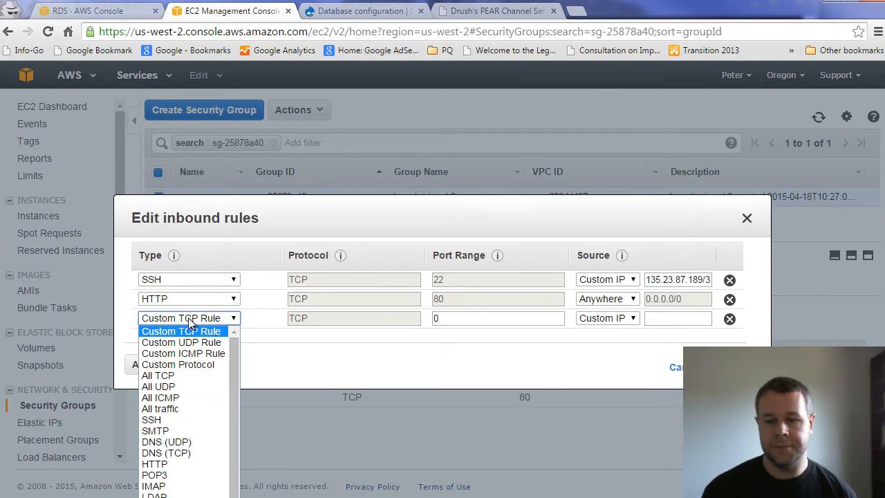
mouse_move(180, 475)
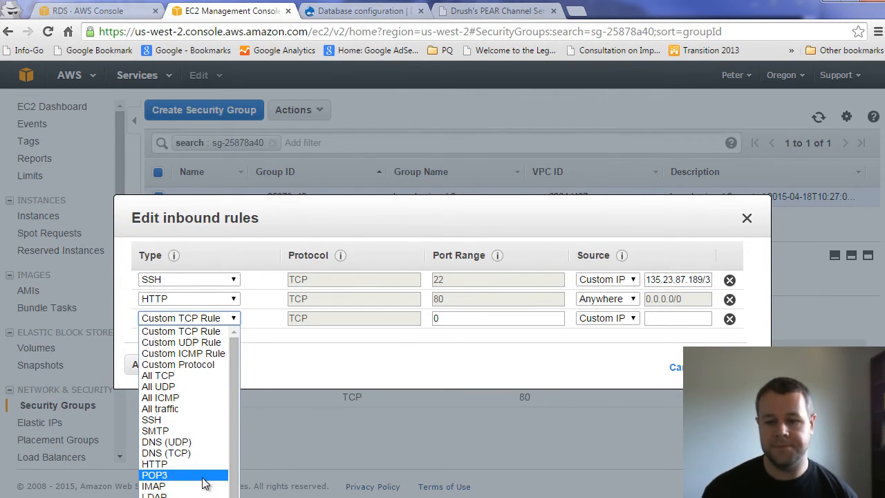
scroll(down, 3)
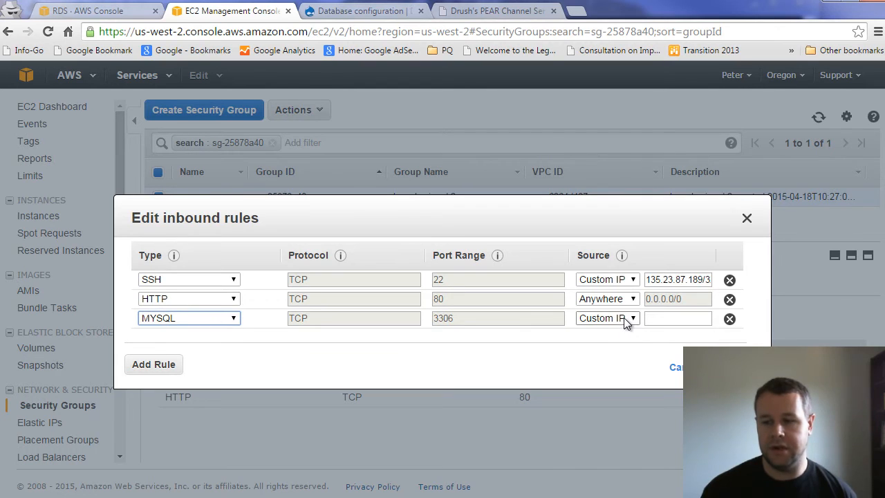
click(607, 318)
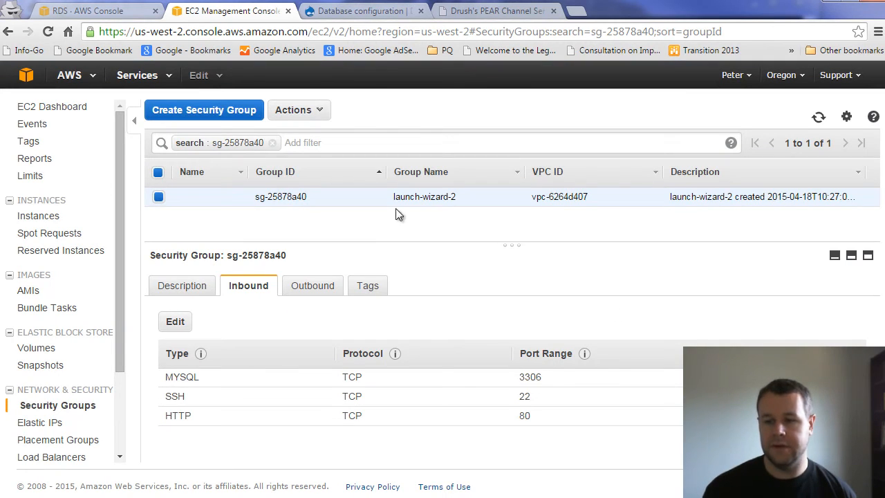
From the RDS tab, open the EC2 service in a new browser tab.
click(83, 14)
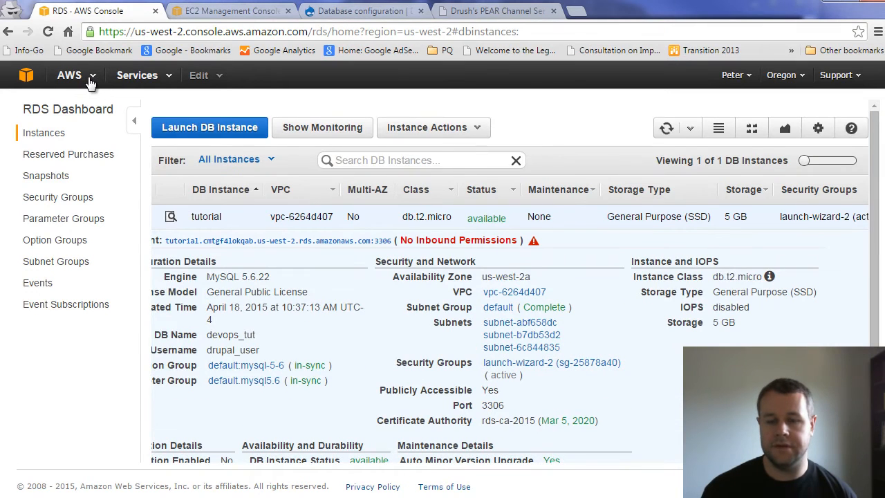
right_click(50, 160)
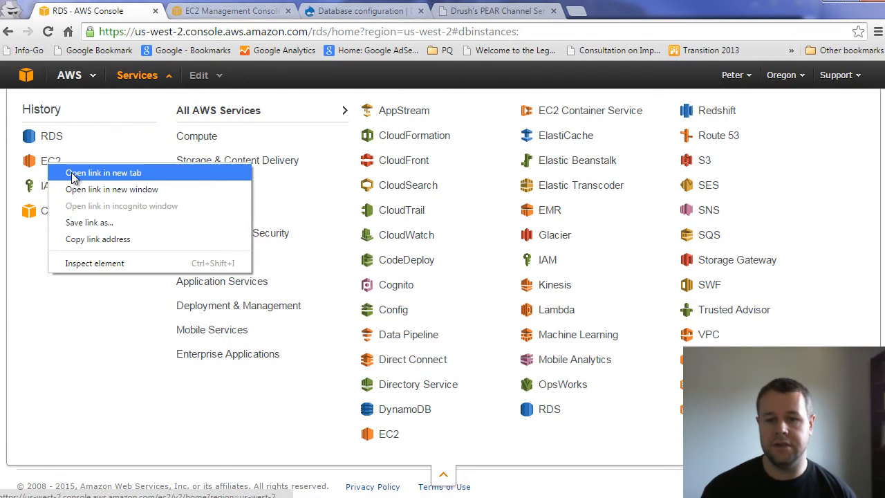
click(102, 173)
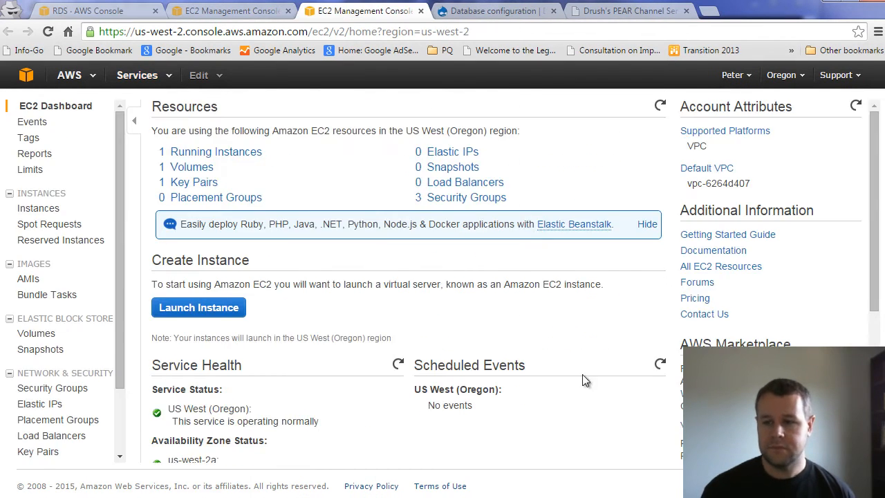
mouse_move(36, 334)
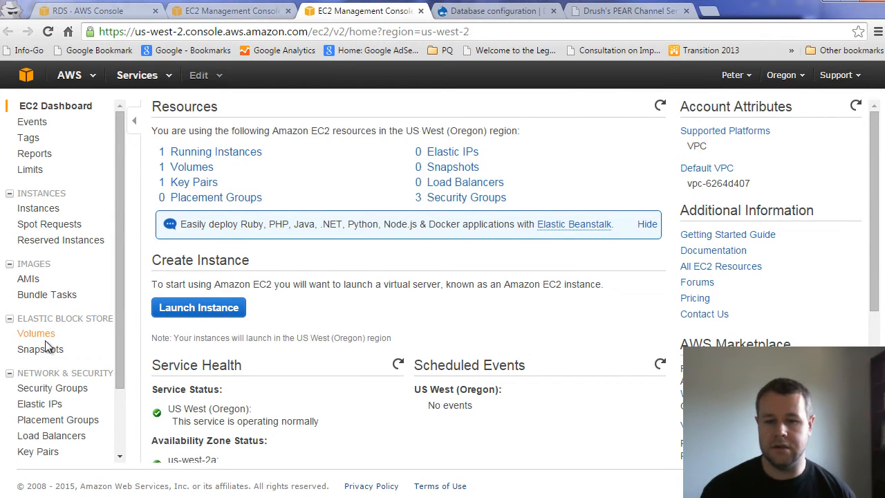
Select the running instance i-4d5fafba and pick up its private IP for copying.
click(38, 208)
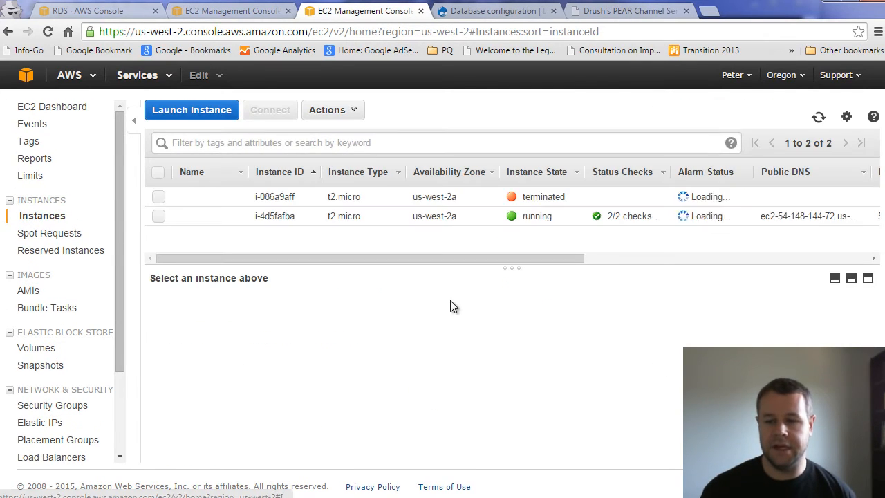
click(159, 216)
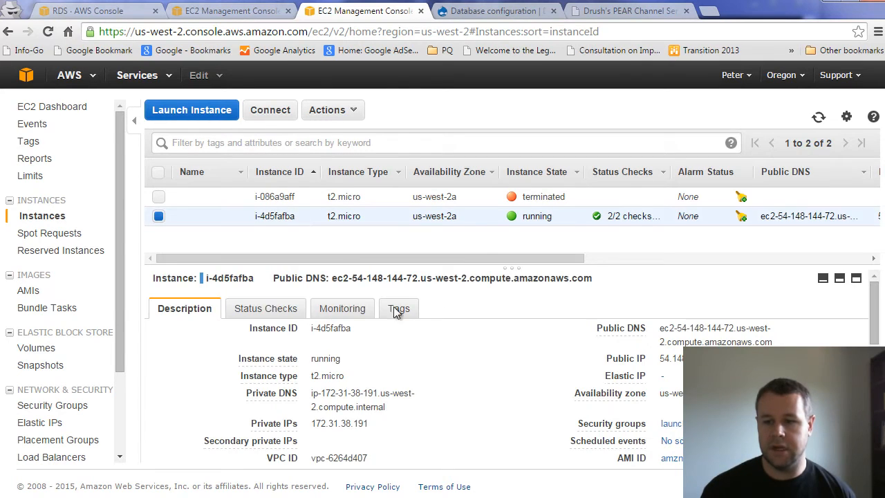
double_click(337, 423)
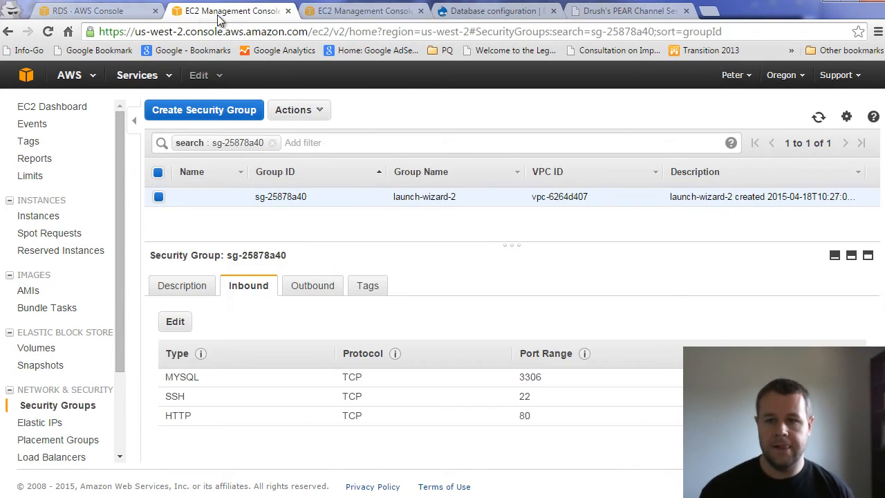
mouse_move(245, 360)
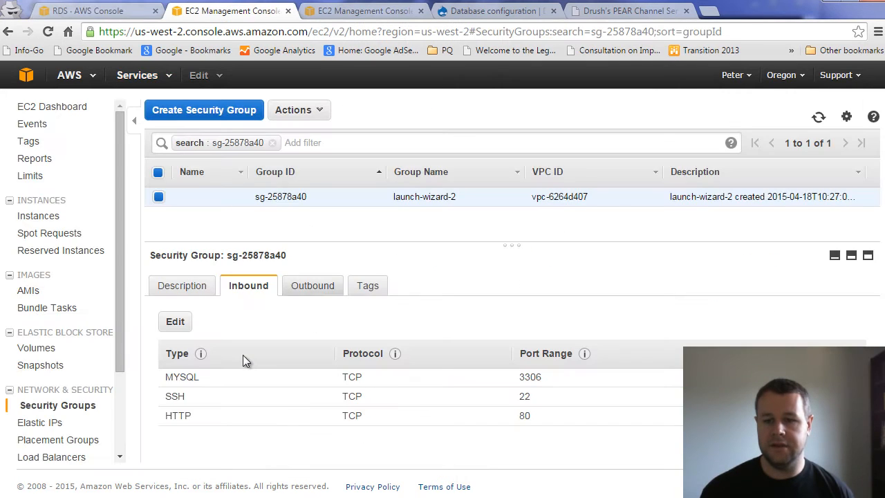
Edit the inbound rules so the MySQL rule's source is Custom IP 172.31.38.191, then save.
click(175, 321)
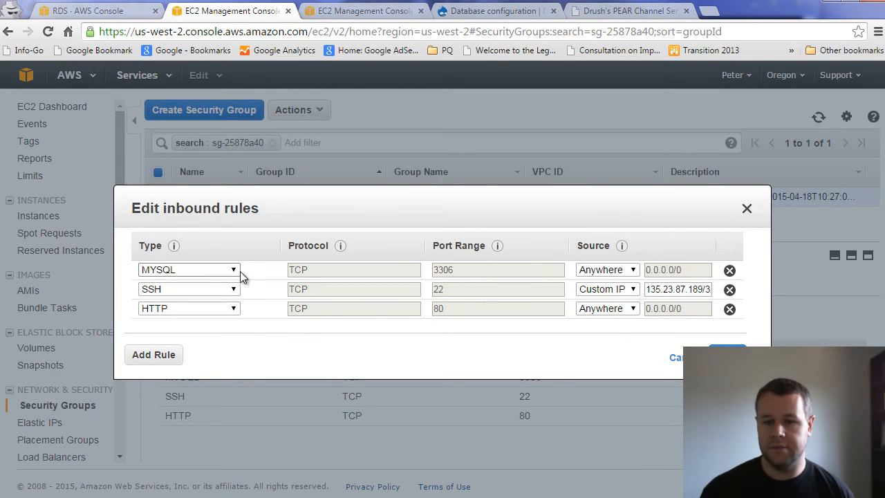
click(607, 269)
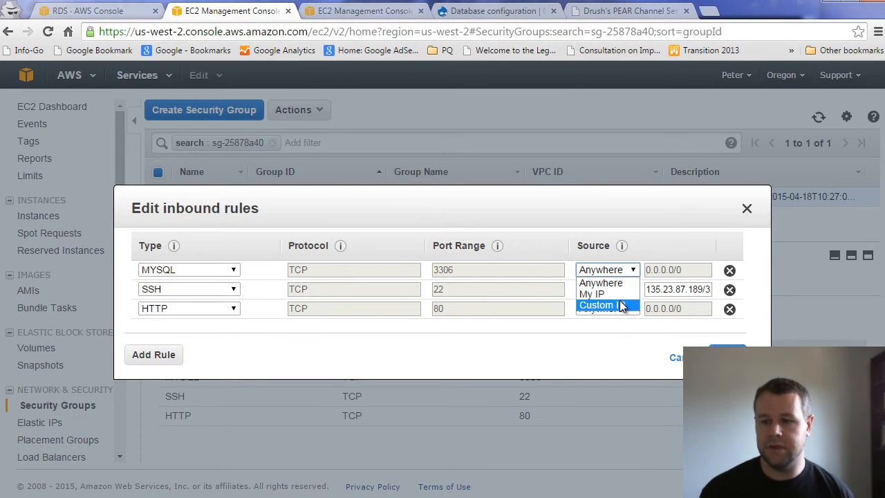
click(599, 305)
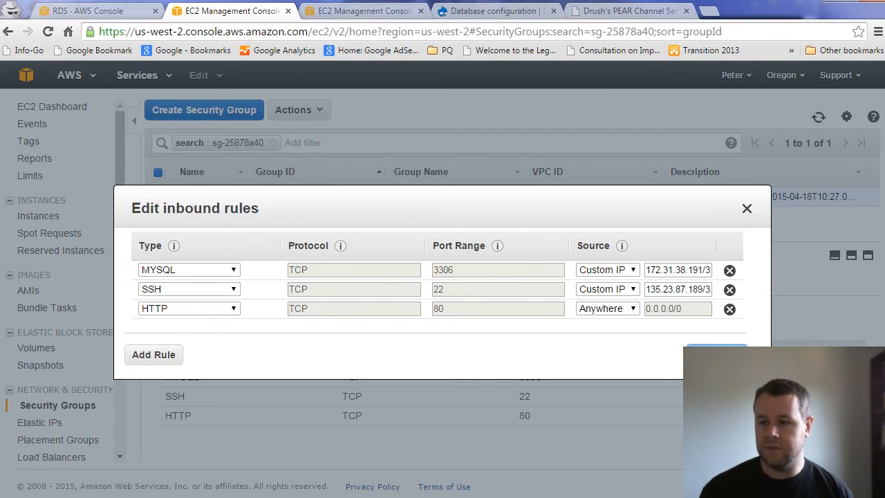
click(747, 208)
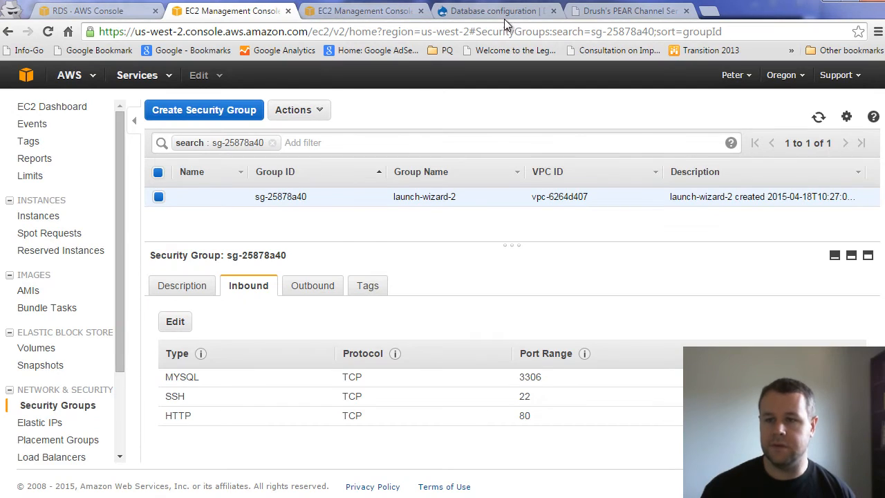
Enter the database password for the RDS host in the Drupal installer and save to begin installation.
click(496, 11)
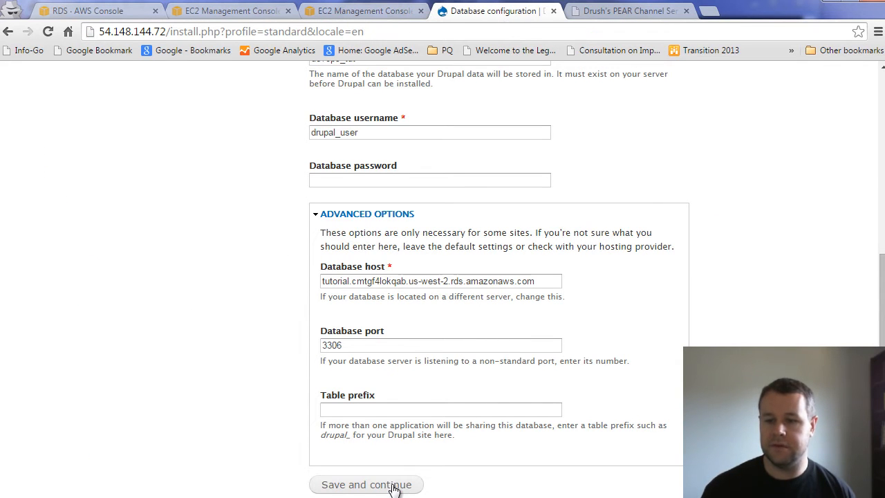
click(430, 180)
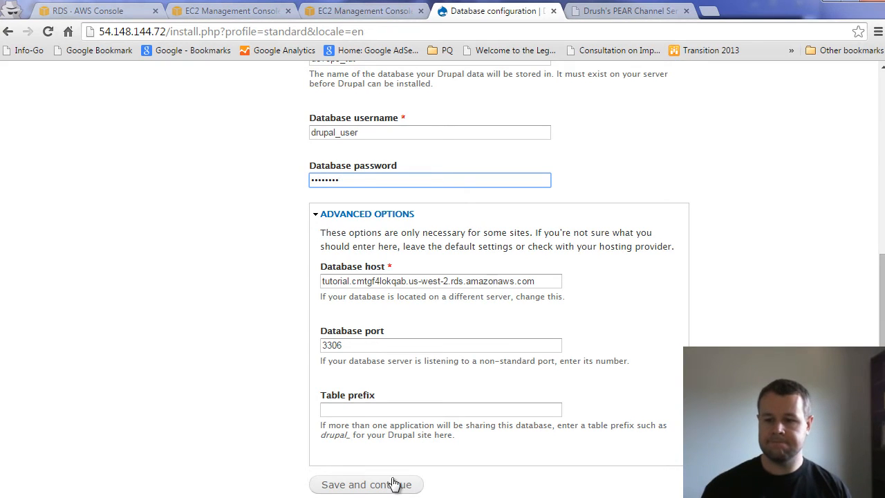
click(370, 484)
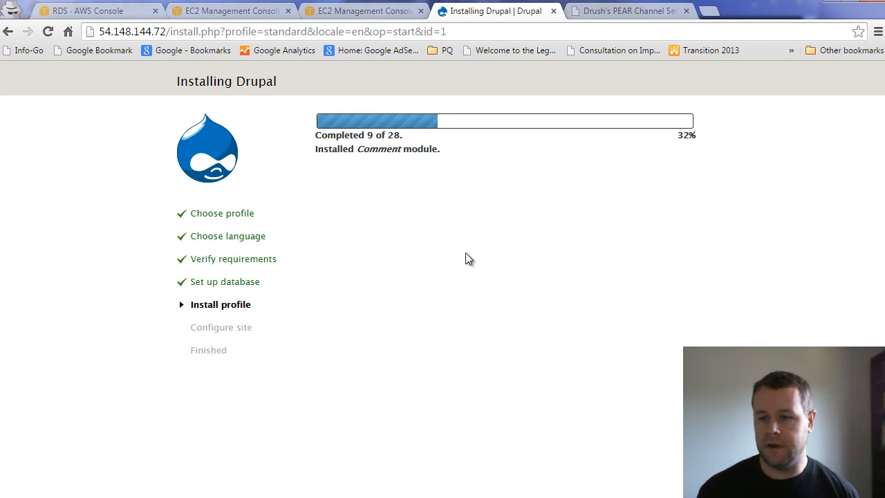
mouse_move(374, 9)
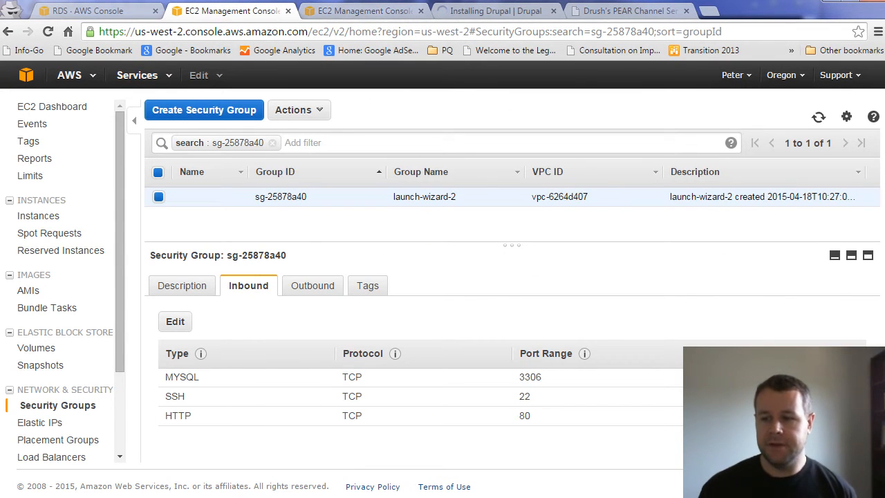
double_click(181, 376)
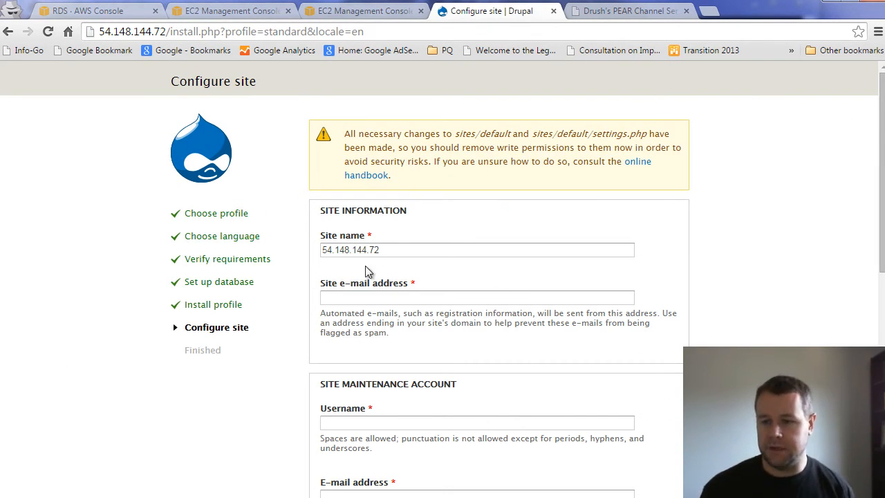
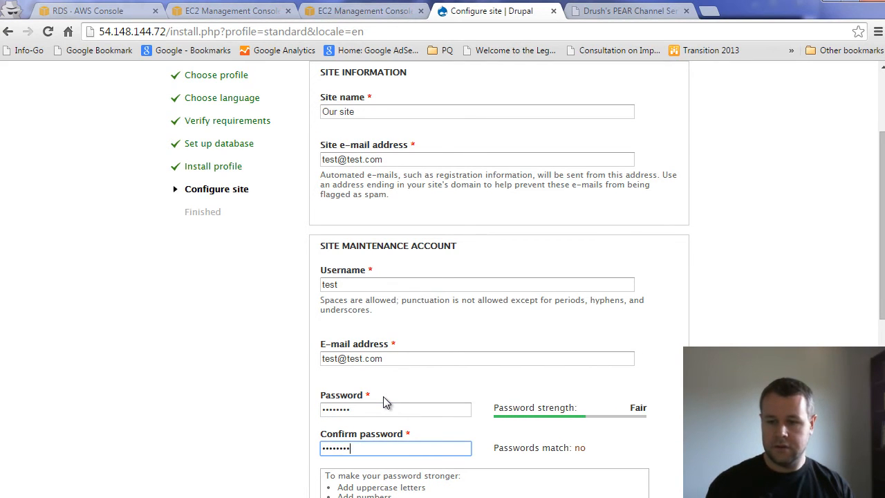
scroll(down, 3)
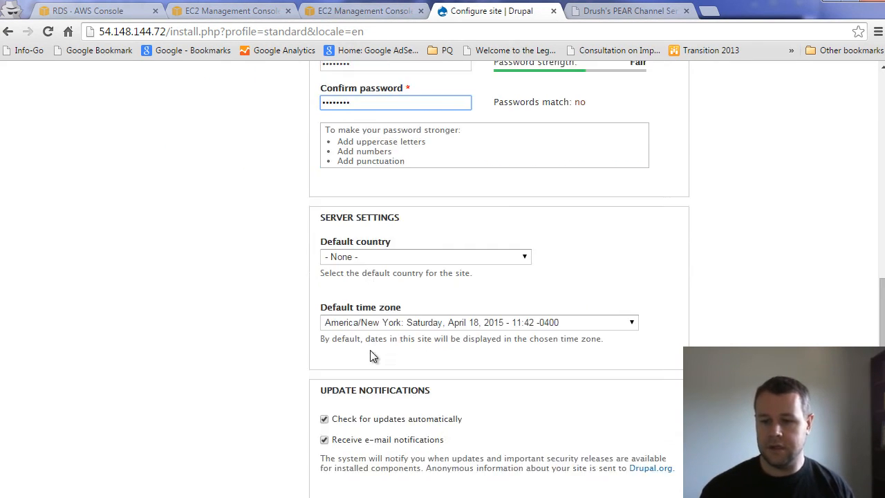
Choose the default country, save the configuration and visit the newly installed site.
click(424, 257)
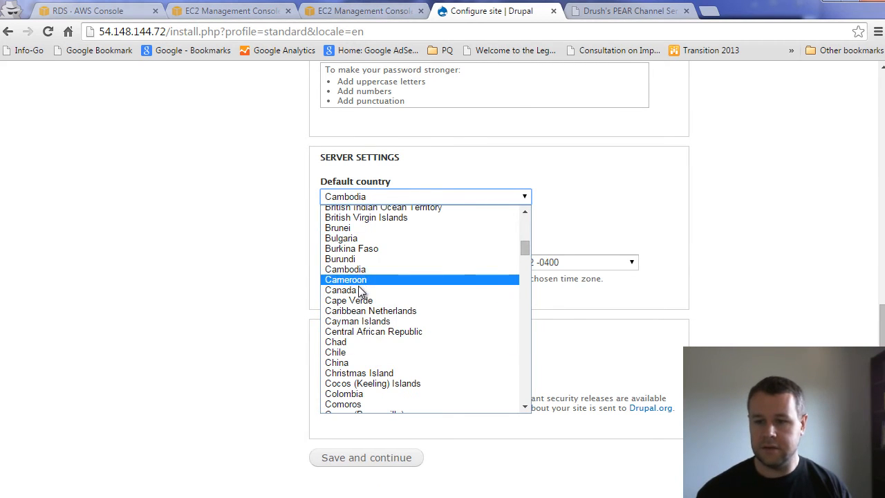
click(345, 290)
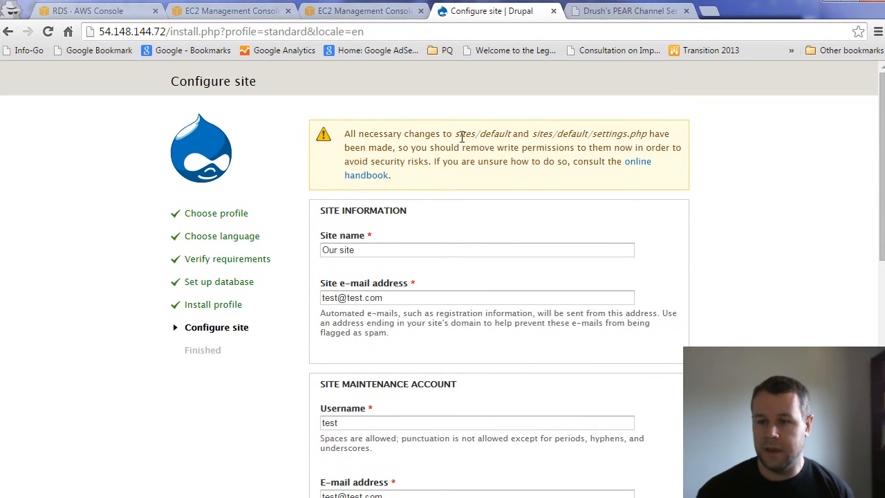
mouse_move(628, 151)
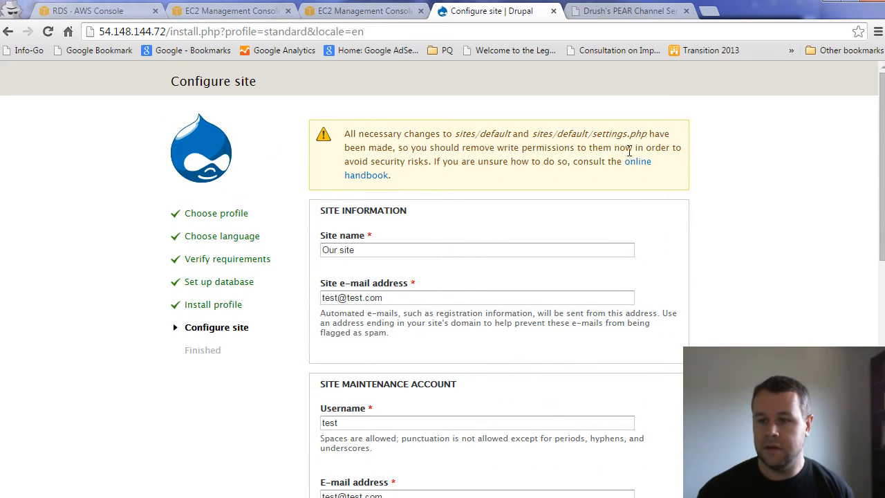
scroll(down, 3)
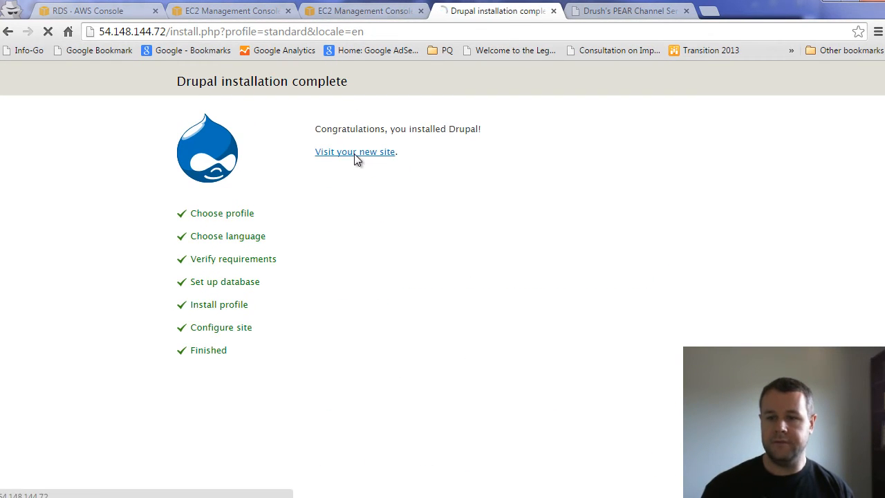
click(354, 152)
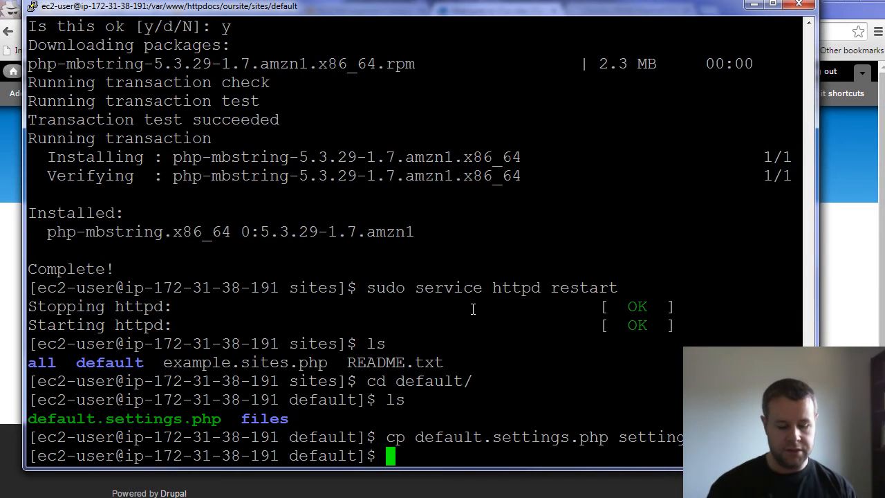
List sites/default, run sudo chmod 440 settings.php, and list again to confirm -r--r----- permissions.
text(ls -la)
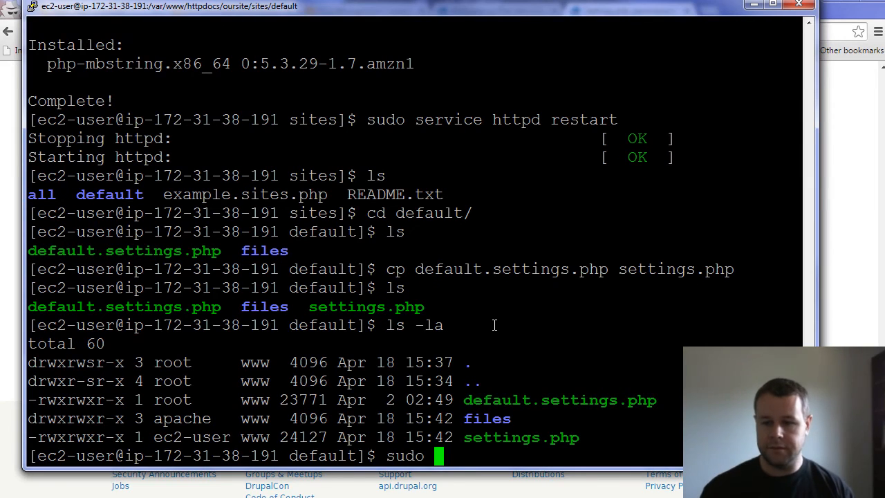
text(chmo)
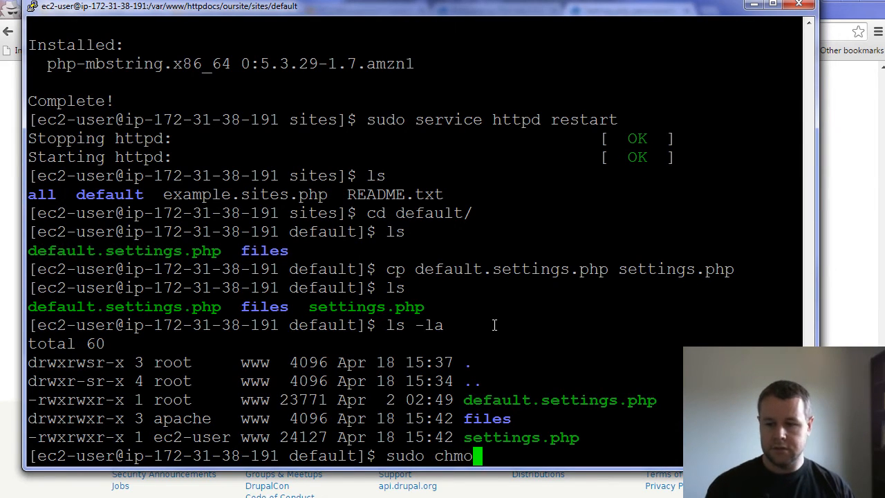
text(d 440 settings.php)
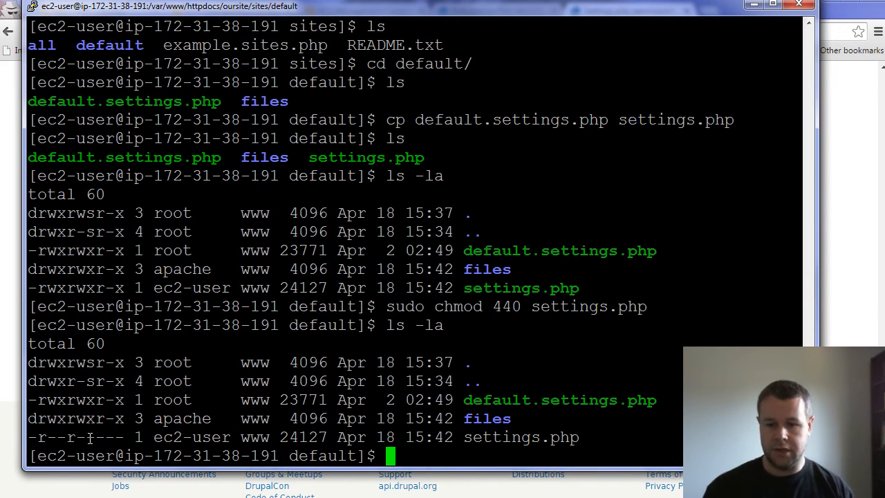
Switch from the drupal.org permissions thread to the 'Test | Our site' tab, then return to the terminal.
click(626, 11)
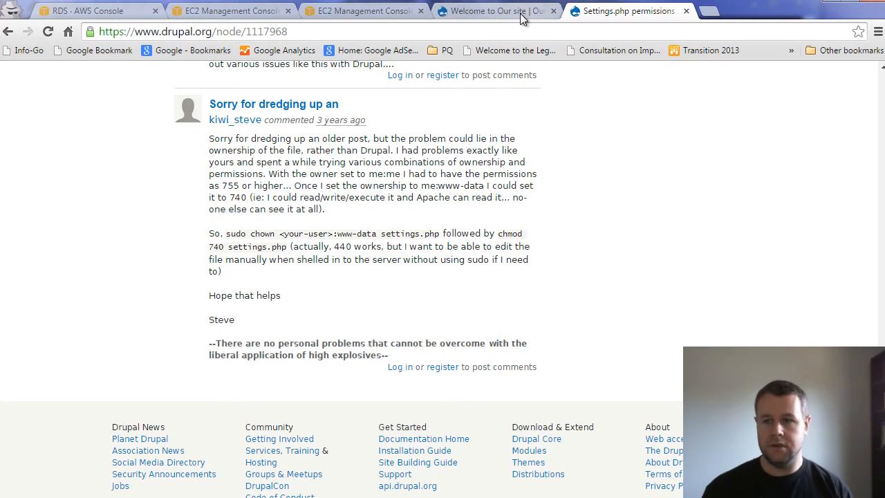
click(496, 12)
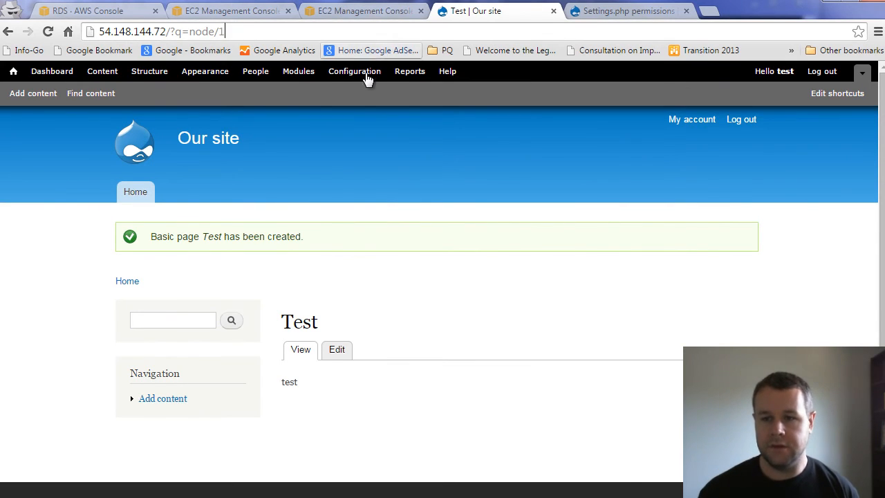
mouse_move(430, 206)
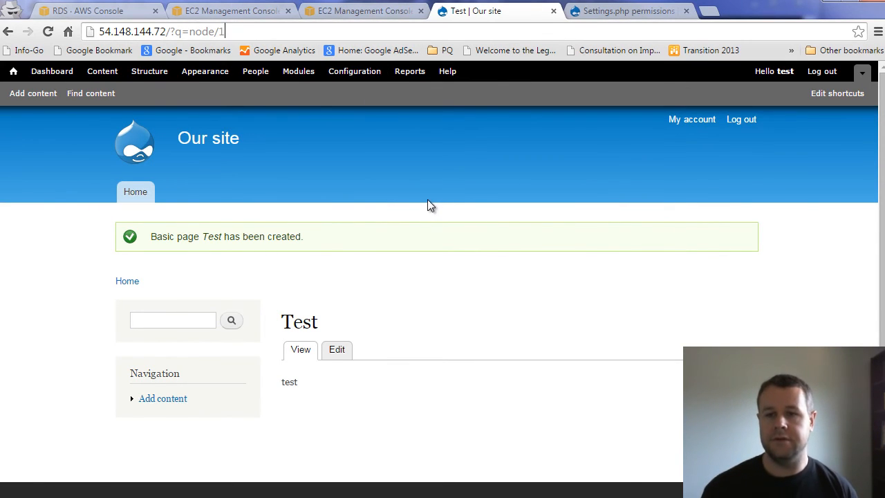
click(633, 11)
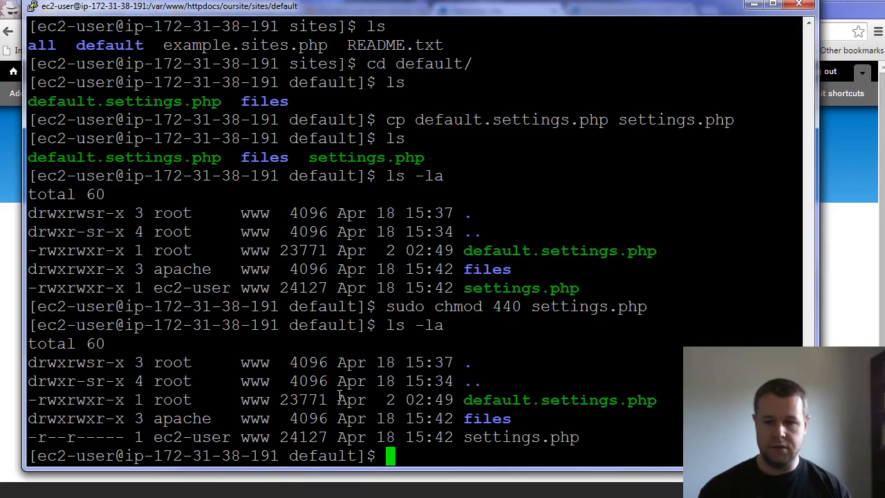
Edit /etc/httpd/conf/httpd.conf with sudo vim and search /htaccess to change AllowOverride None to All.
text(sudo vim)
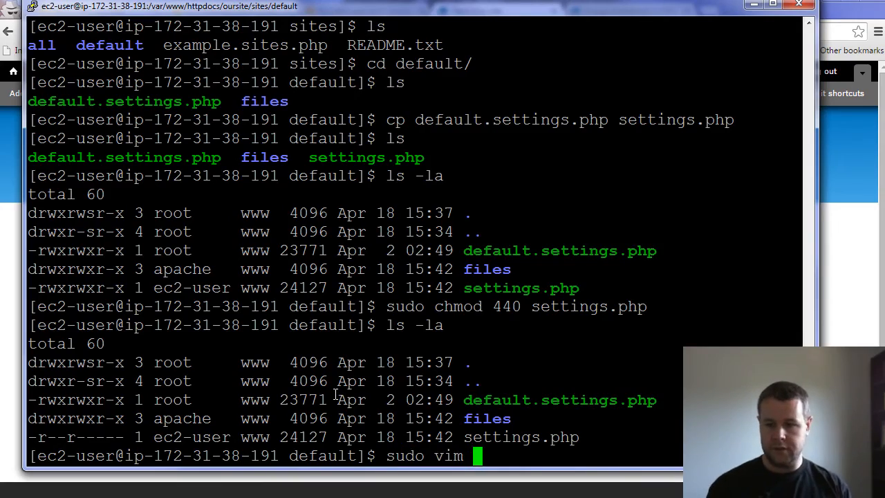
text(/etc/httpd/)
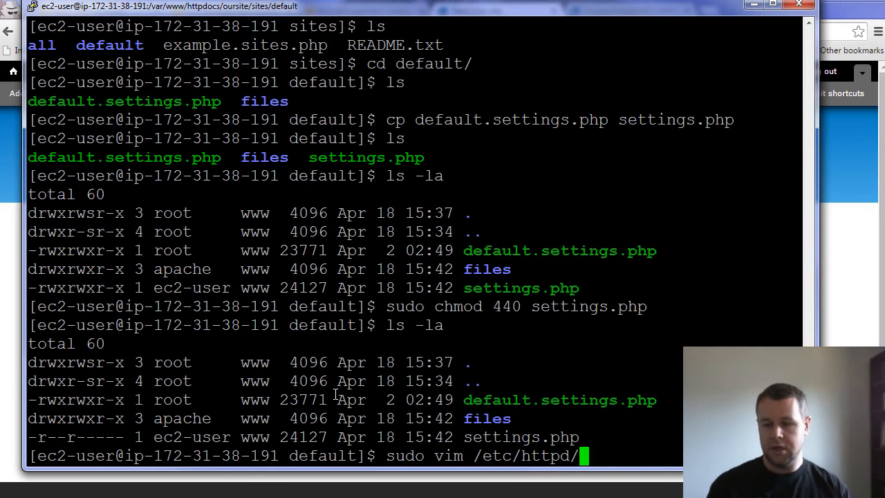
text(conf/)
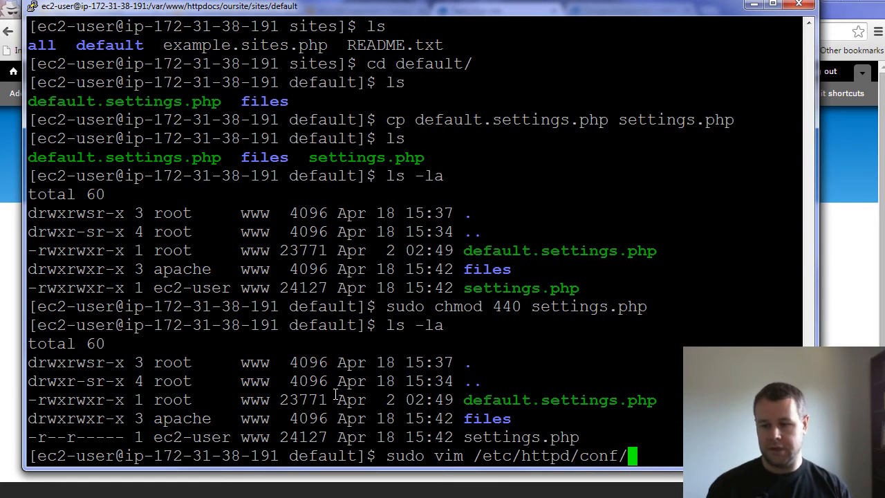
text(httpd.)
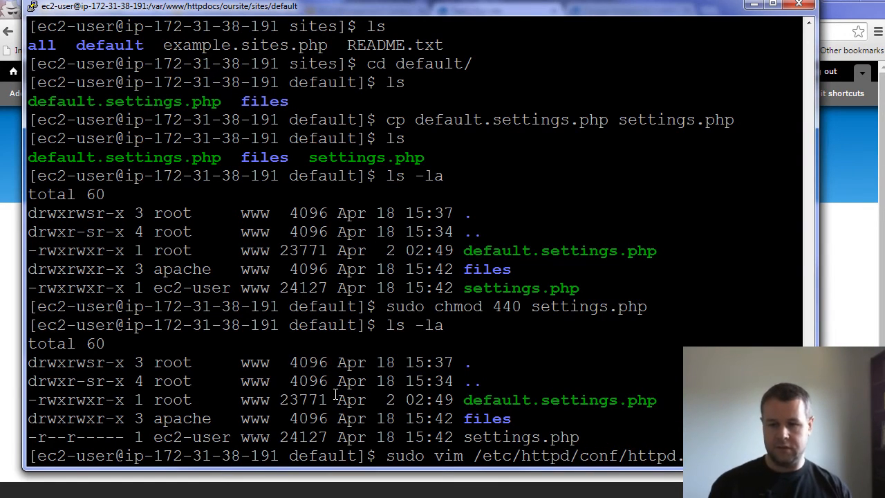
key(Enter)
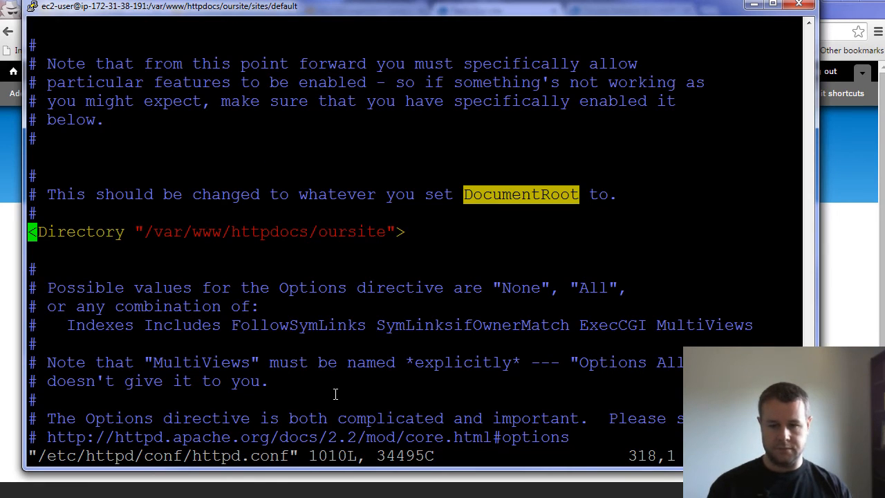
text(/hta)
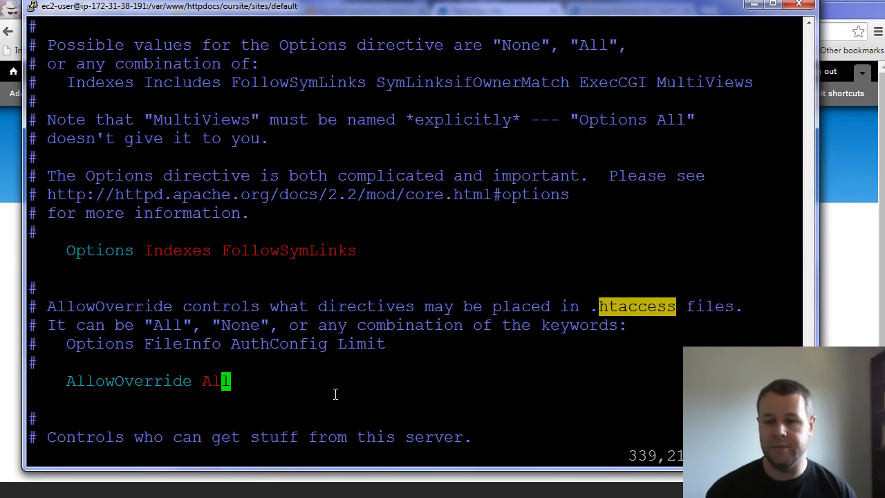
mouse_move(320, 362)
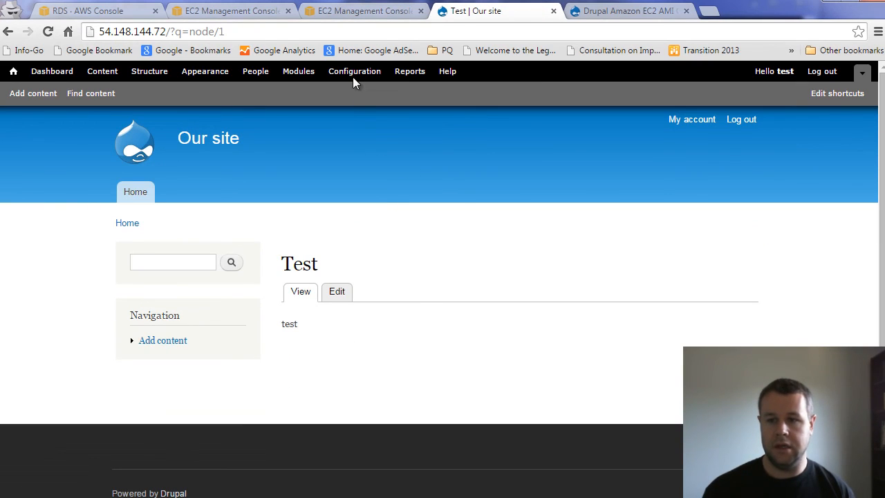
In Configuration > Clean URLs, tick Enable clean URLs, save, and close the overlay back to the site.
click(354, 71)
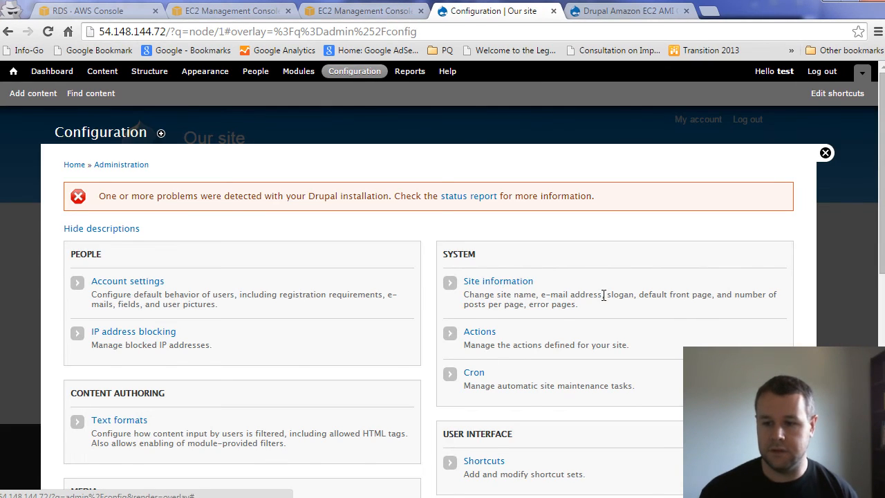
scroll(down, 3)
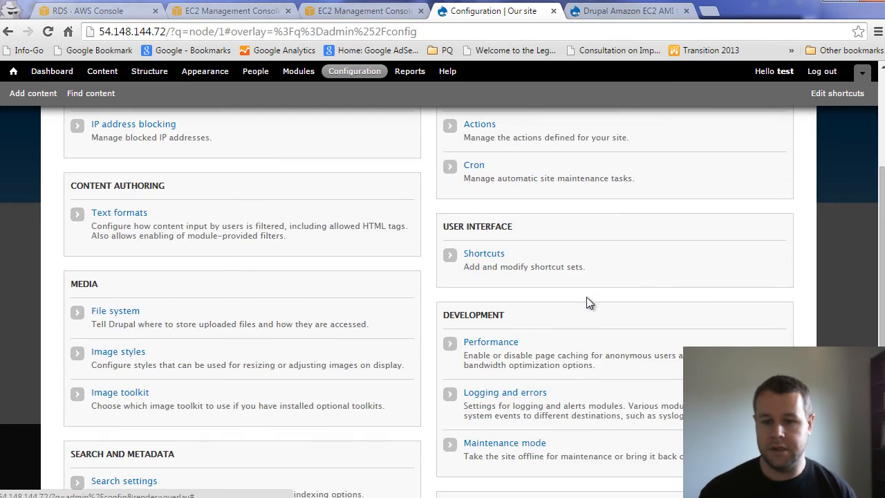
scroll(down, 3)
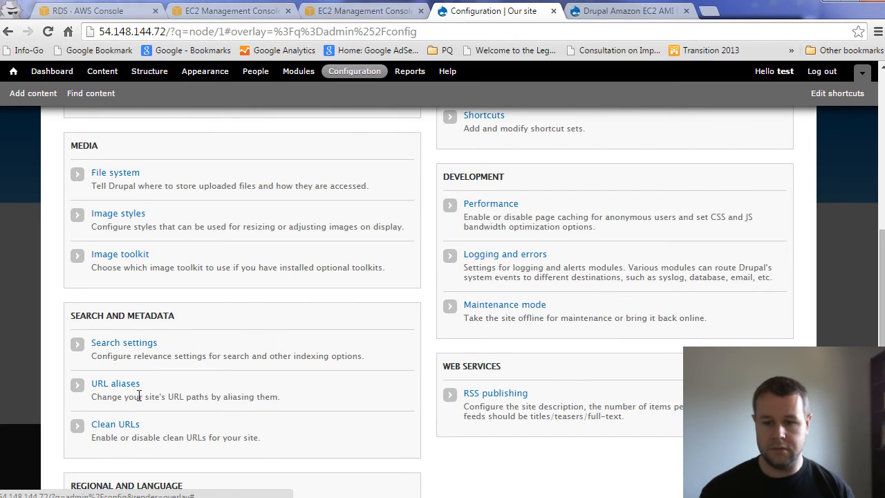
click(115, 424)
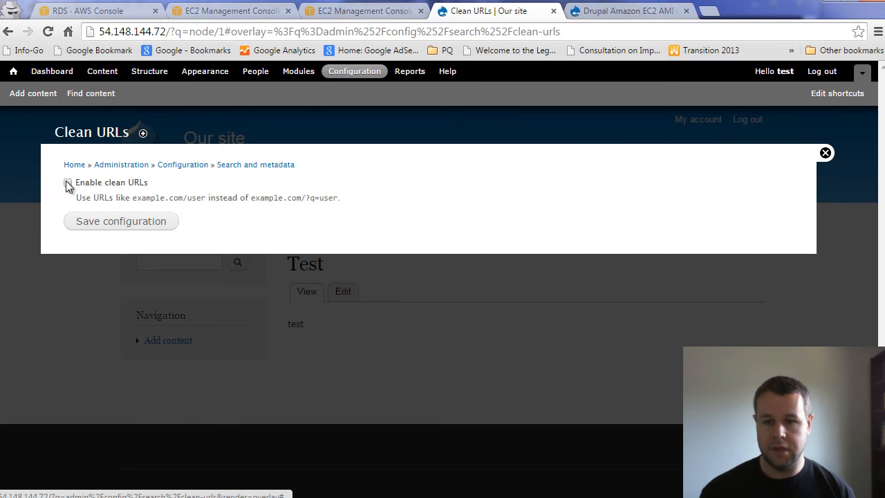
click(120, 220)
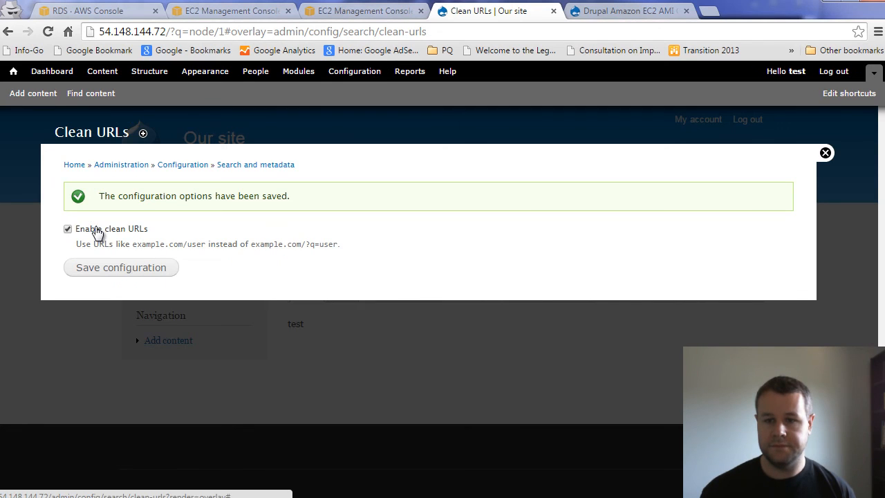
click(825, 153)
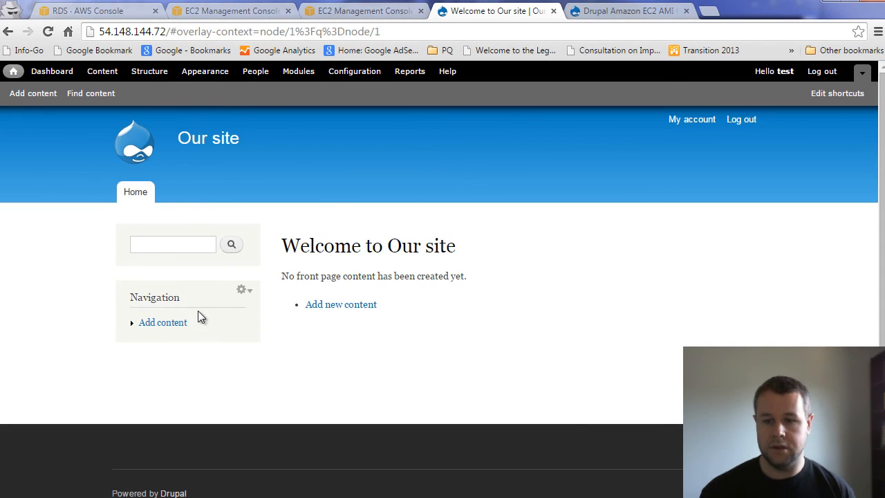
From the Content admin list, open the Test page and confirm it loads at the clean node/1 address.
click(102, 71)
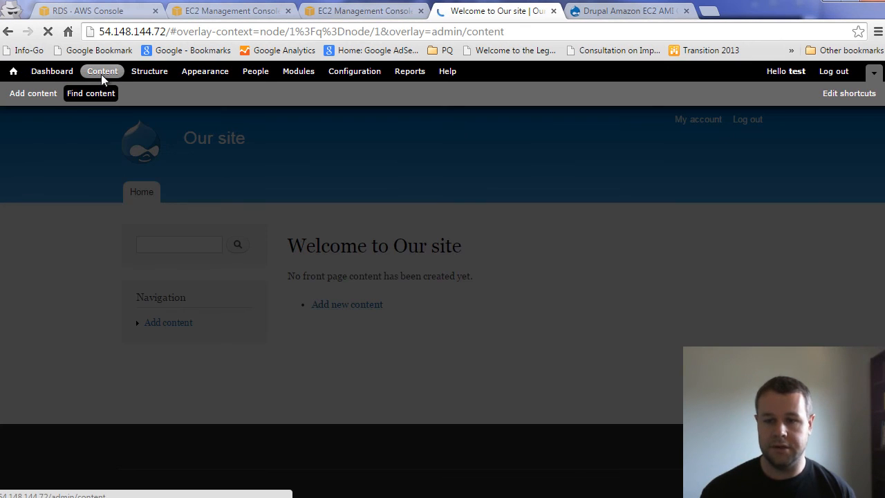
click(102, 72)
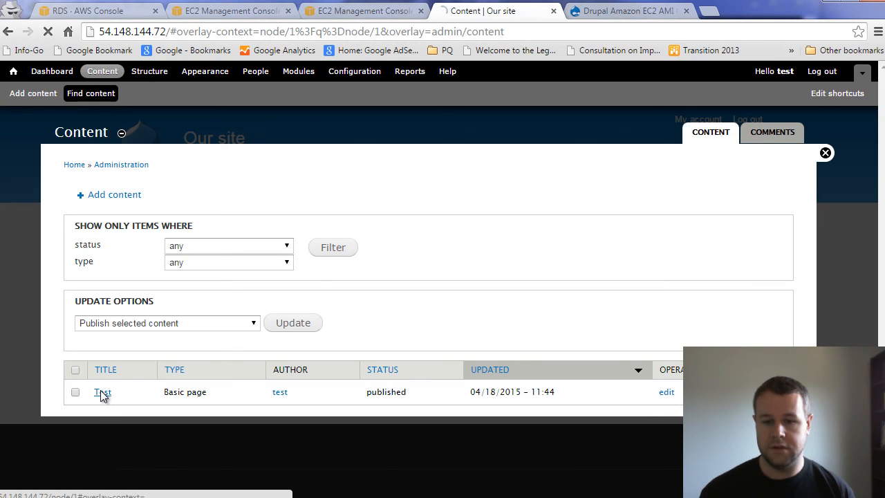
click(102, 392)
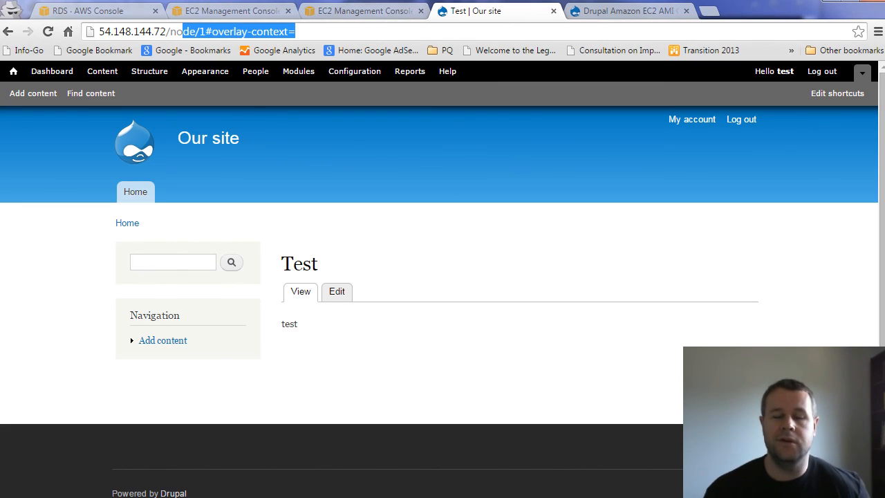
mouse_move(524, 241)
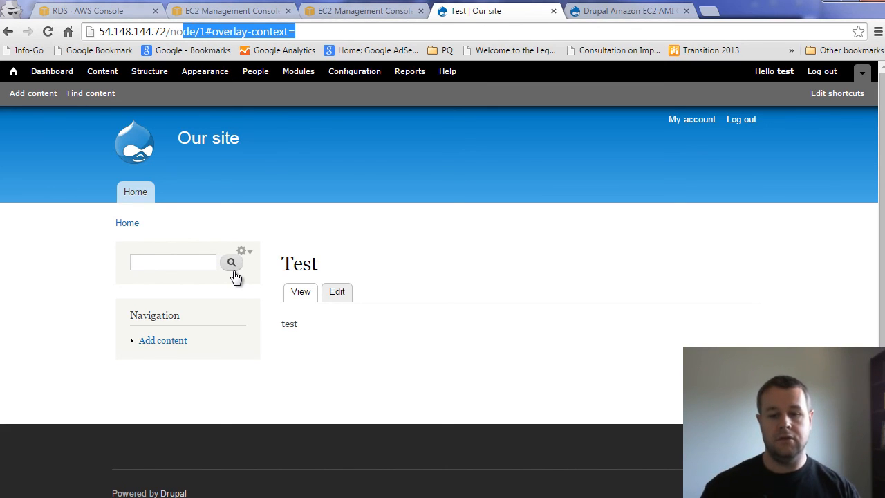
mouse_move(336, 292)
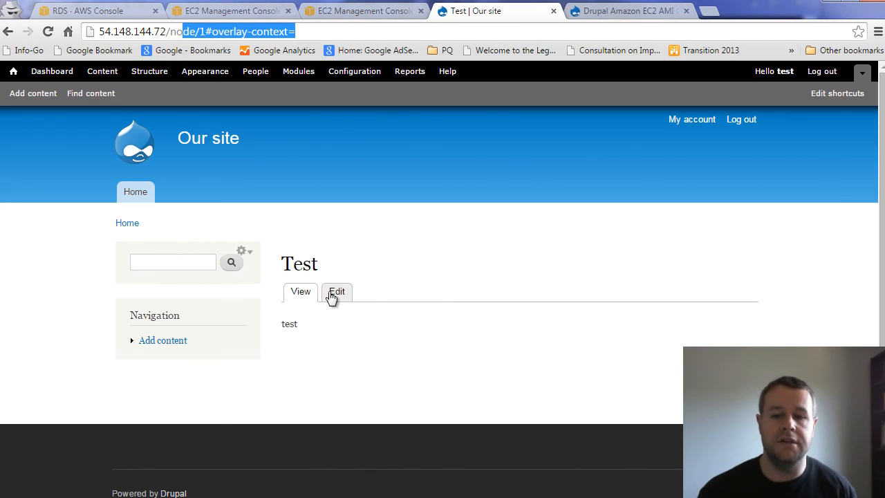